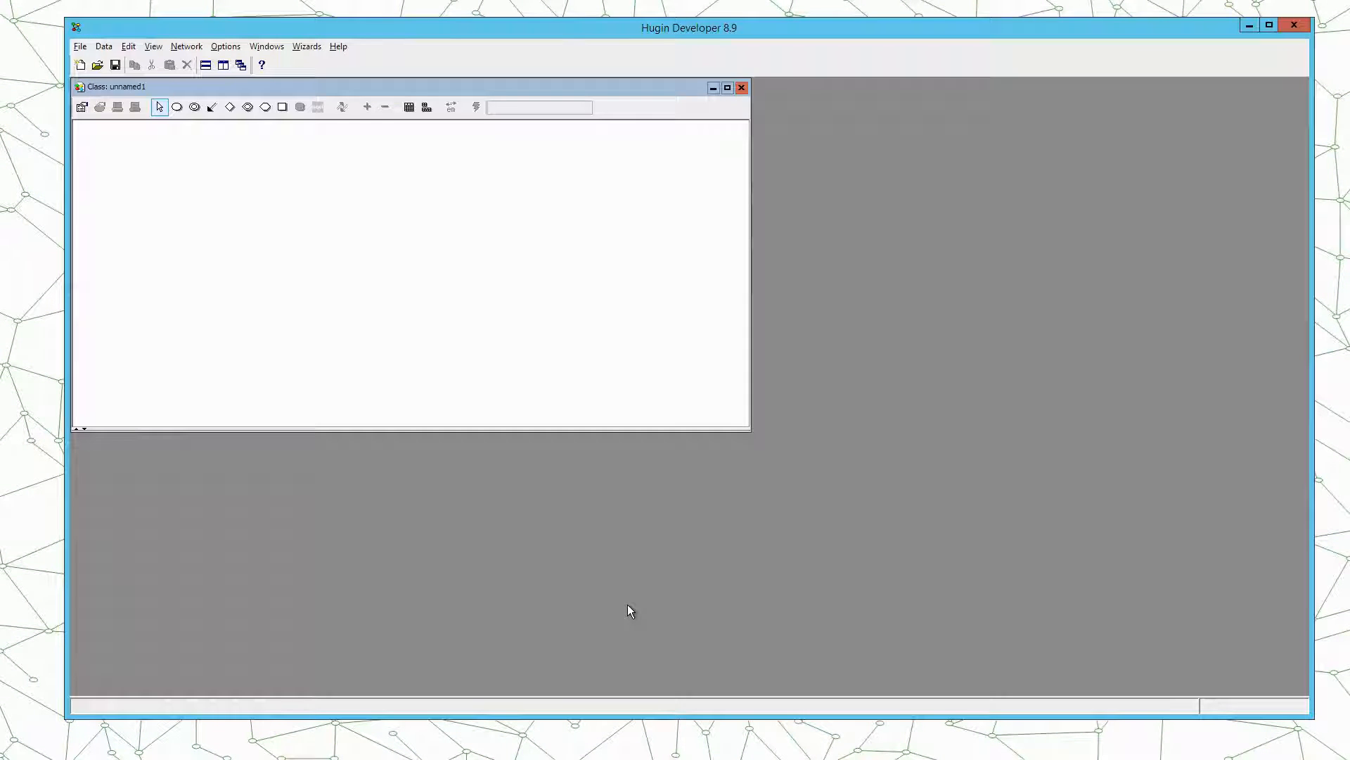
mouse_move(618, 583)
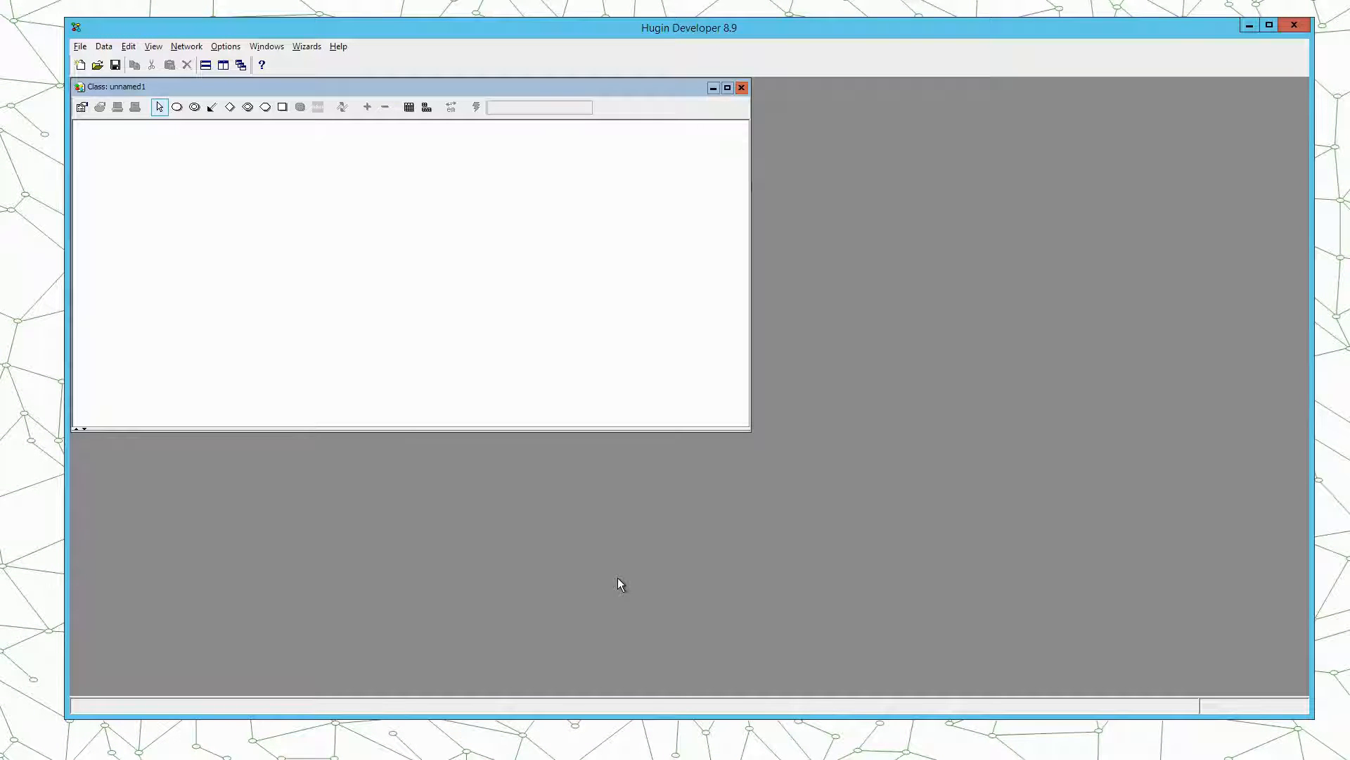
mouse_move(309, 150)
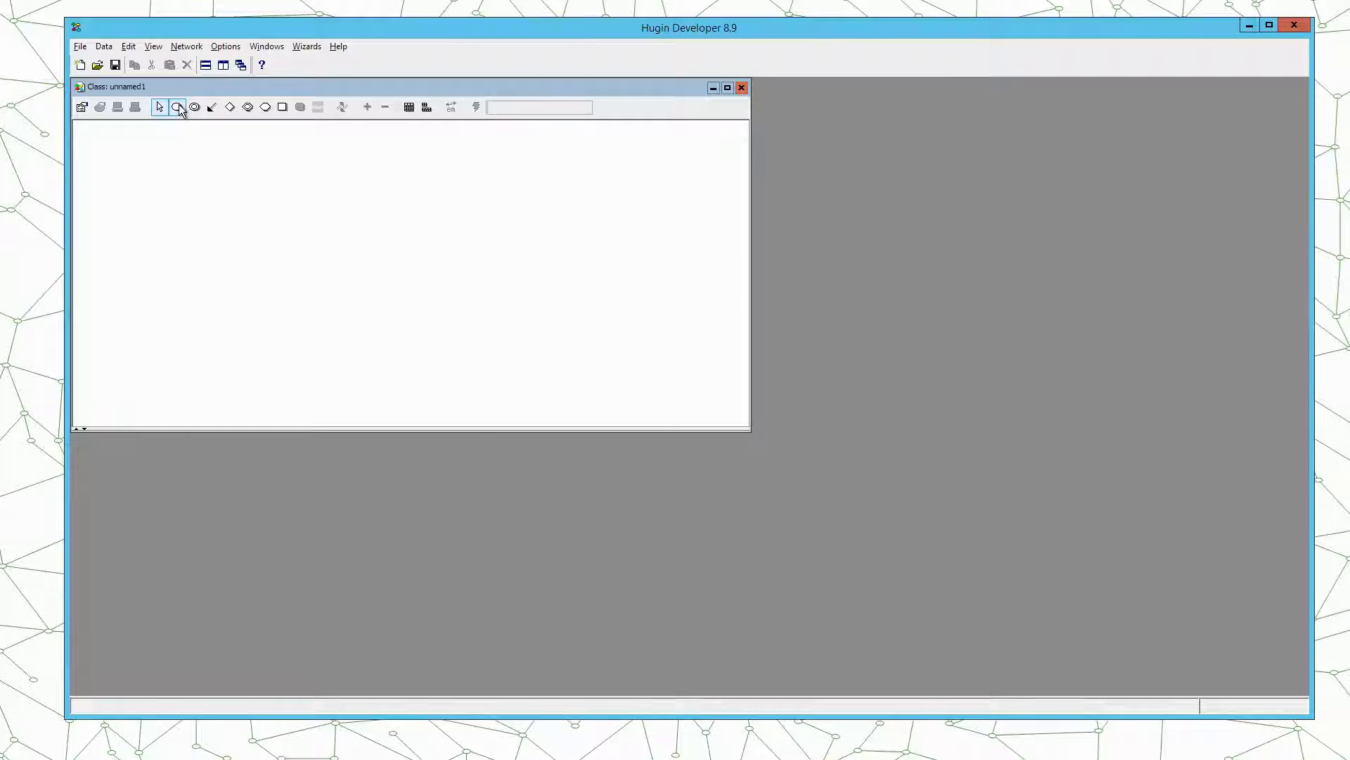
- Place a discrete chance node mid-canvas and rename it from C1 to AnnualTemperature
left_click(413, 226)
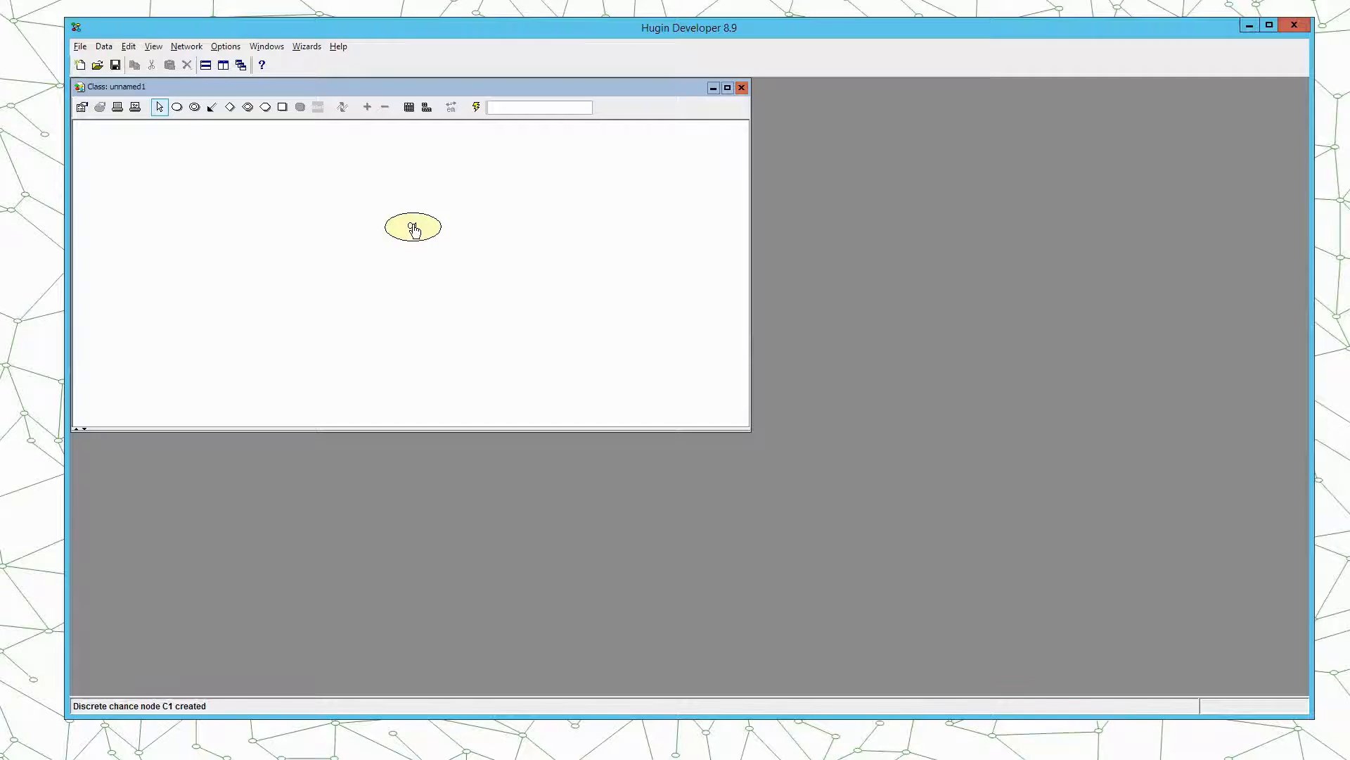
double_click(413, 226)
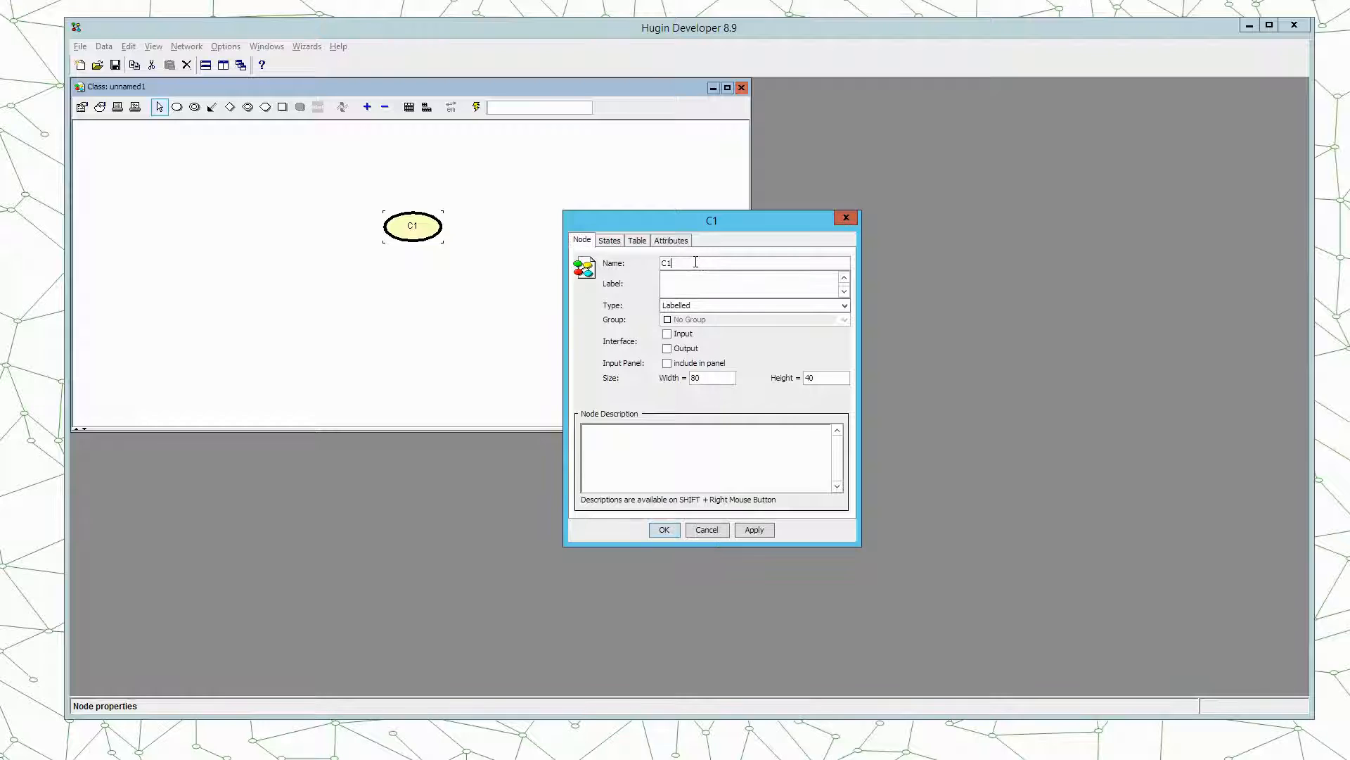
type("A")
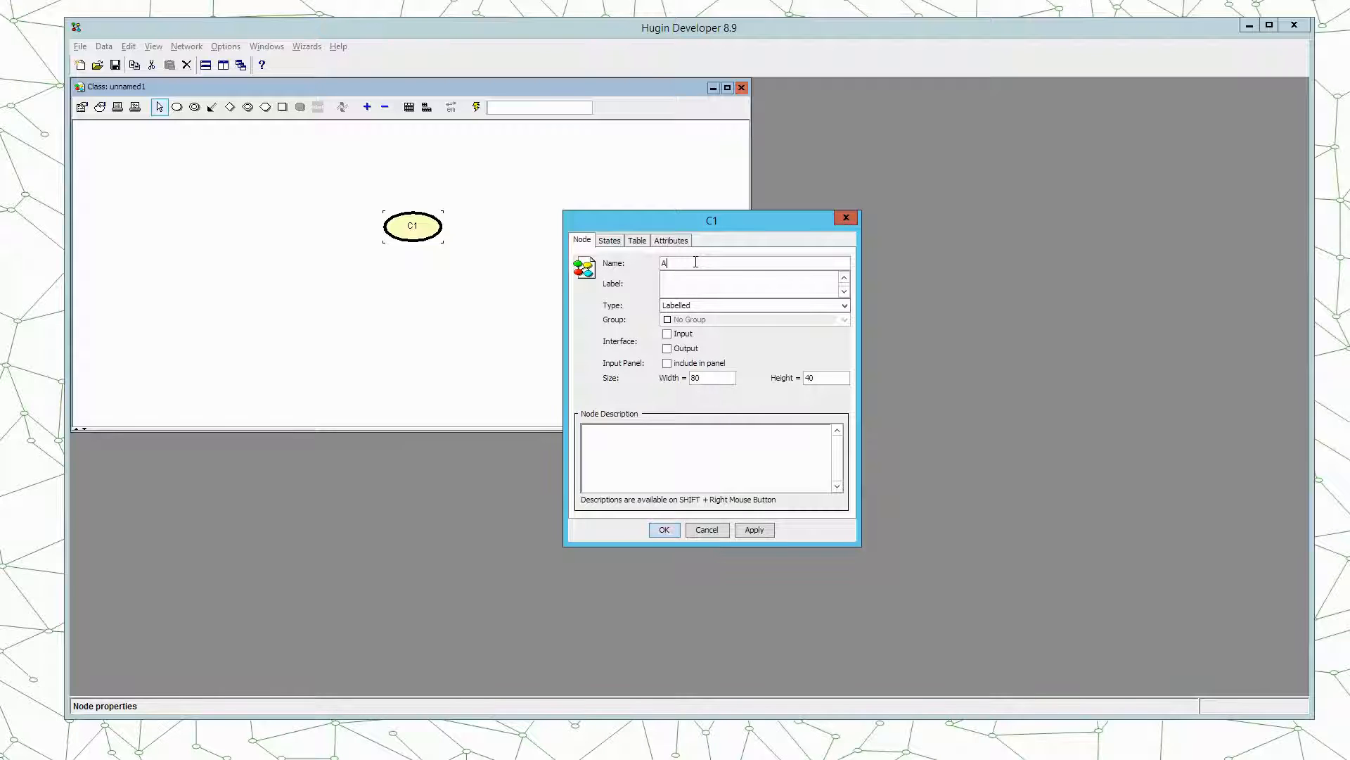
type("nnualT")
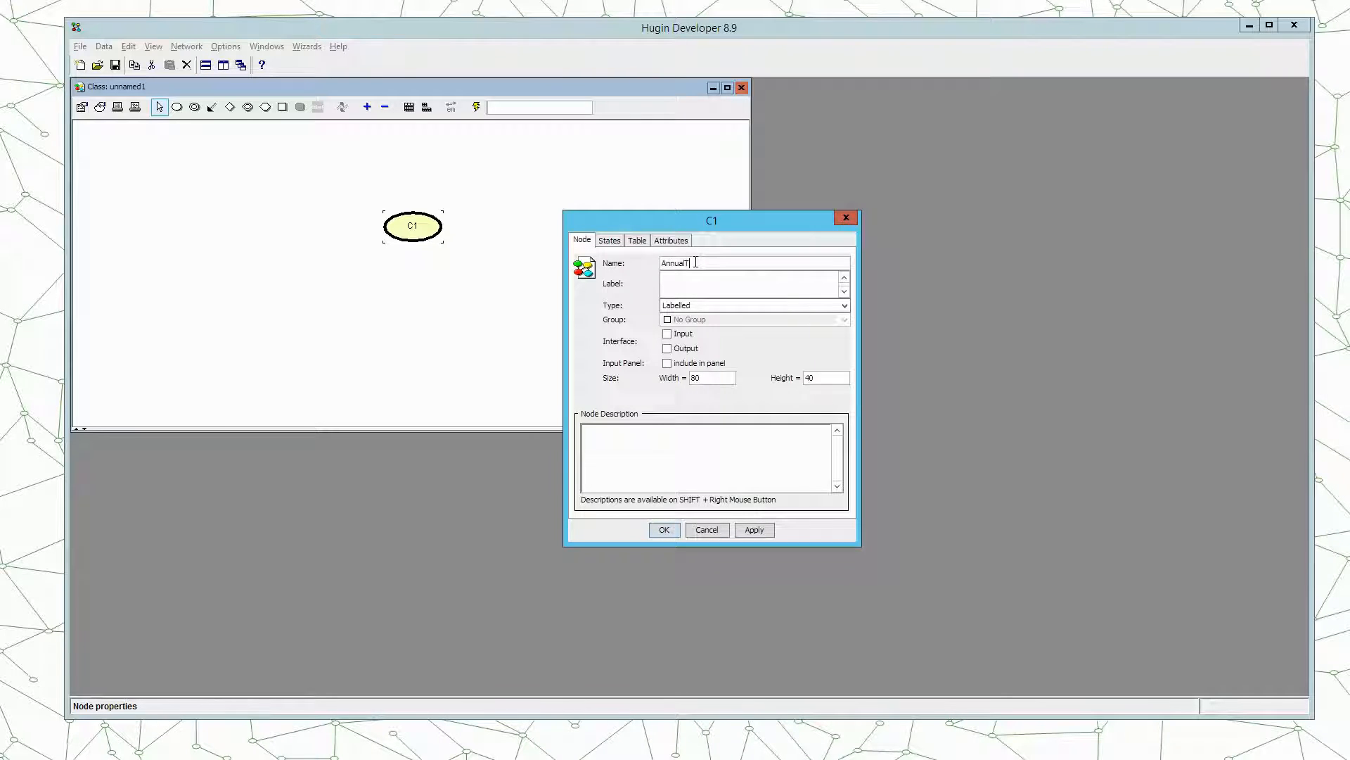
type("emperature")
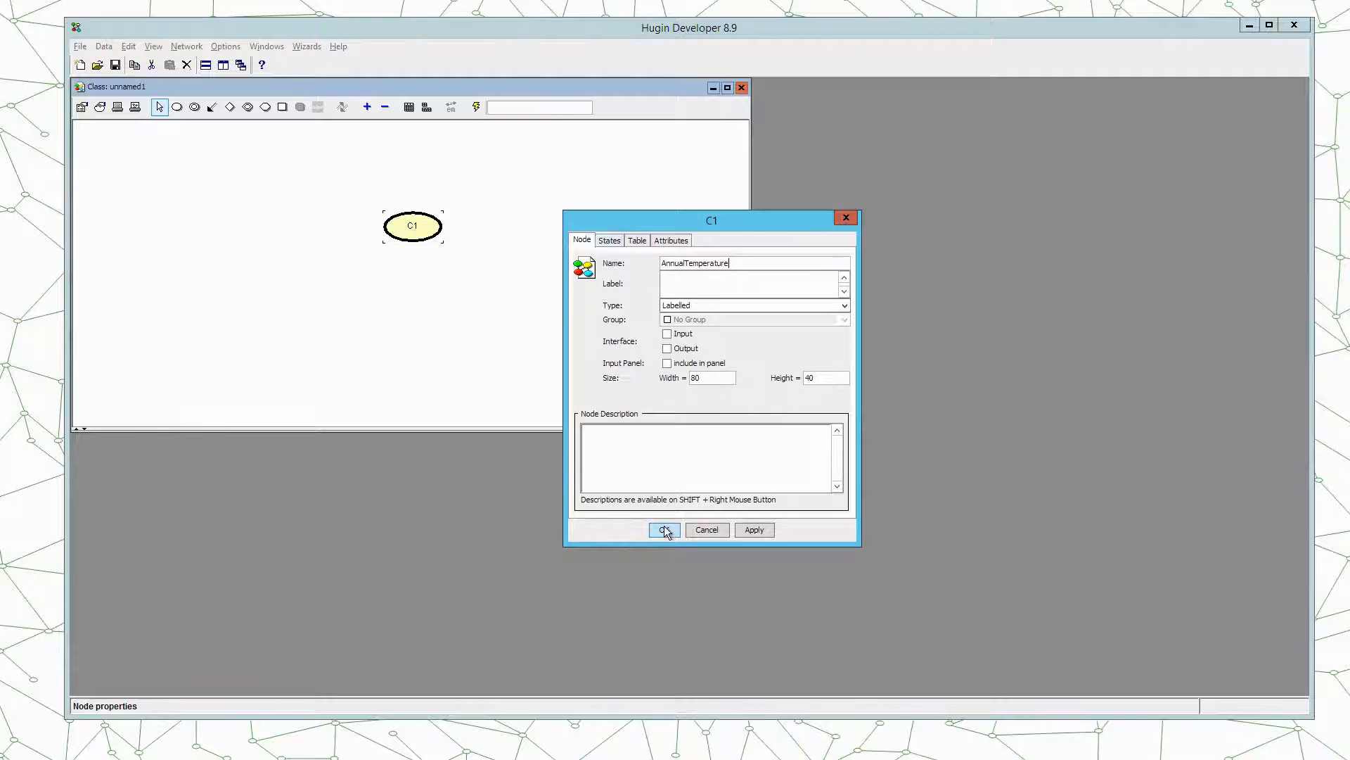
left_click(663, 529)
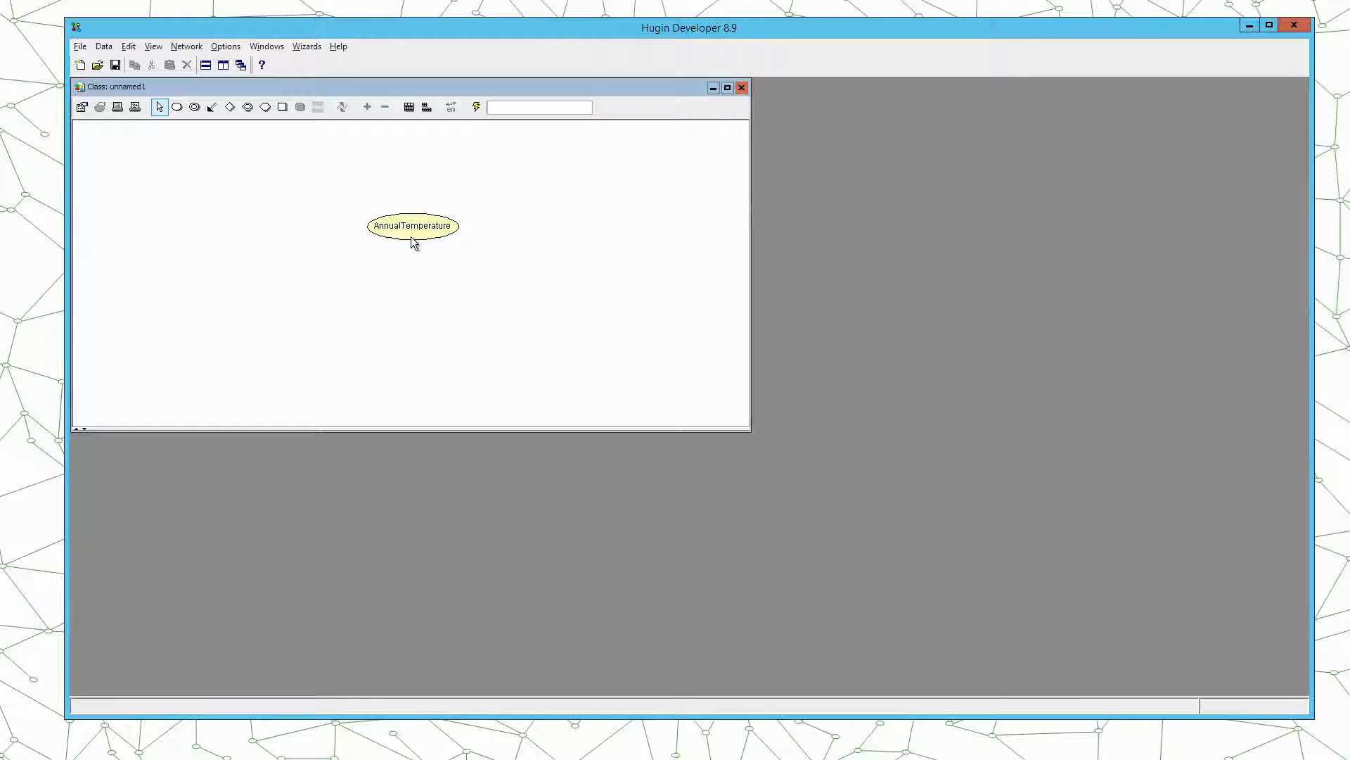
- Open AnnualTemperature's table and name its two states cold and hot
left_click(413, 225)
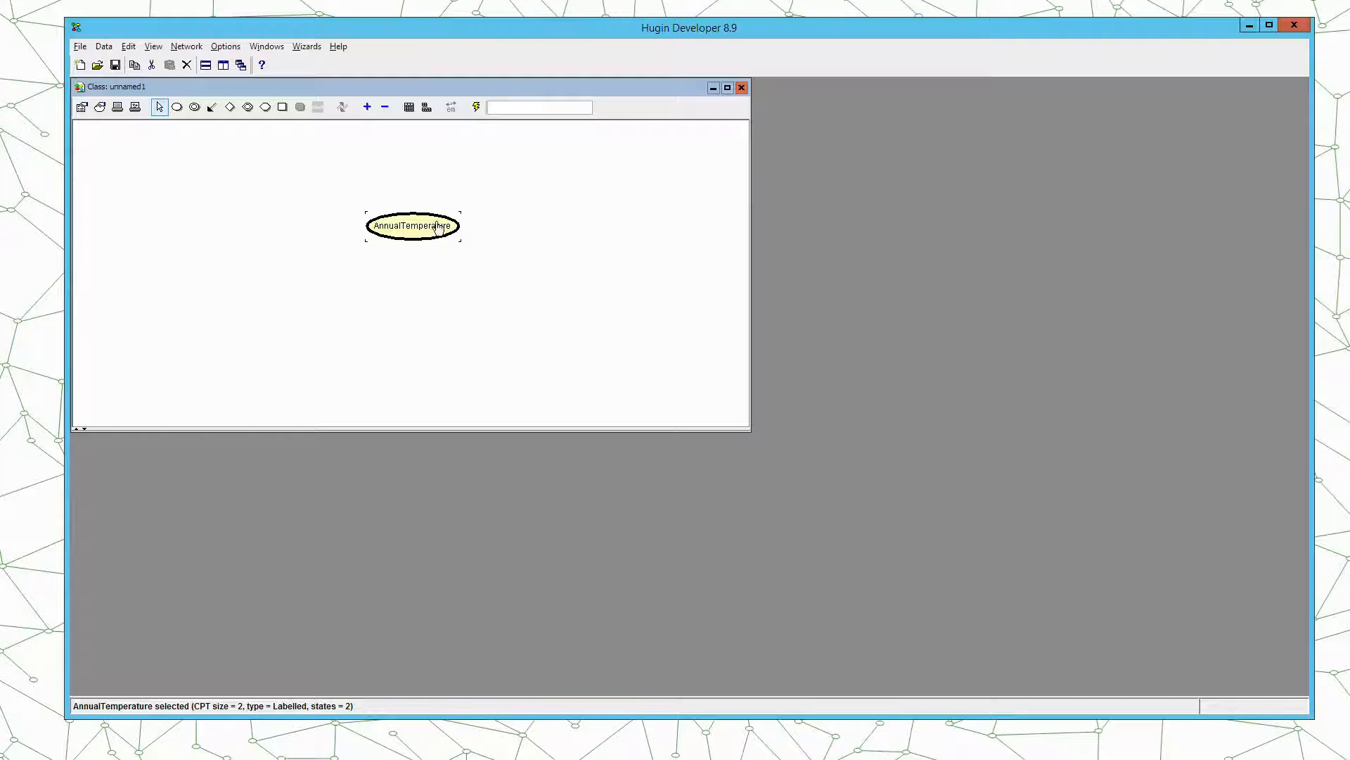
right_click(413, 226)
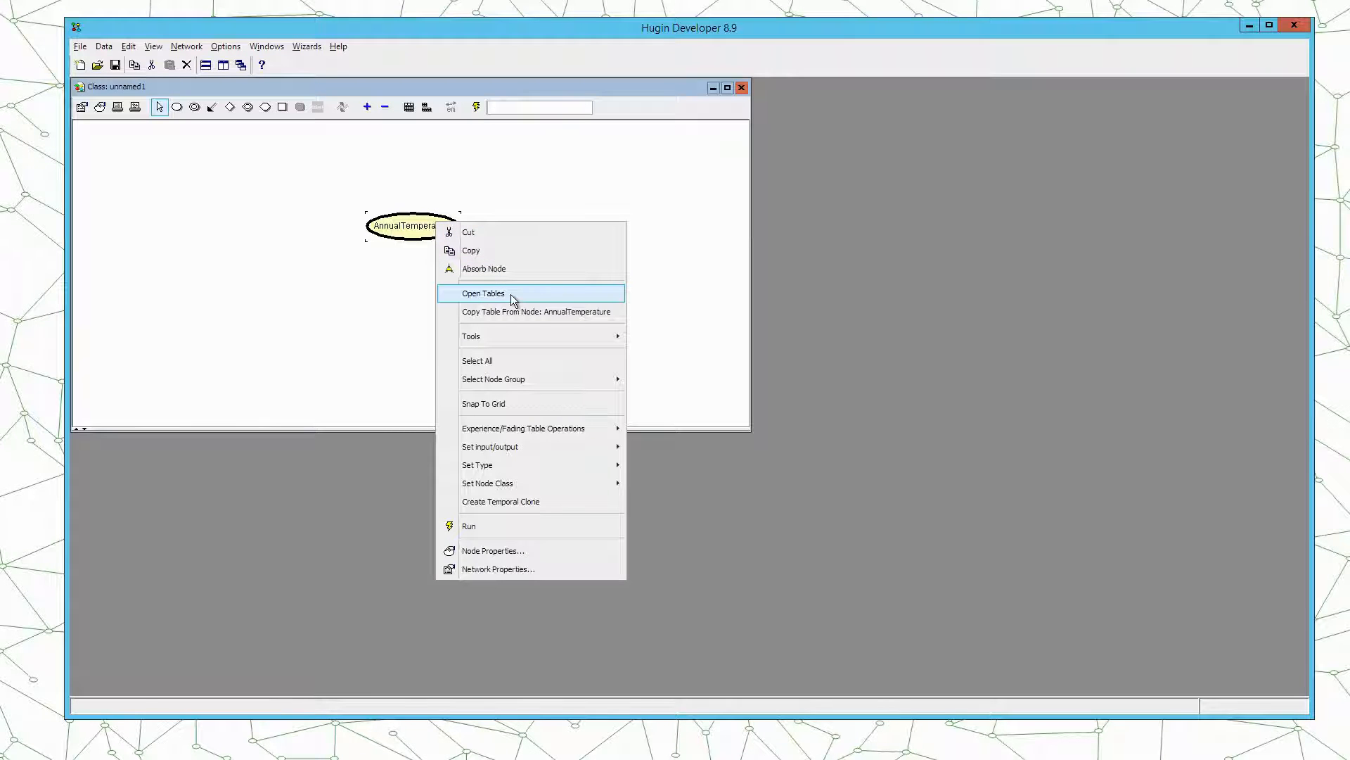
left_click(483, 292)
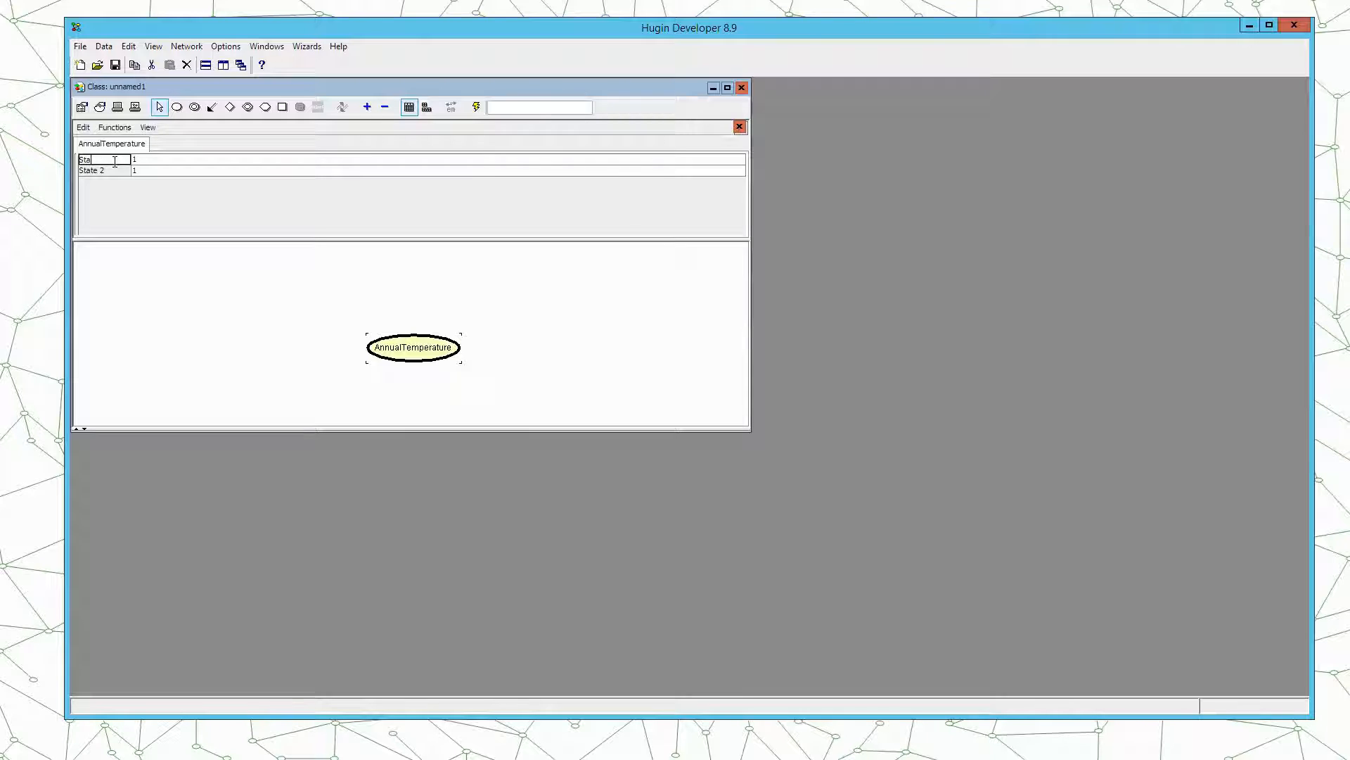
type("cold")
left_click(105, 170)
type("hot")
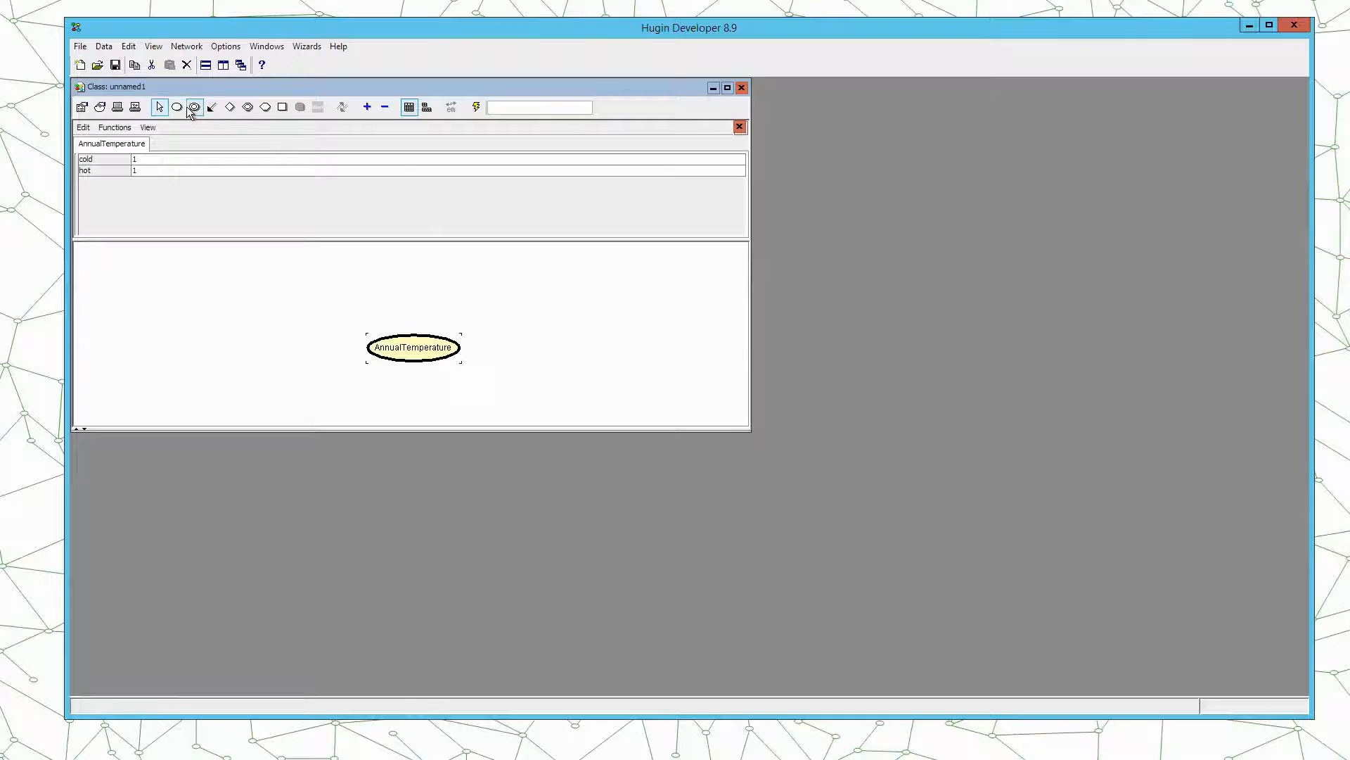
- Place a chance node below AnnualTemperature, enlarge the window, and name it RingSize
left_click(176, 107)
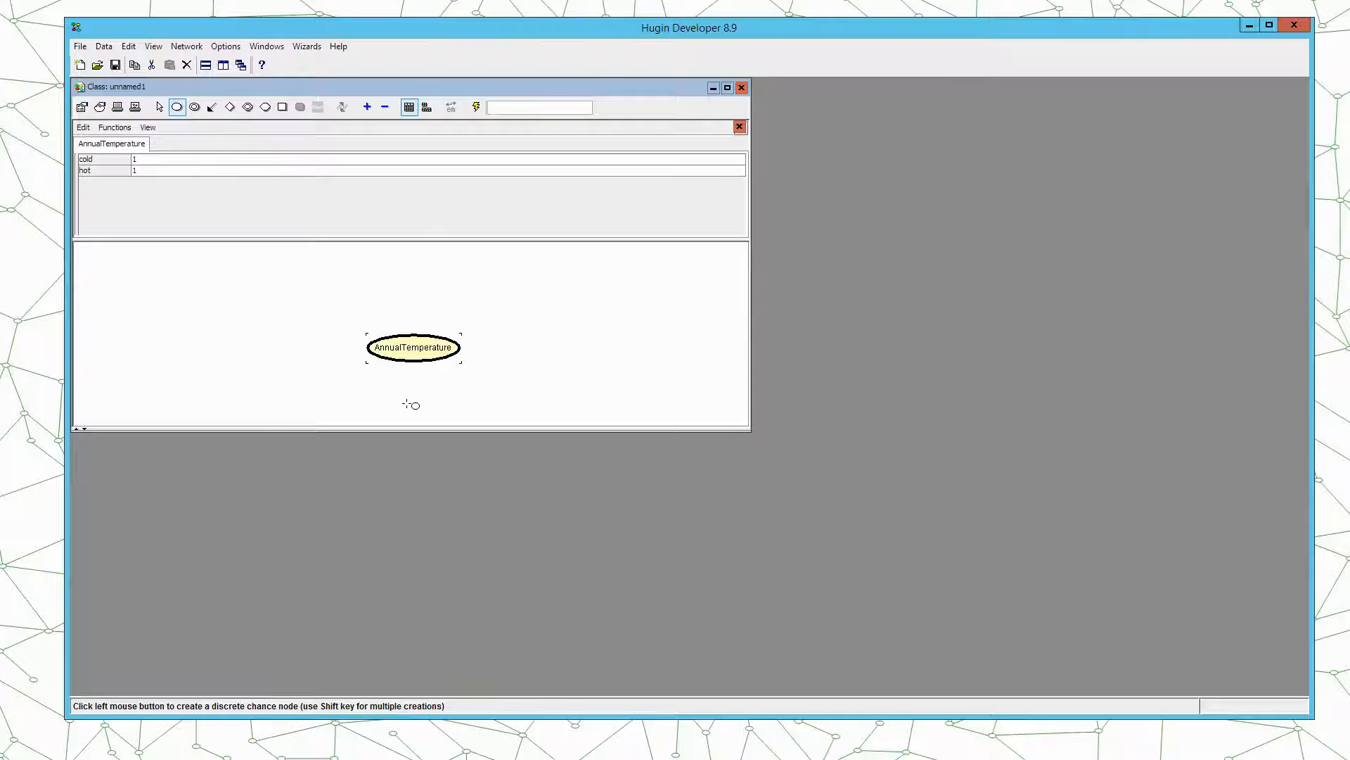
left_click(411, 404)
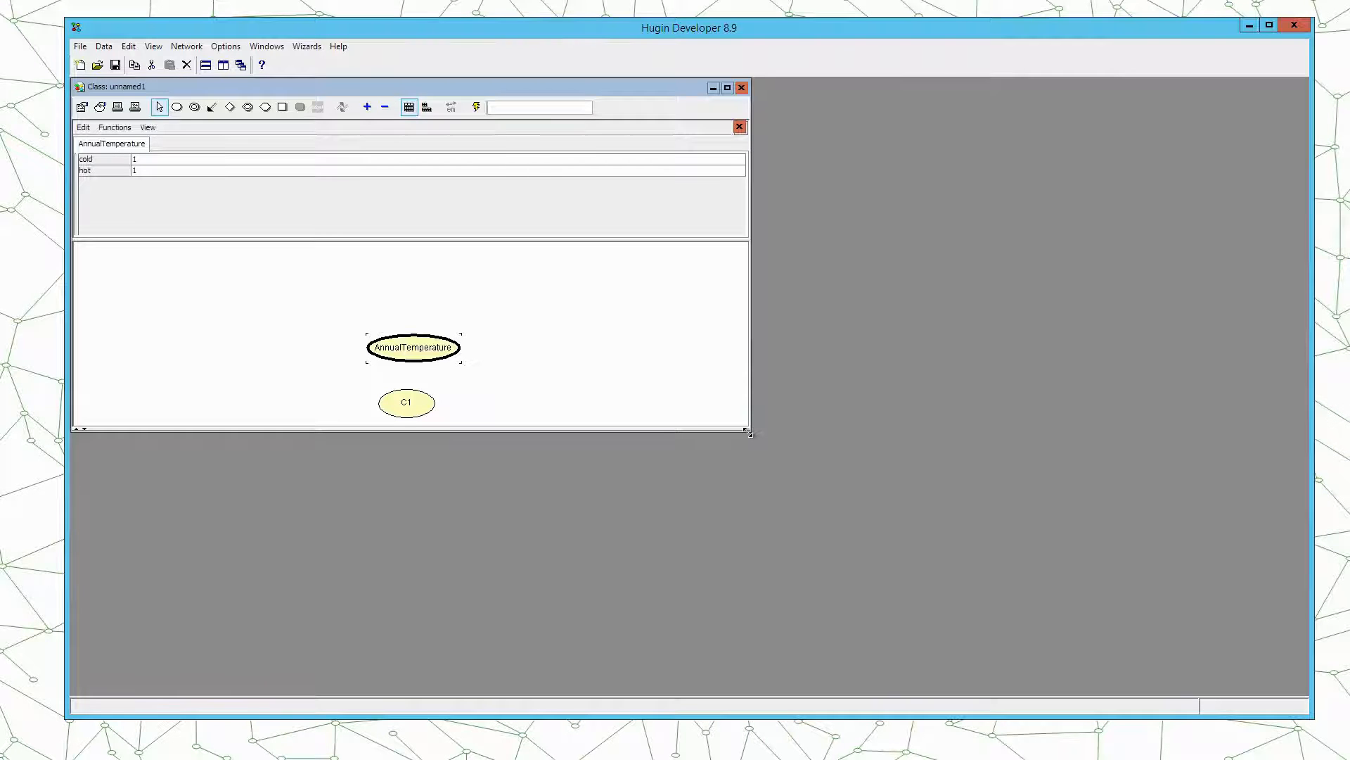
left_click_drag(406, 402, 409, 419)
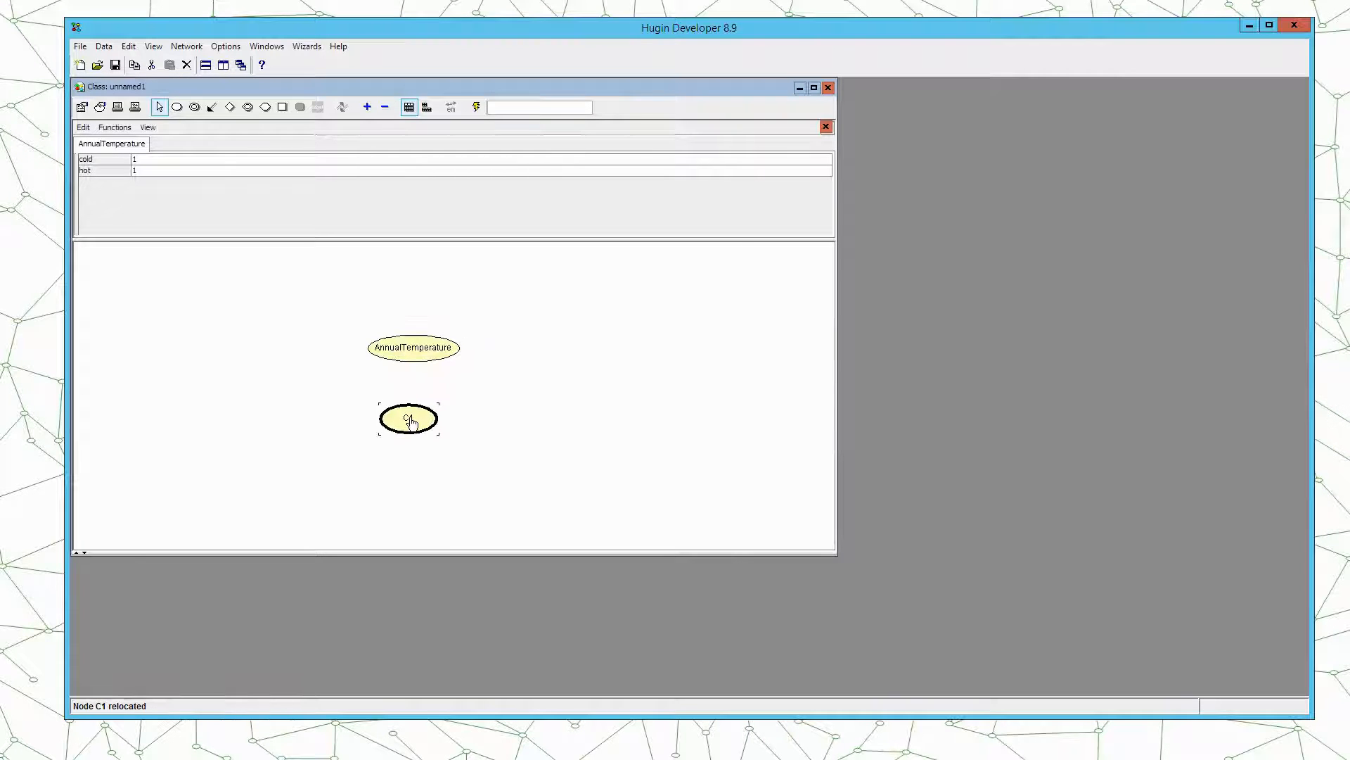
double_click(409, 418)
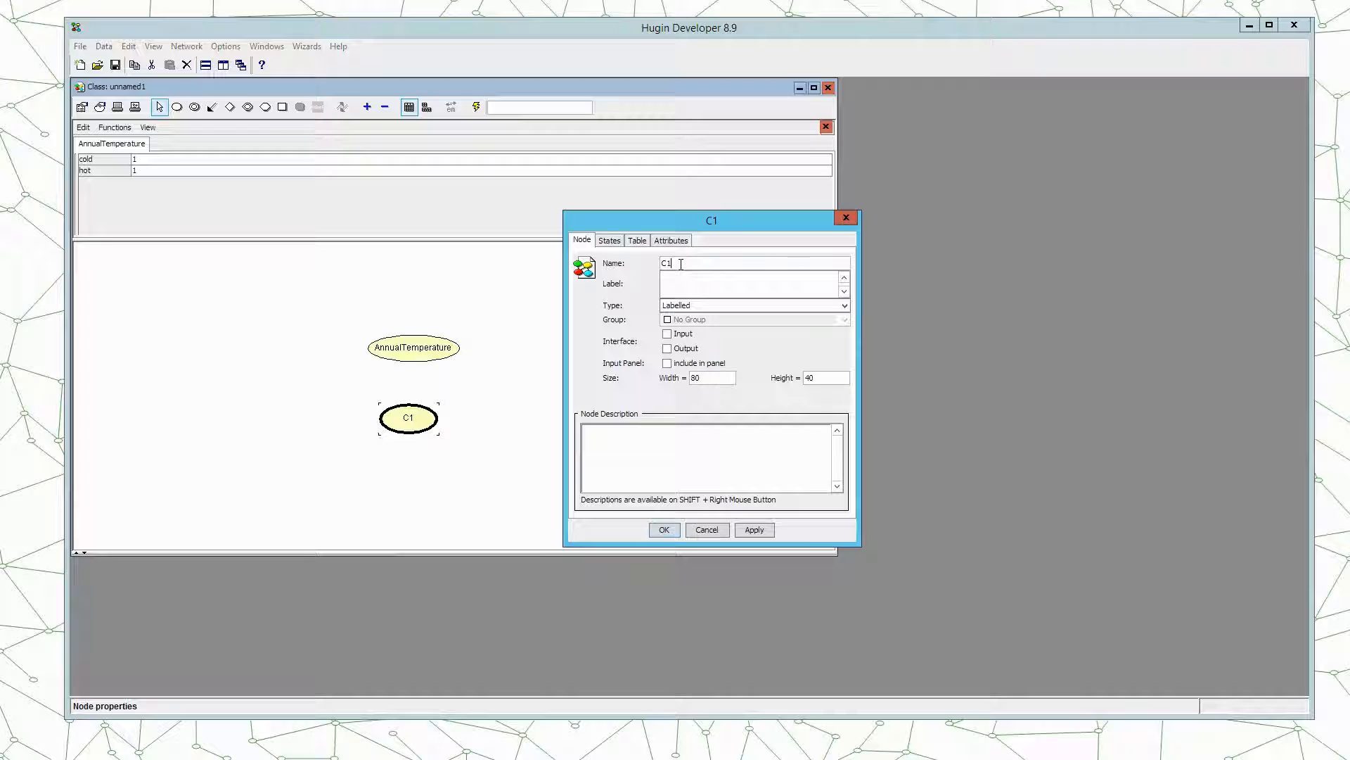
type("R")
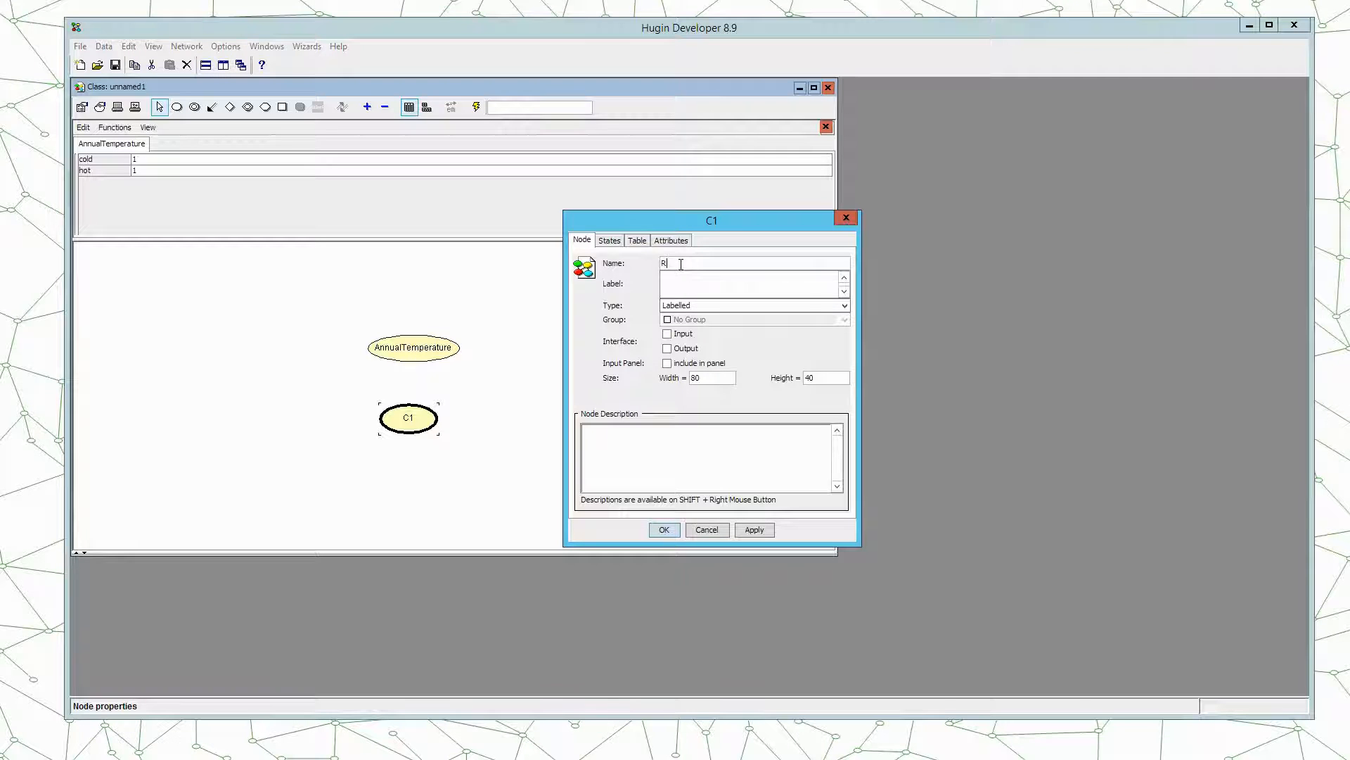
type("ingSize")
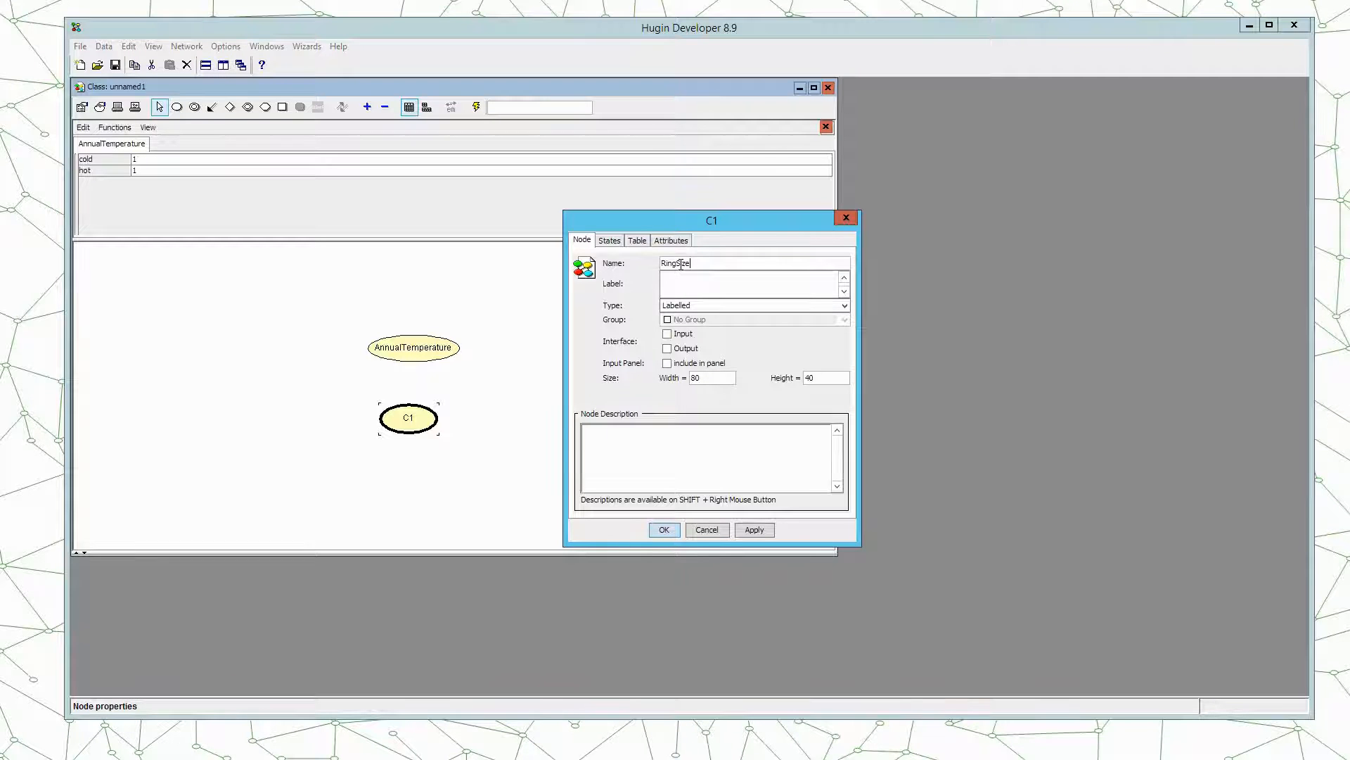
left_click(663, 529)
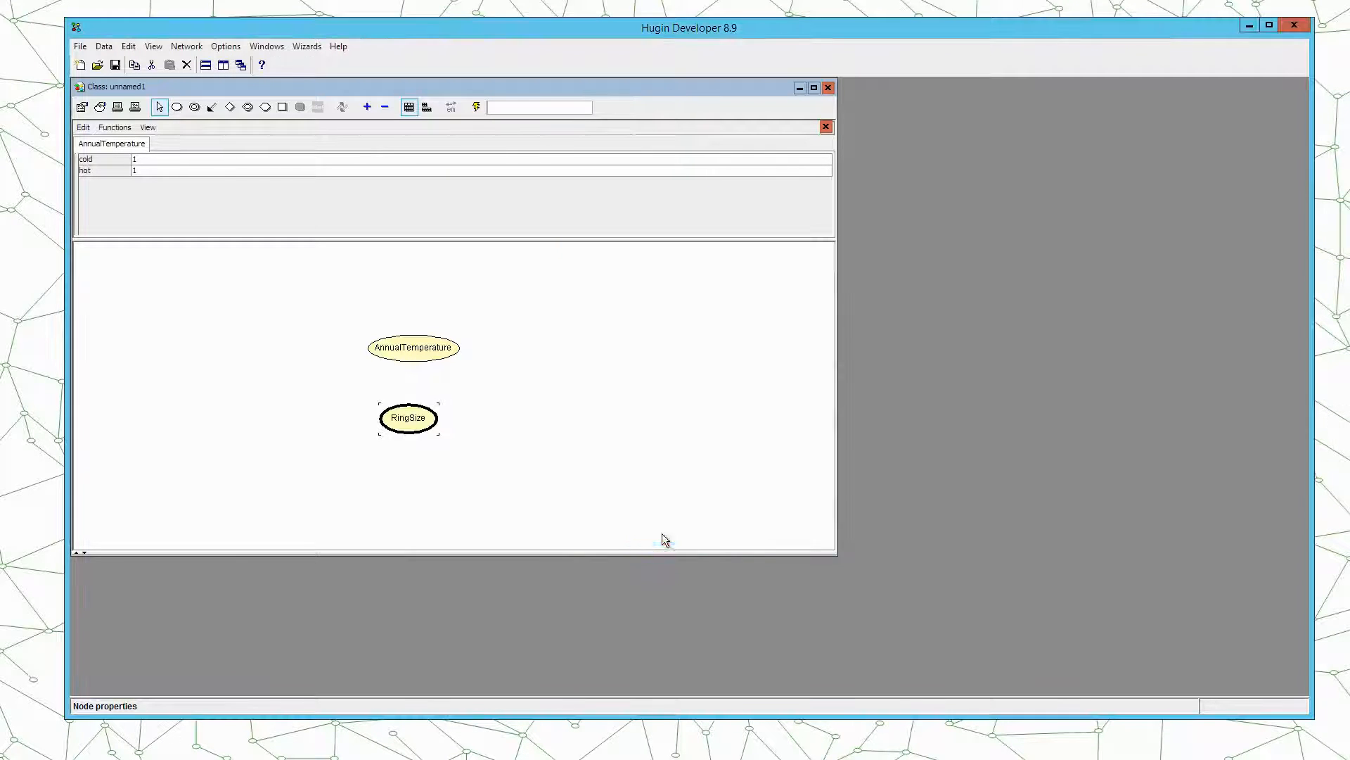
- Open RingSize's table, add a third state, and name the states small, medium, large
right_click(408, 417)
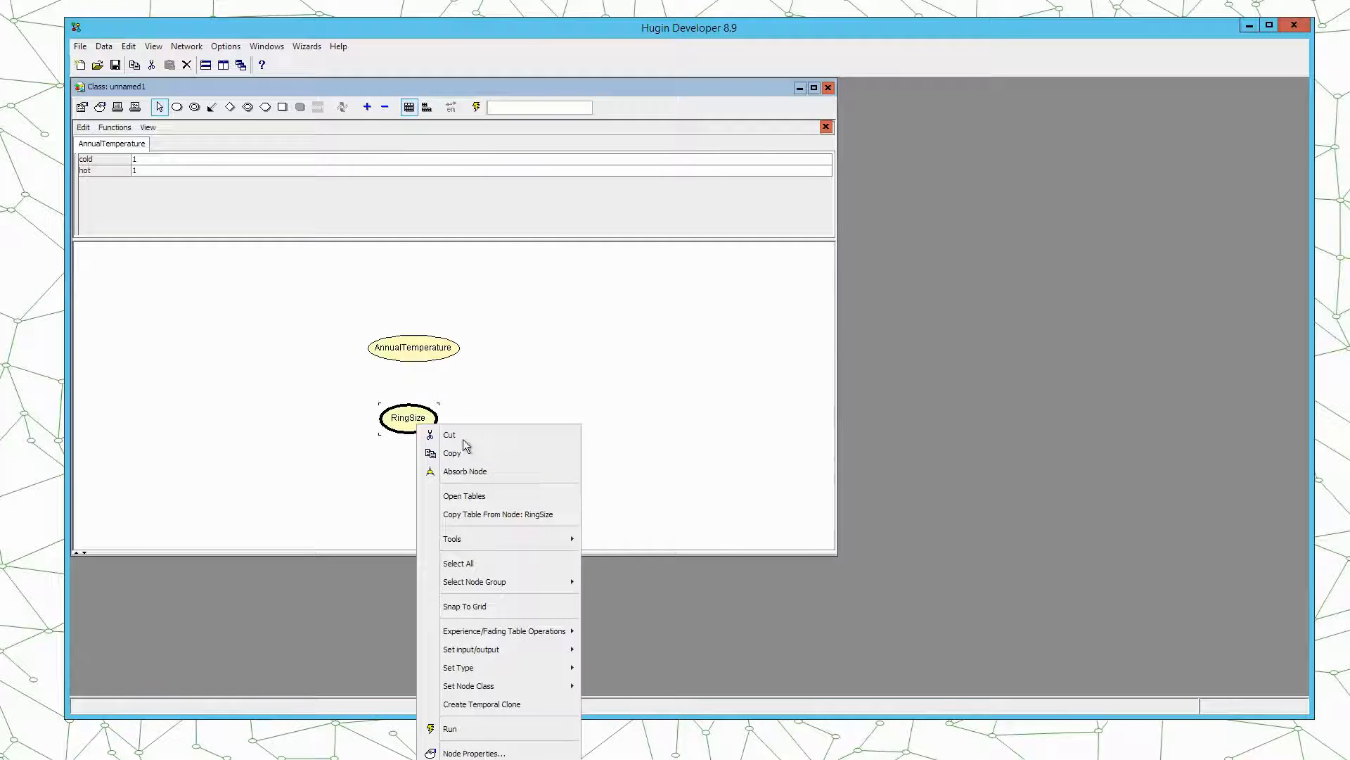
left_click(464, 495)
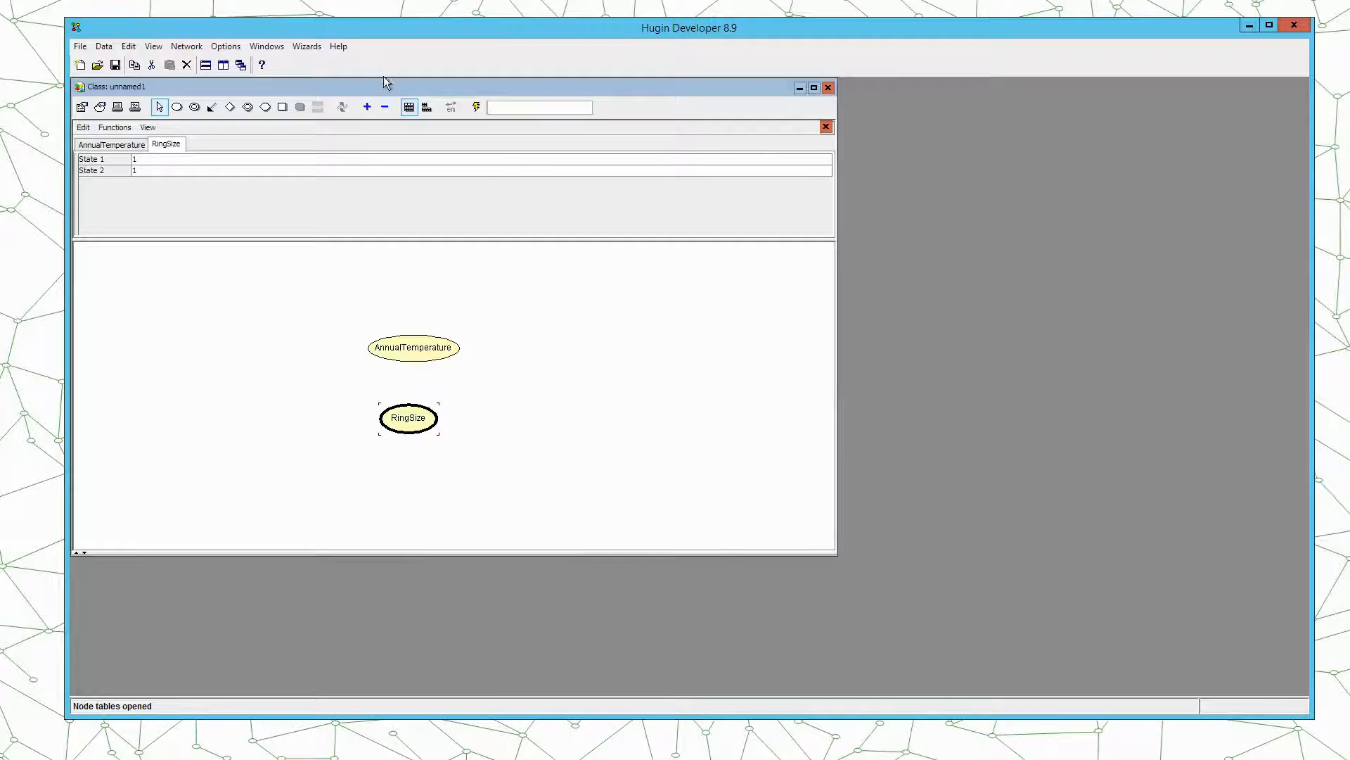
left_click(365, 107)
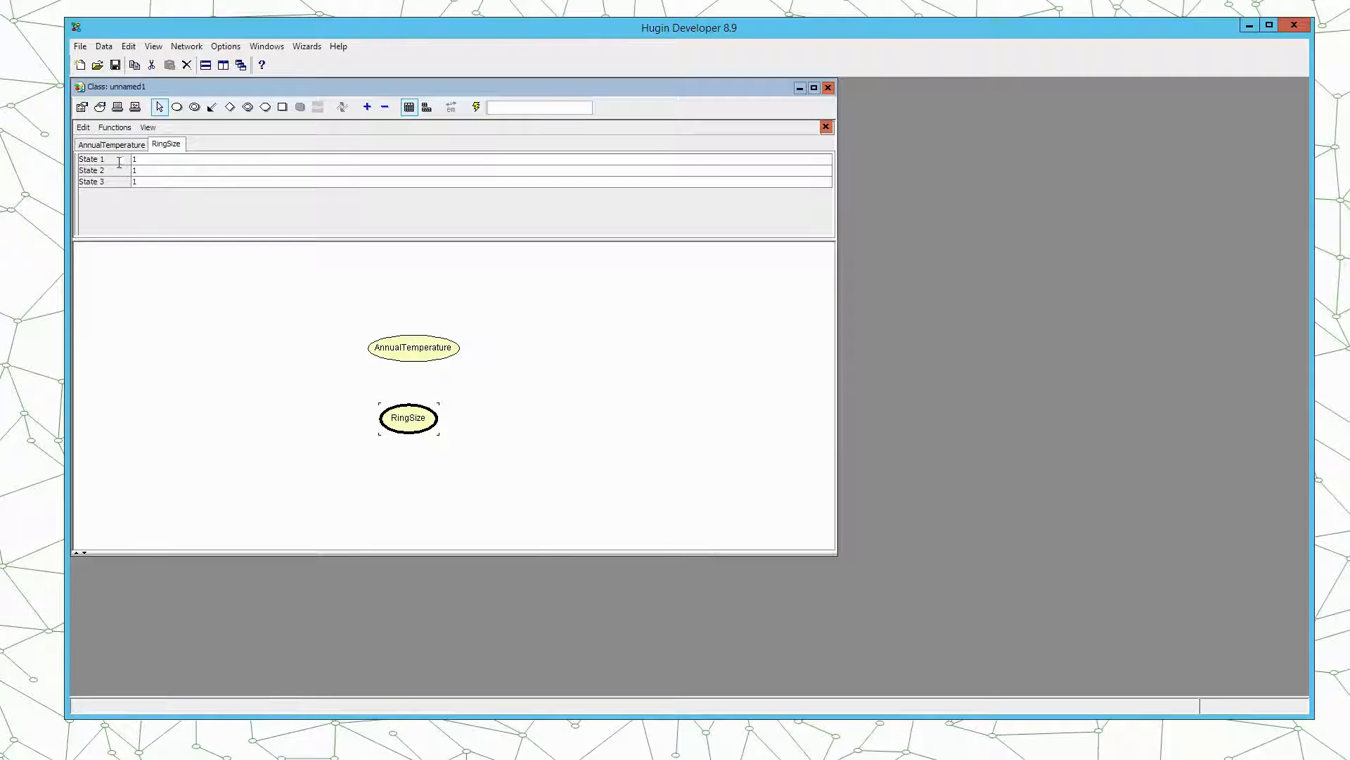
type("smal")
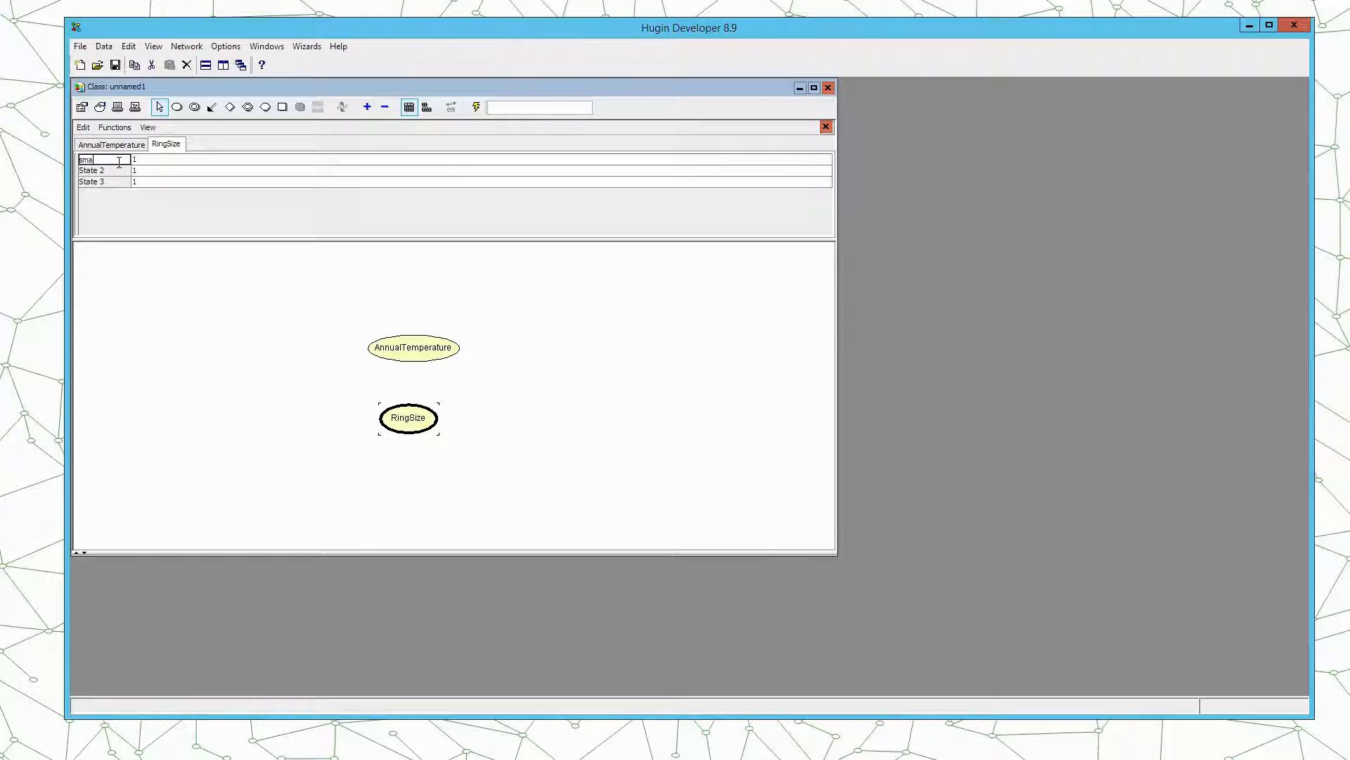
left_click(91, 170)
type("medium")
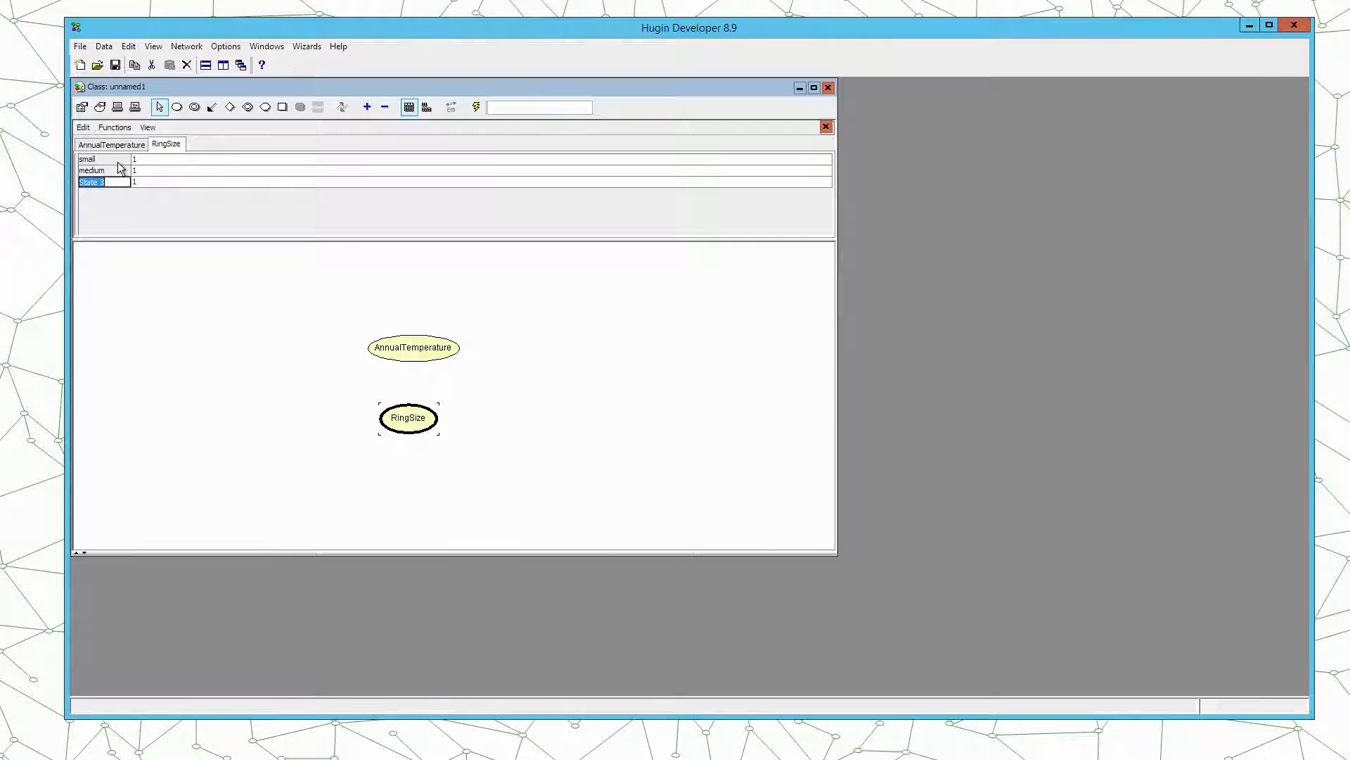
type("large")
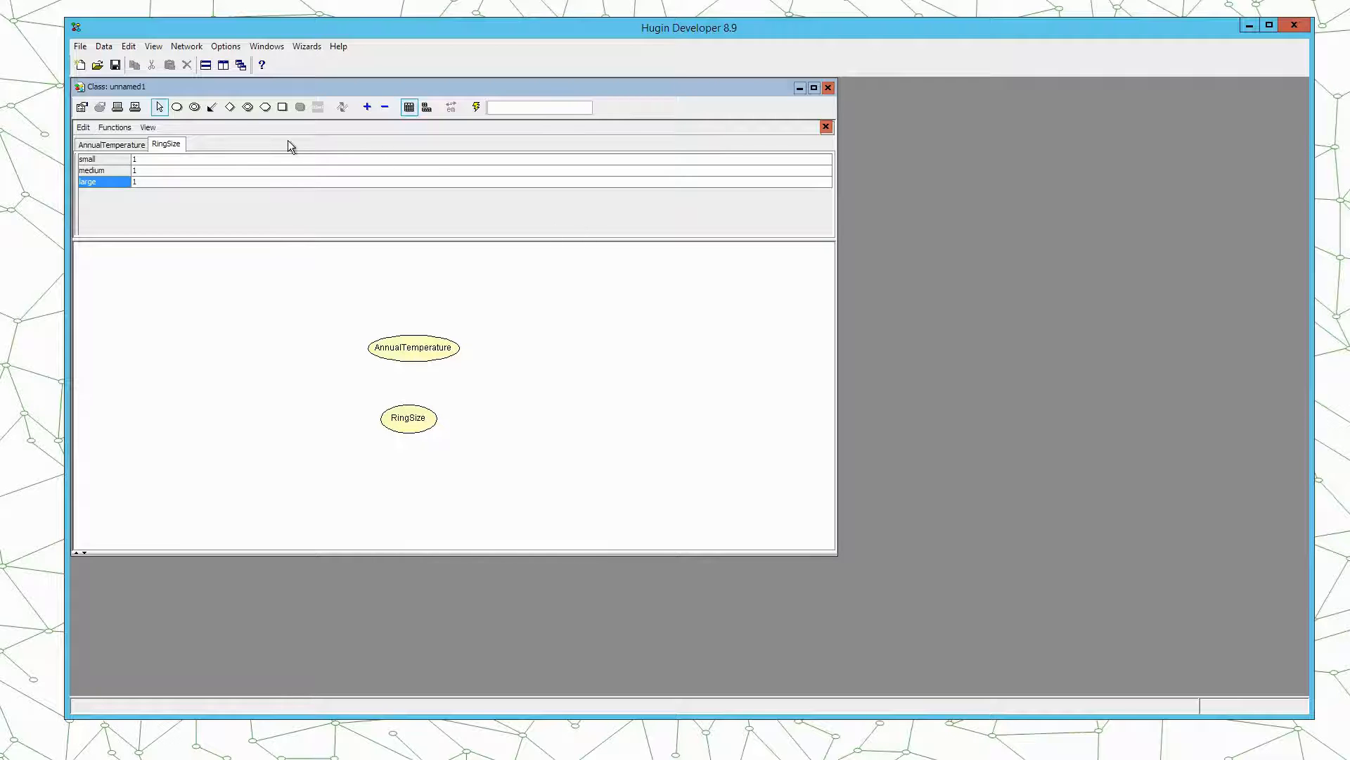
left_click(213, 107)
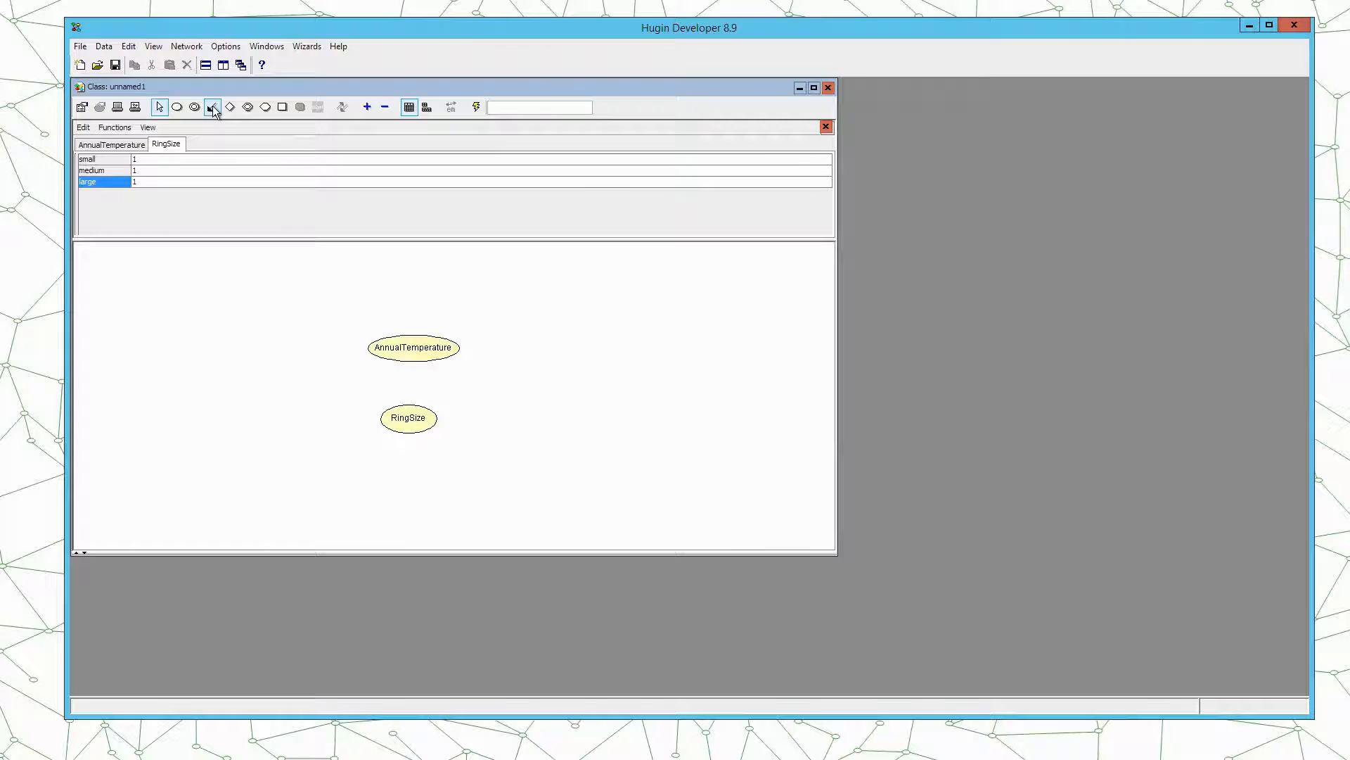
- Draw a link arrow from AnnualTemperature to RingSize
left_click_drag(413, 355, 410, 418)
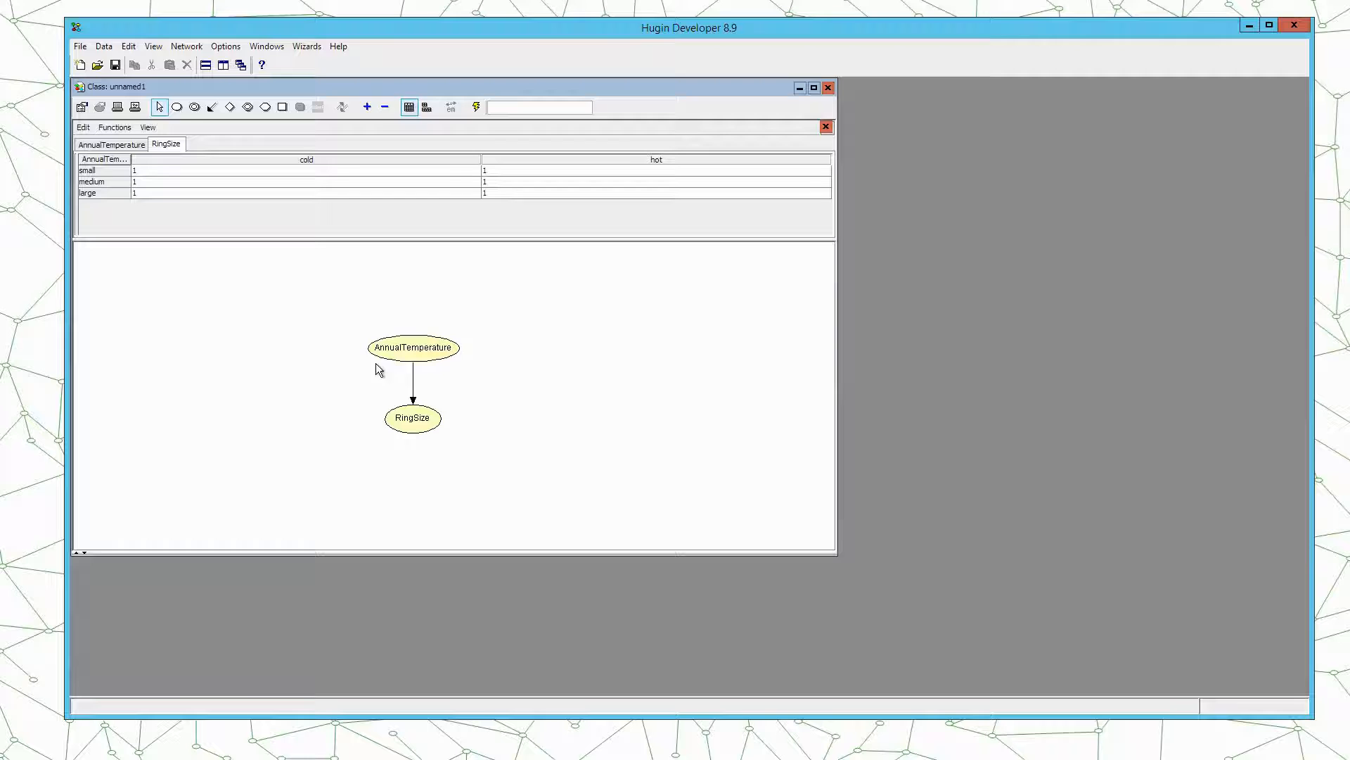
mouse_move(389, 319)
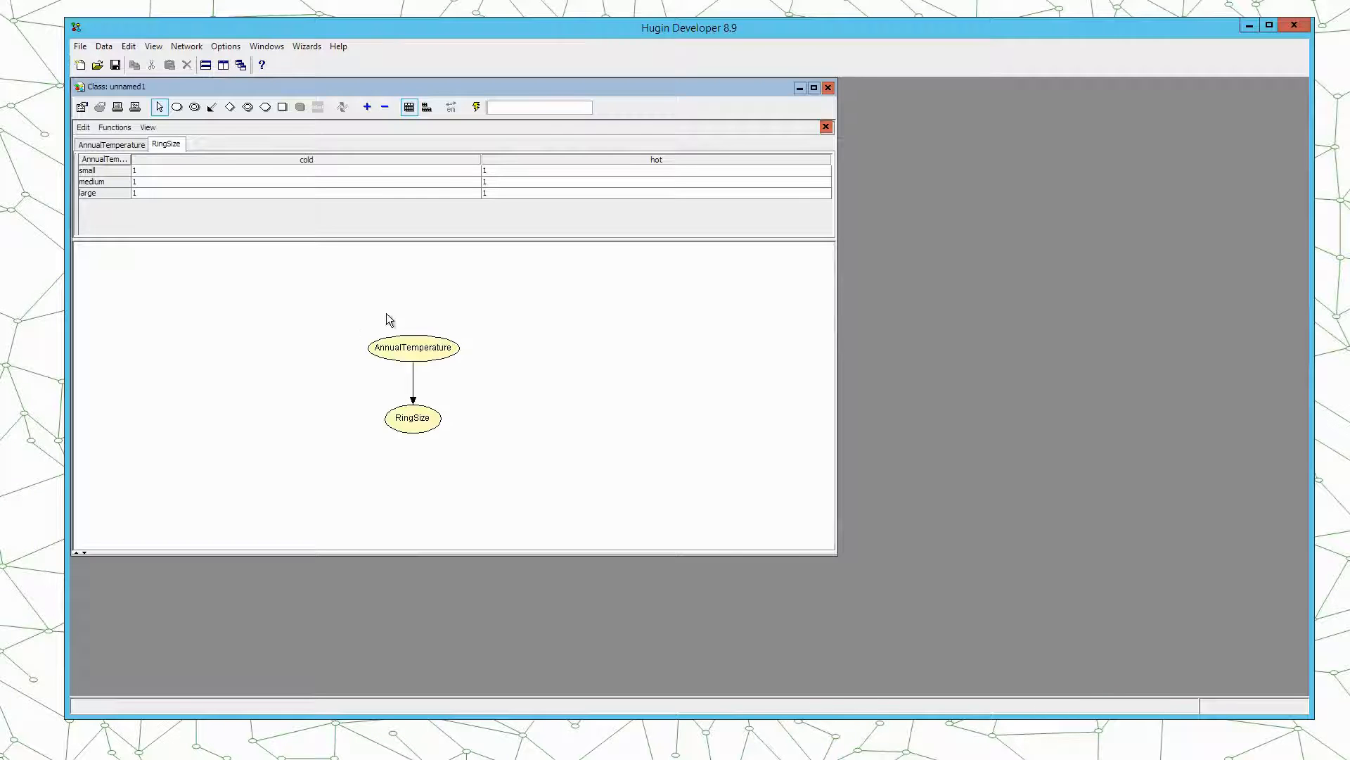
mouse_move(388, 377)
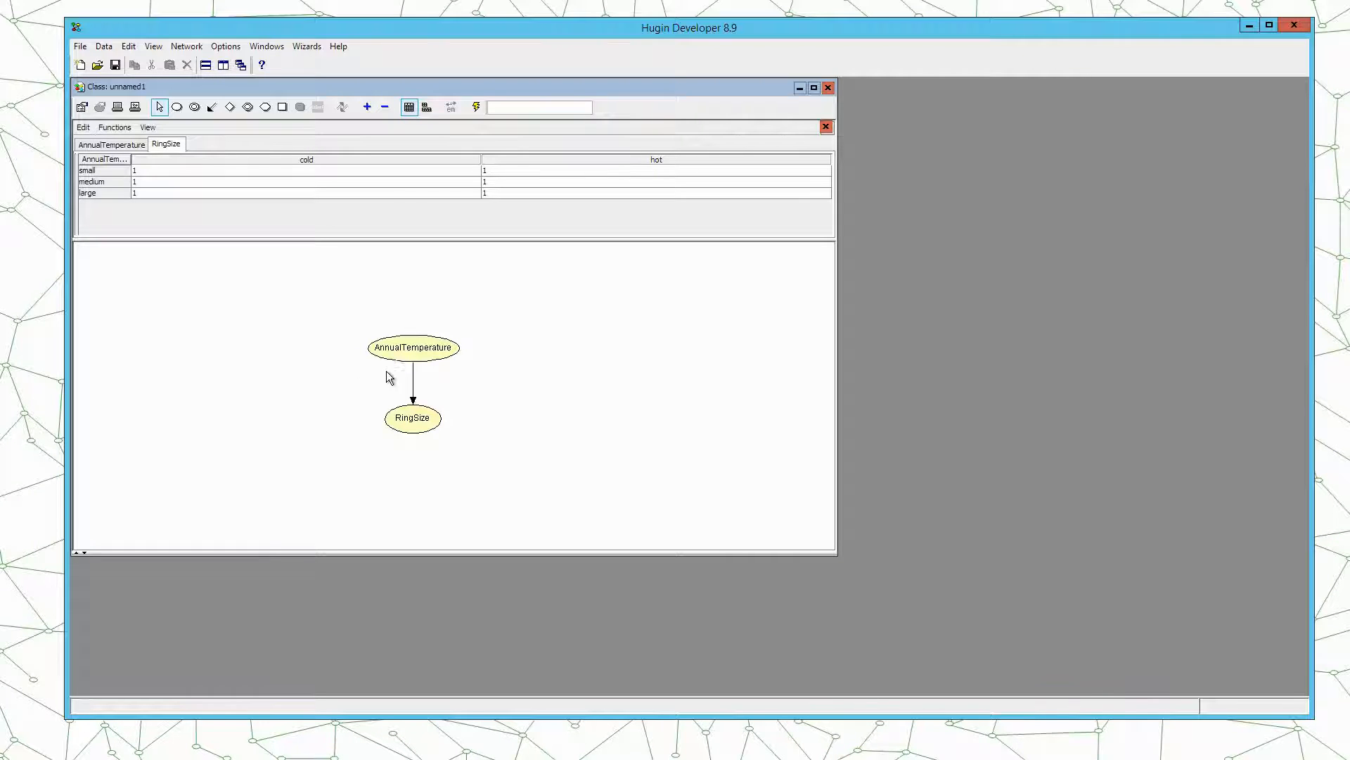
mouse_move(412, 353)
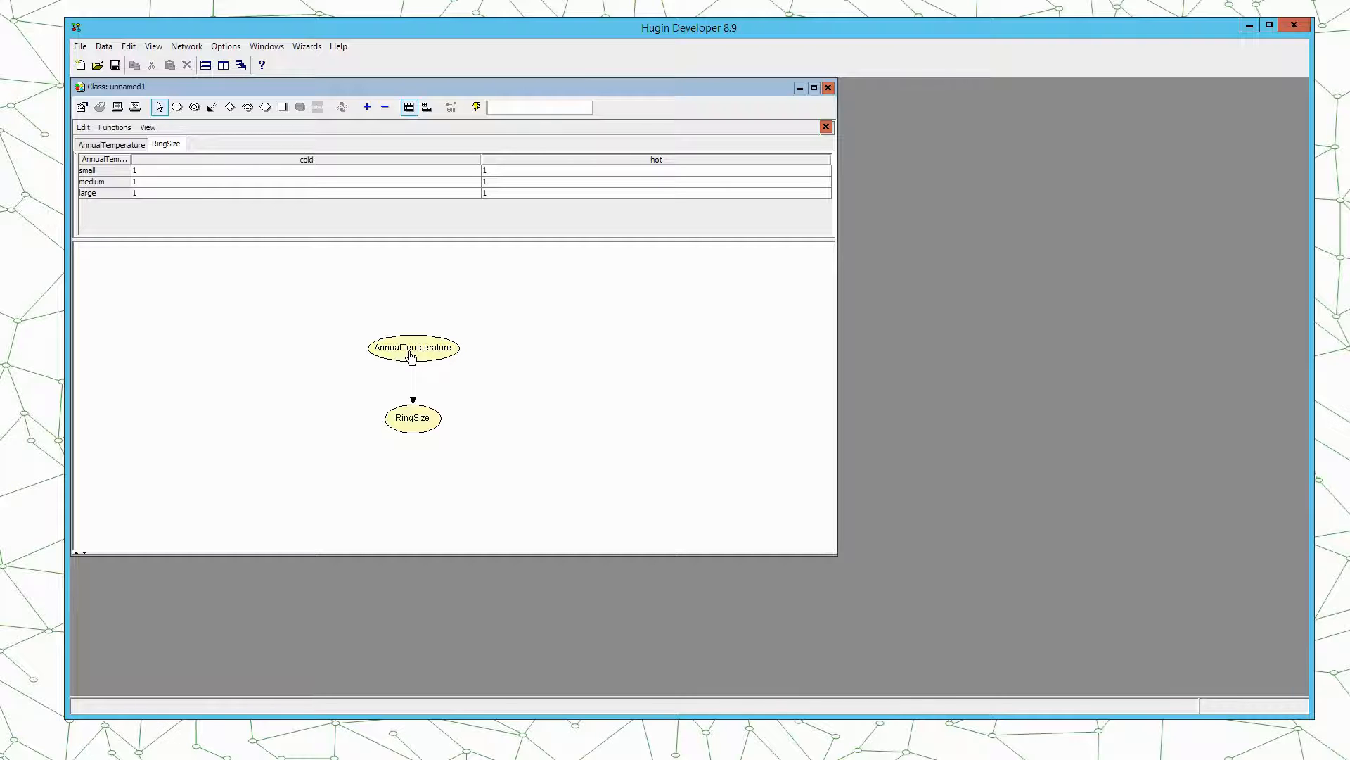
mouse_move(429, 345)
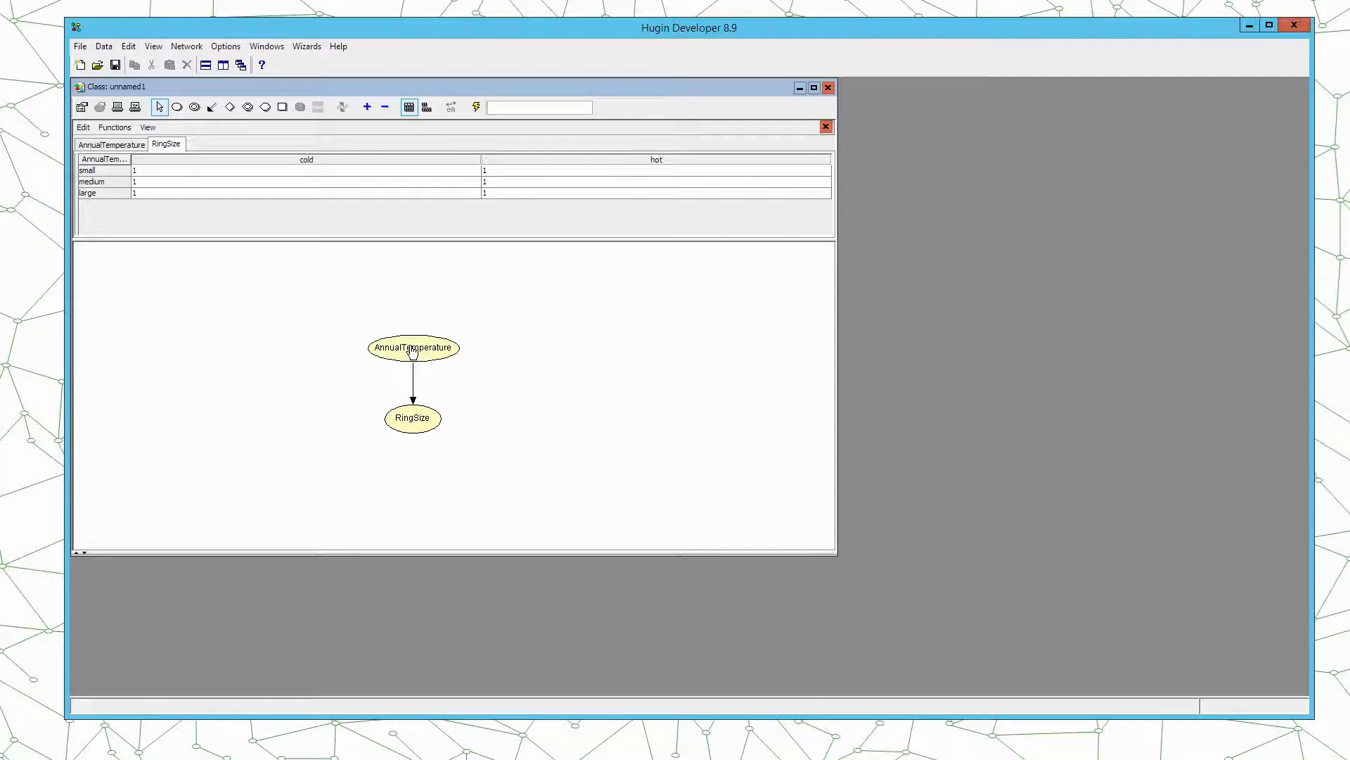
mouse_move(423, 354)
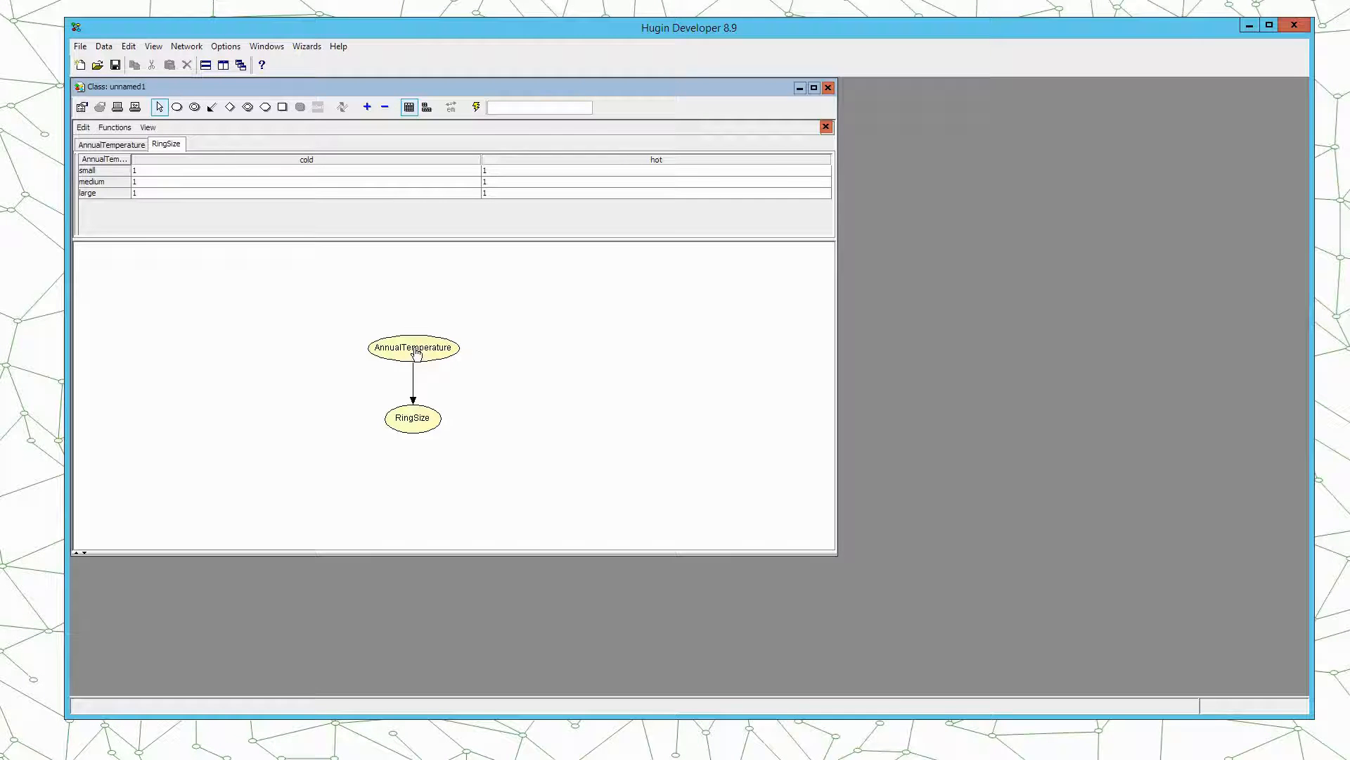
mouse_move(420, 353)
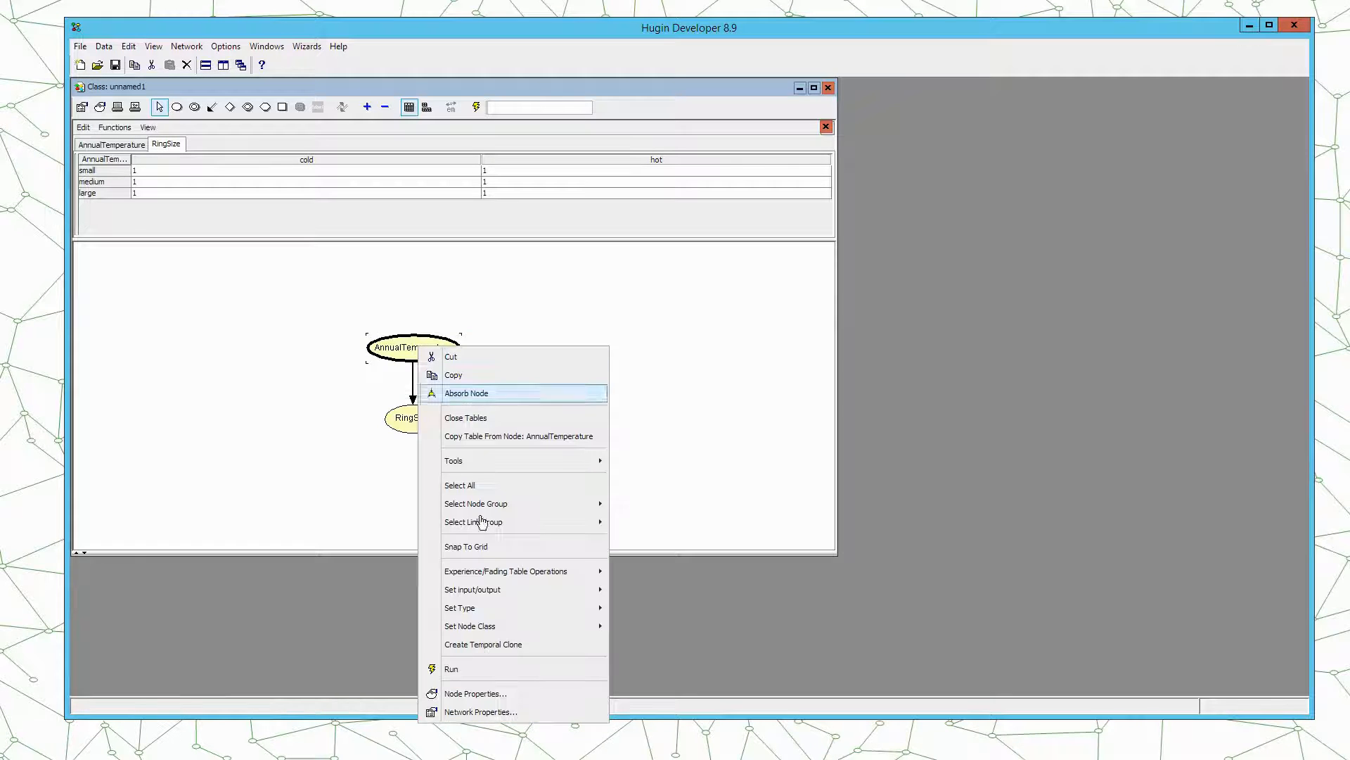
mouse_move(542, 644)
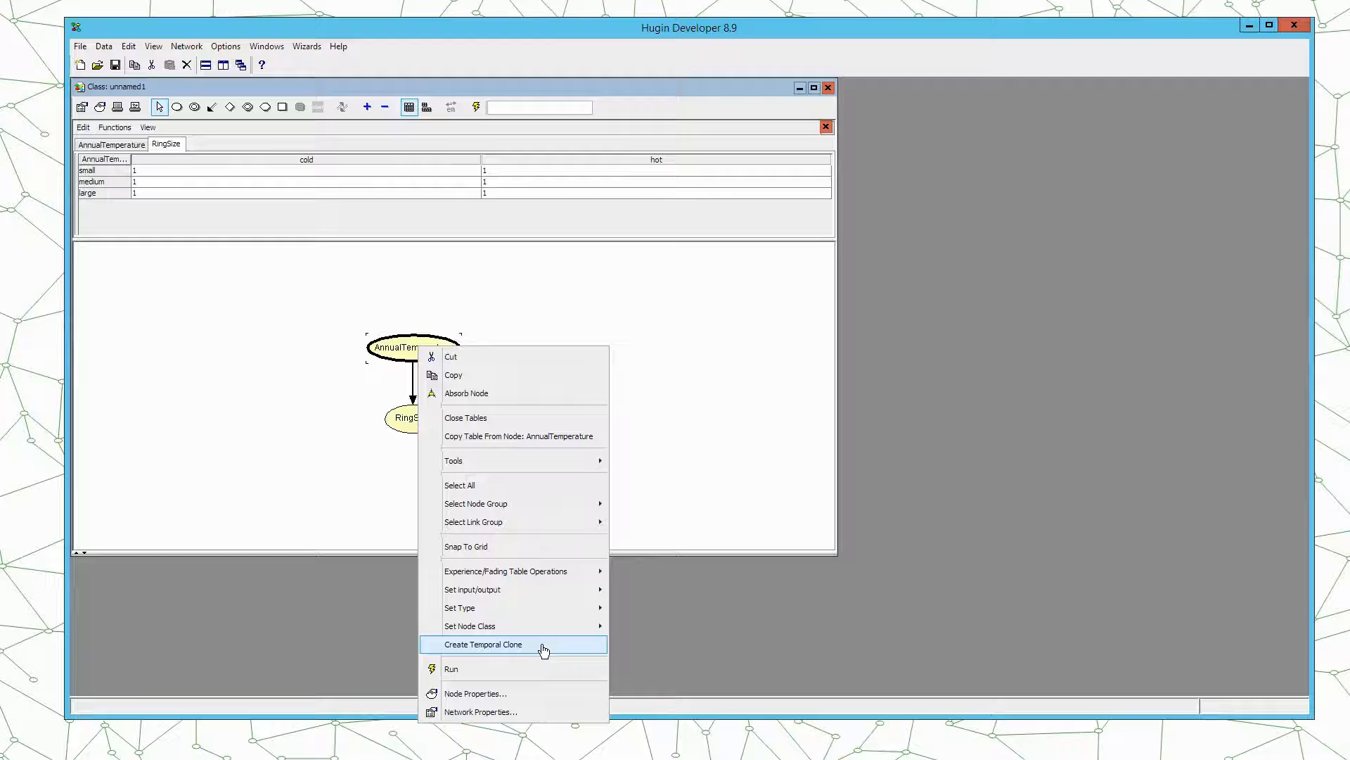
- Create T_AnnualTemperature as a temporal clone, placed left of AnnualTemperature
left_click(484, 645)
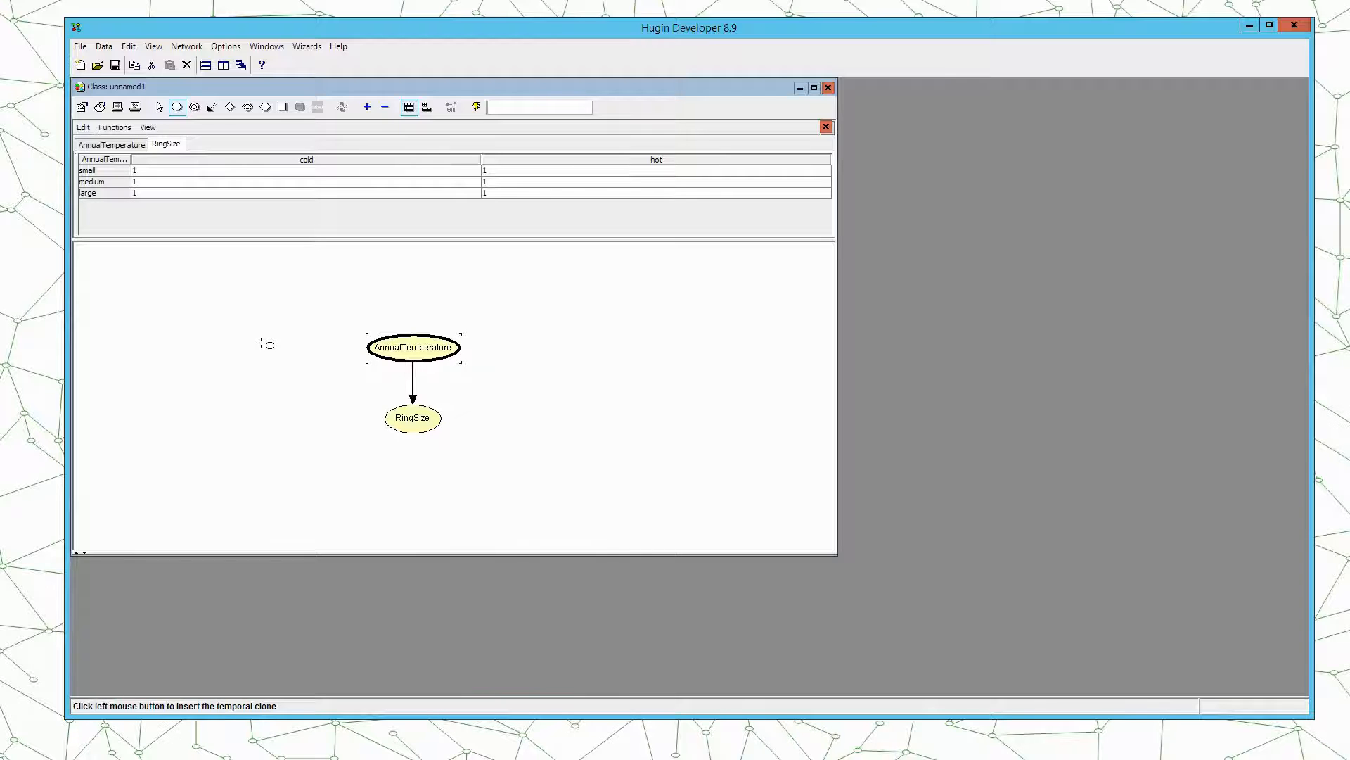
left_click(258, 341)
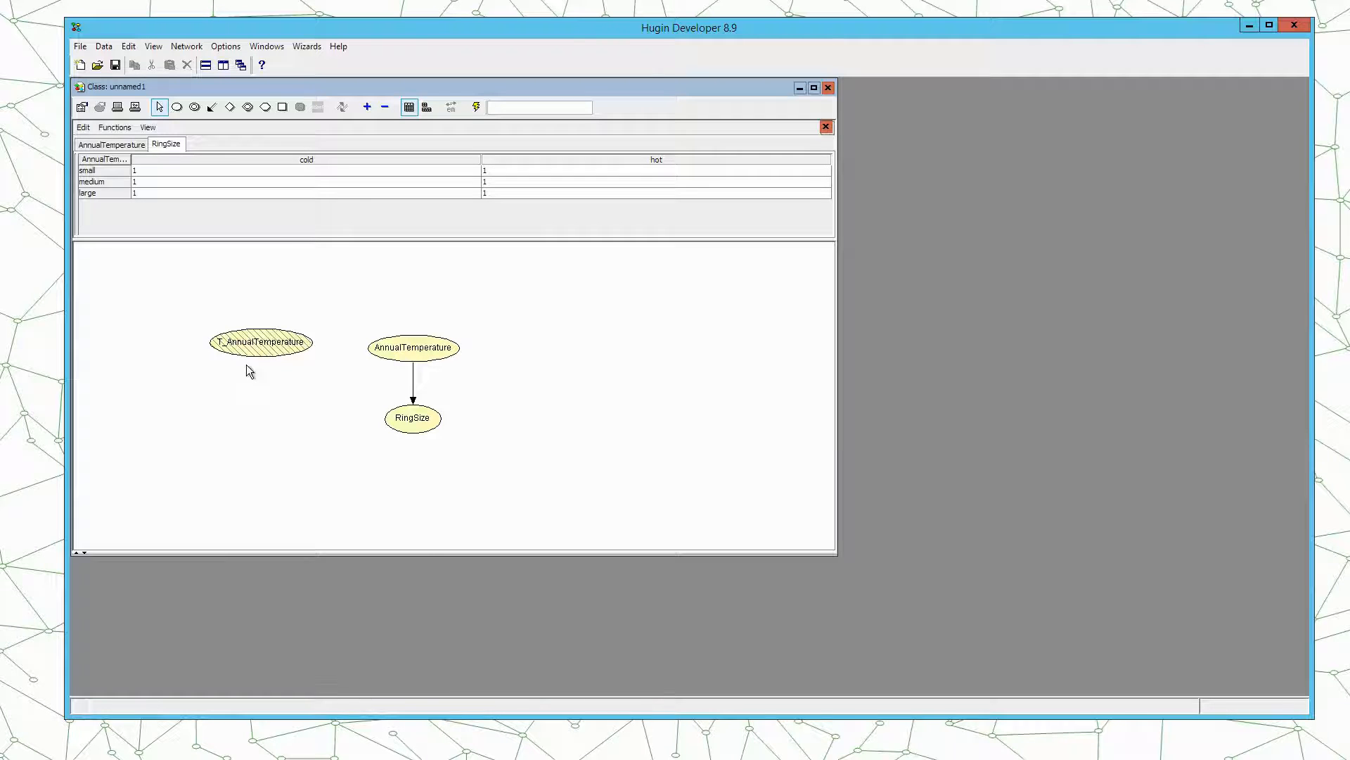
left_click(260, 342)
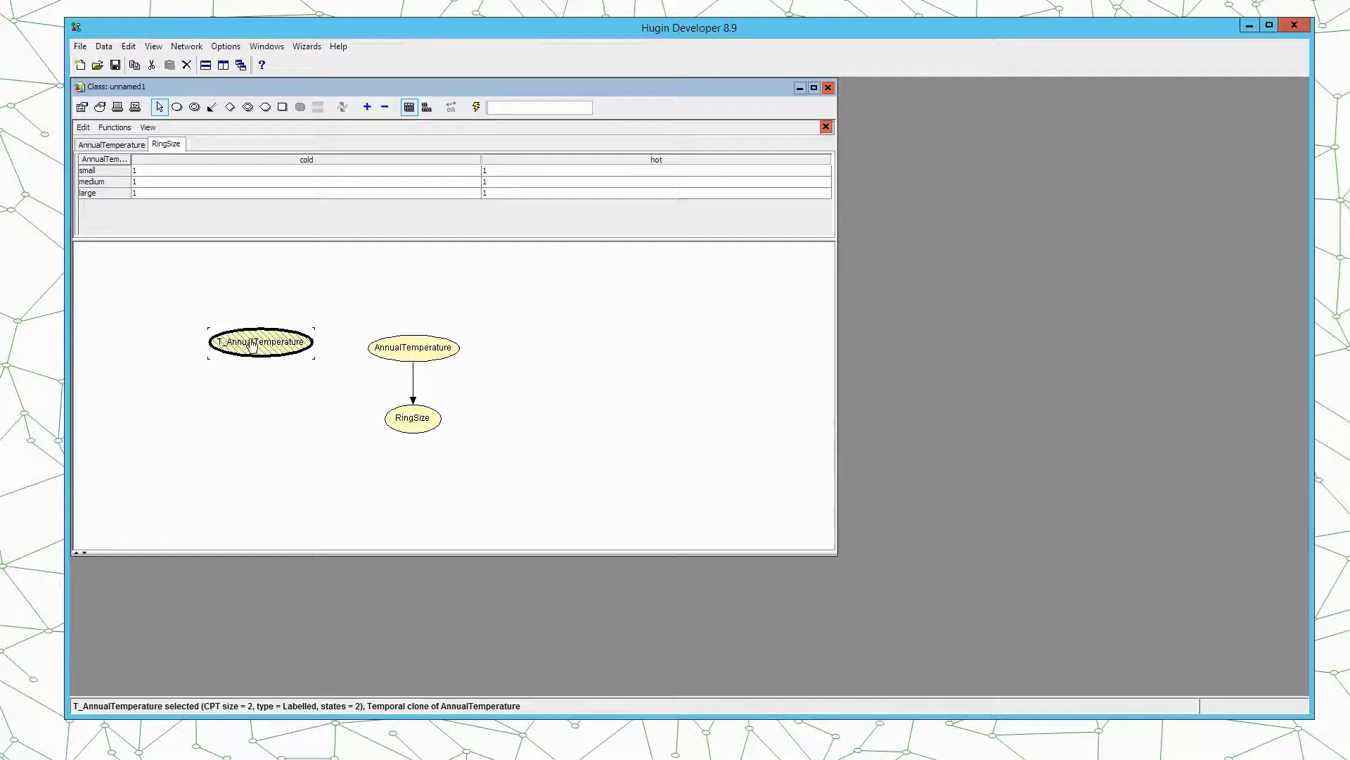
- Link T_AnnualTemperature to AnnualTemperature and move the clone level with it
left_click(413, 347)
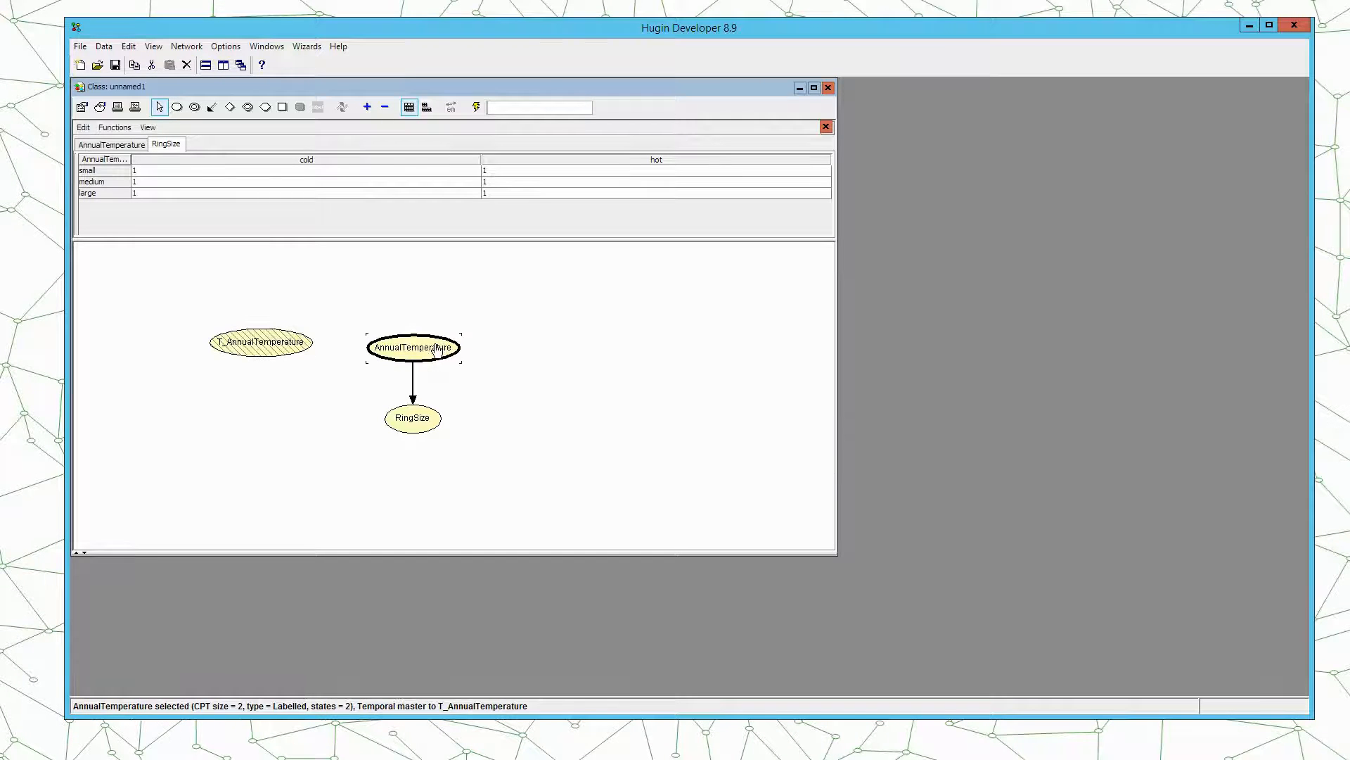
mouse_move(272, 326)
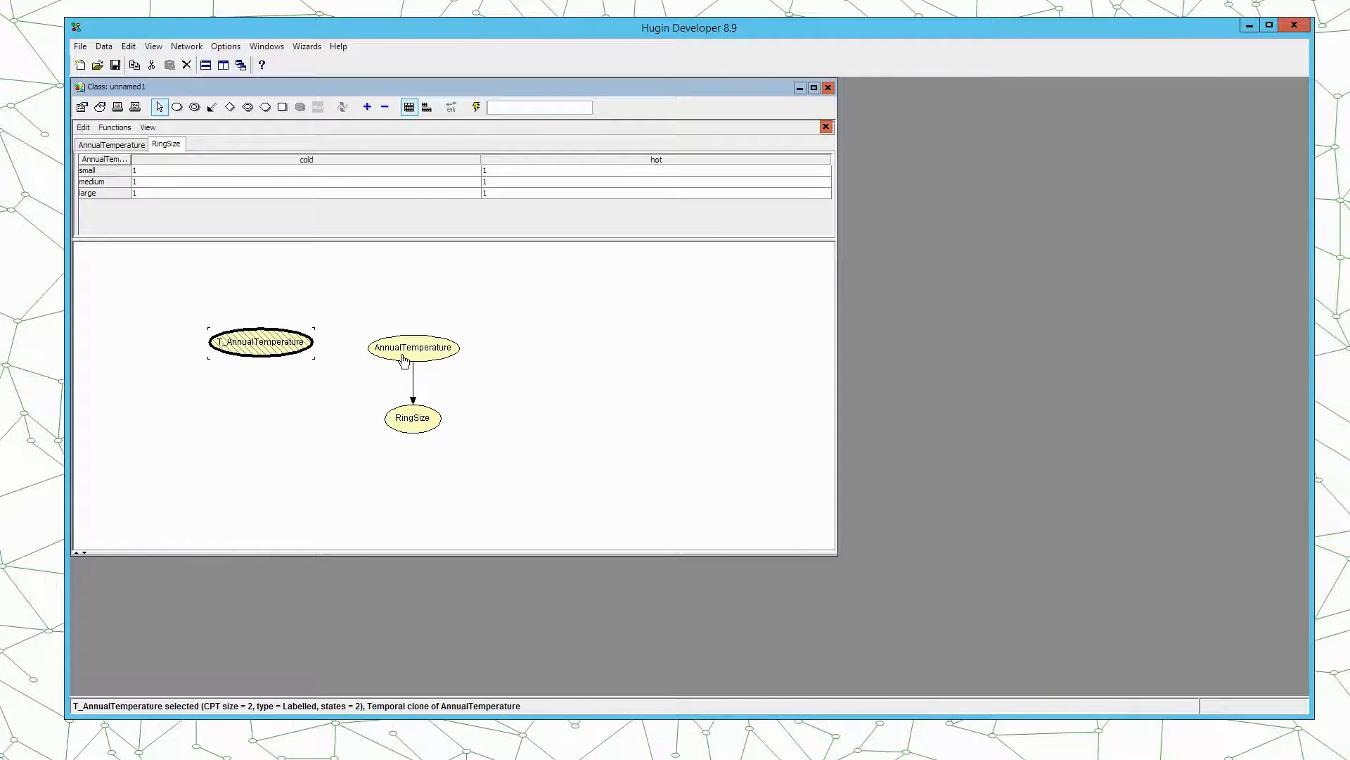
mouse_move(362, 291)
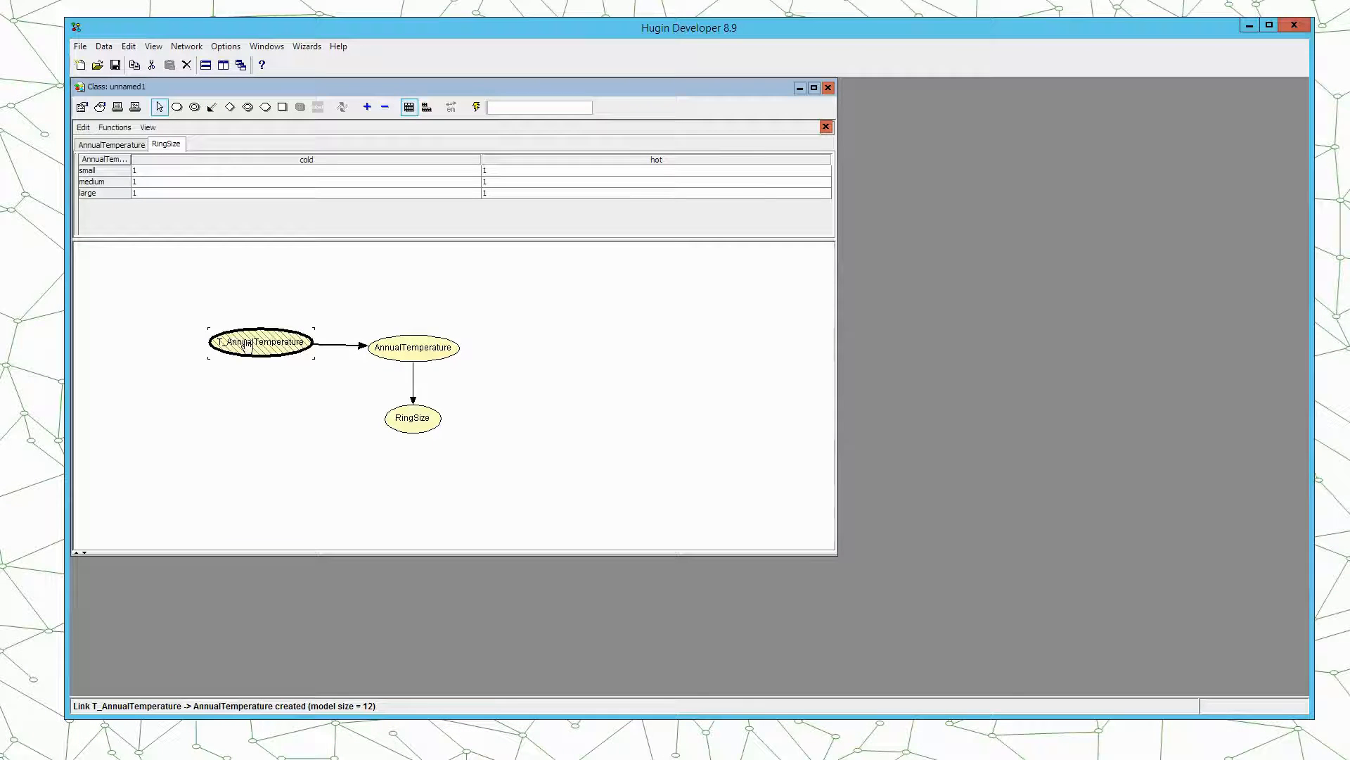
mouse_move(321, 350)
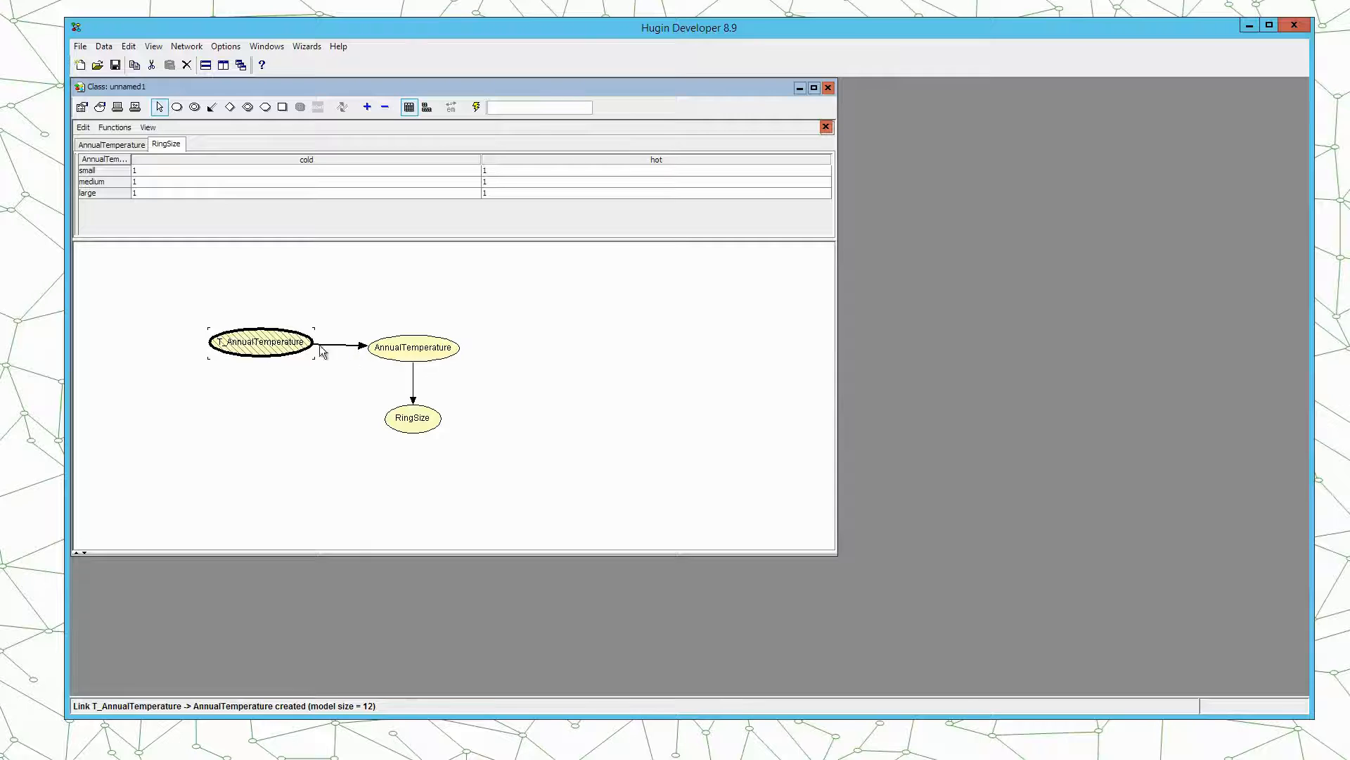
mouse_move(421, 344)
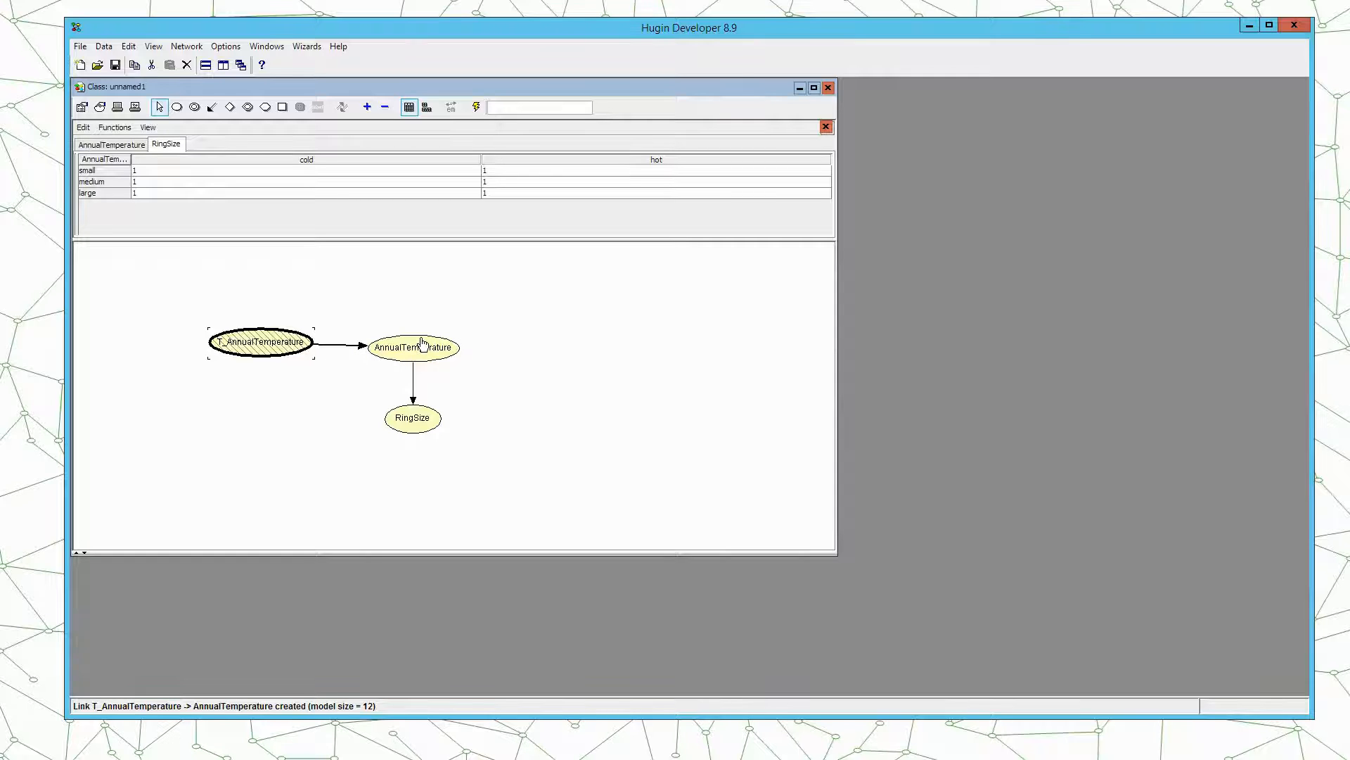
mouse_move(276, 341)
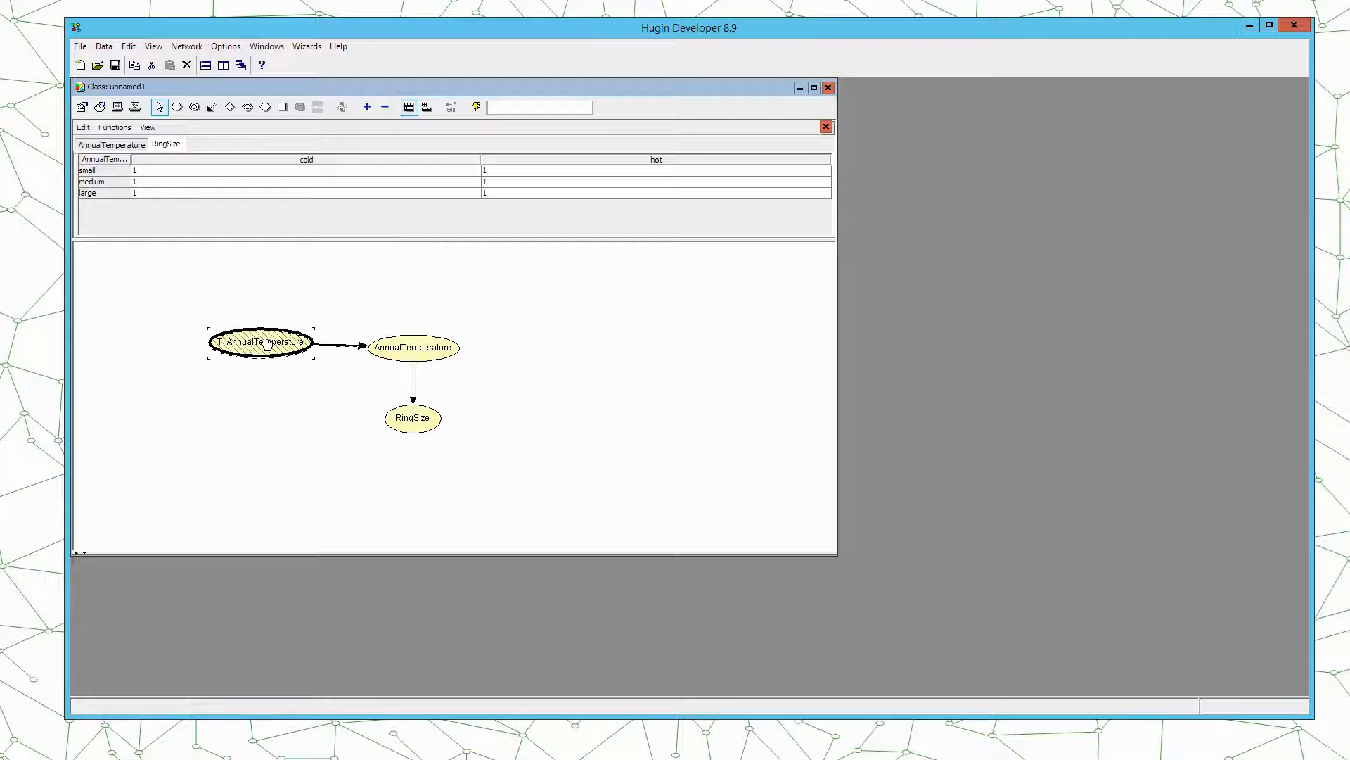
left_click_drag(262, 341, 260, 344)
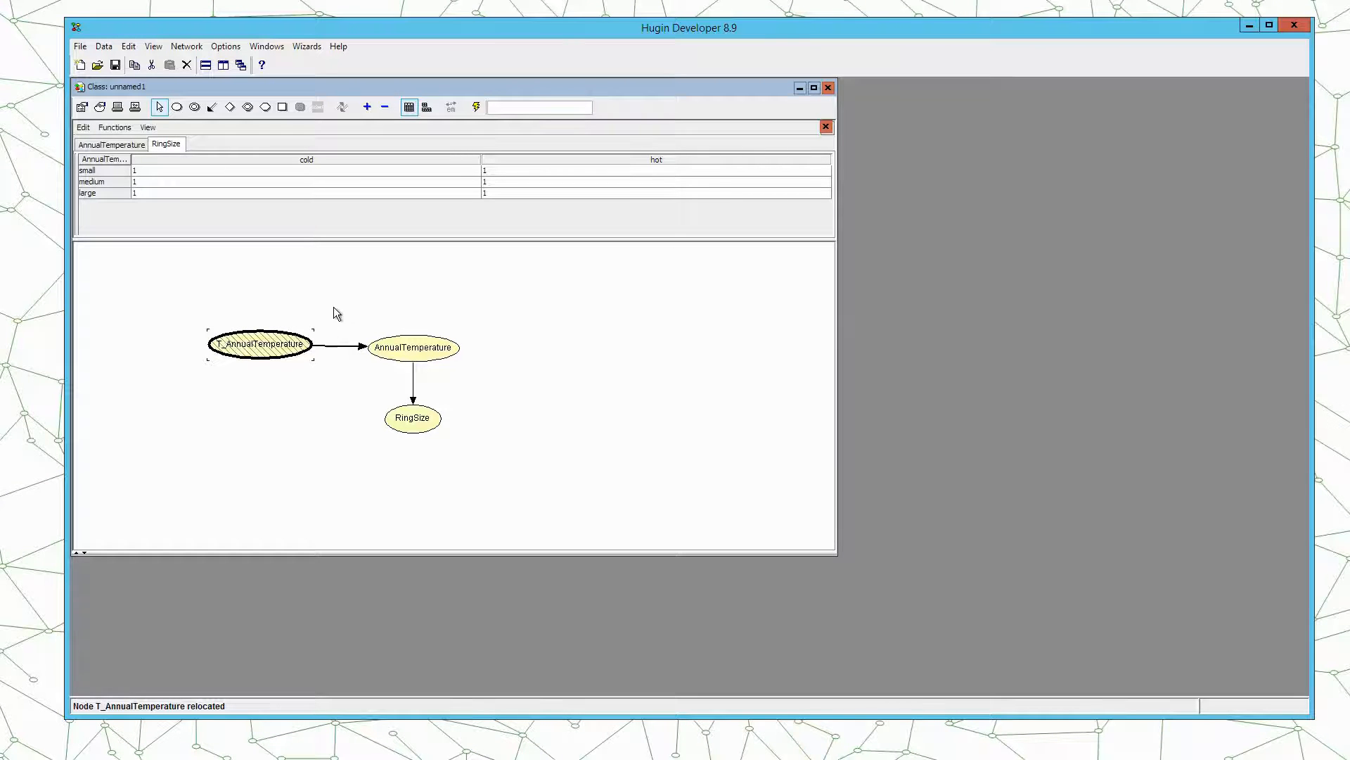
mouse_move(414, 393)
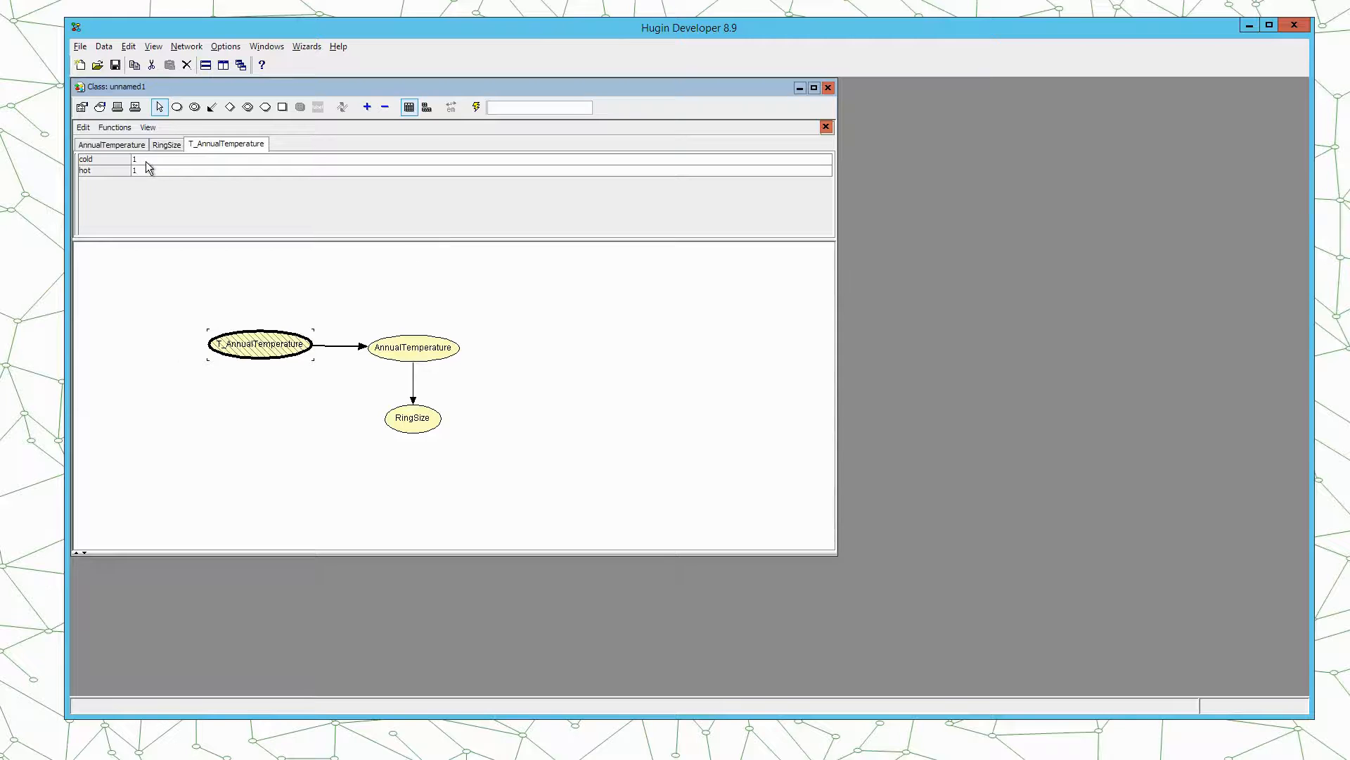
- Enter cold 0.6 and hot 0.4 for T_AnnualTemperature, then show AnnualTemperature's table
type("0.4")
type("0.6")
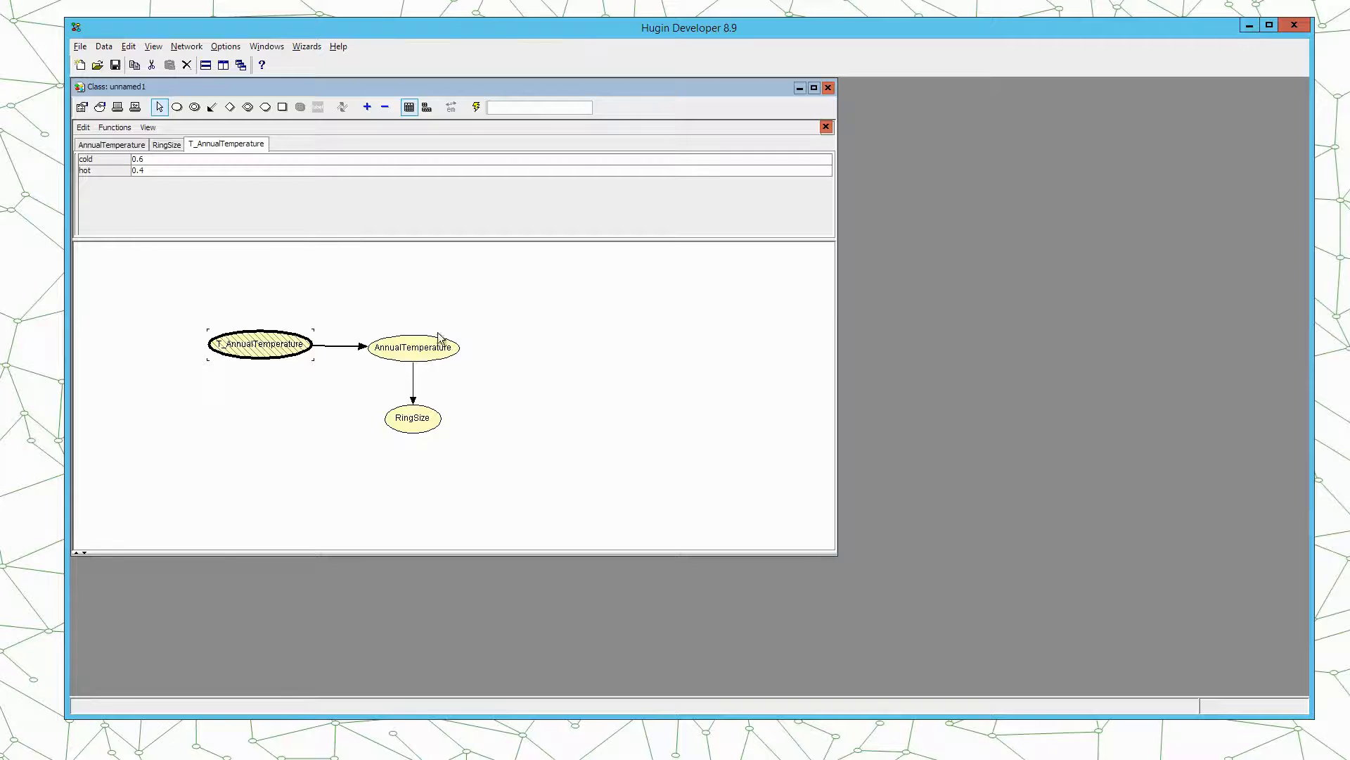
left_click(413, 347)
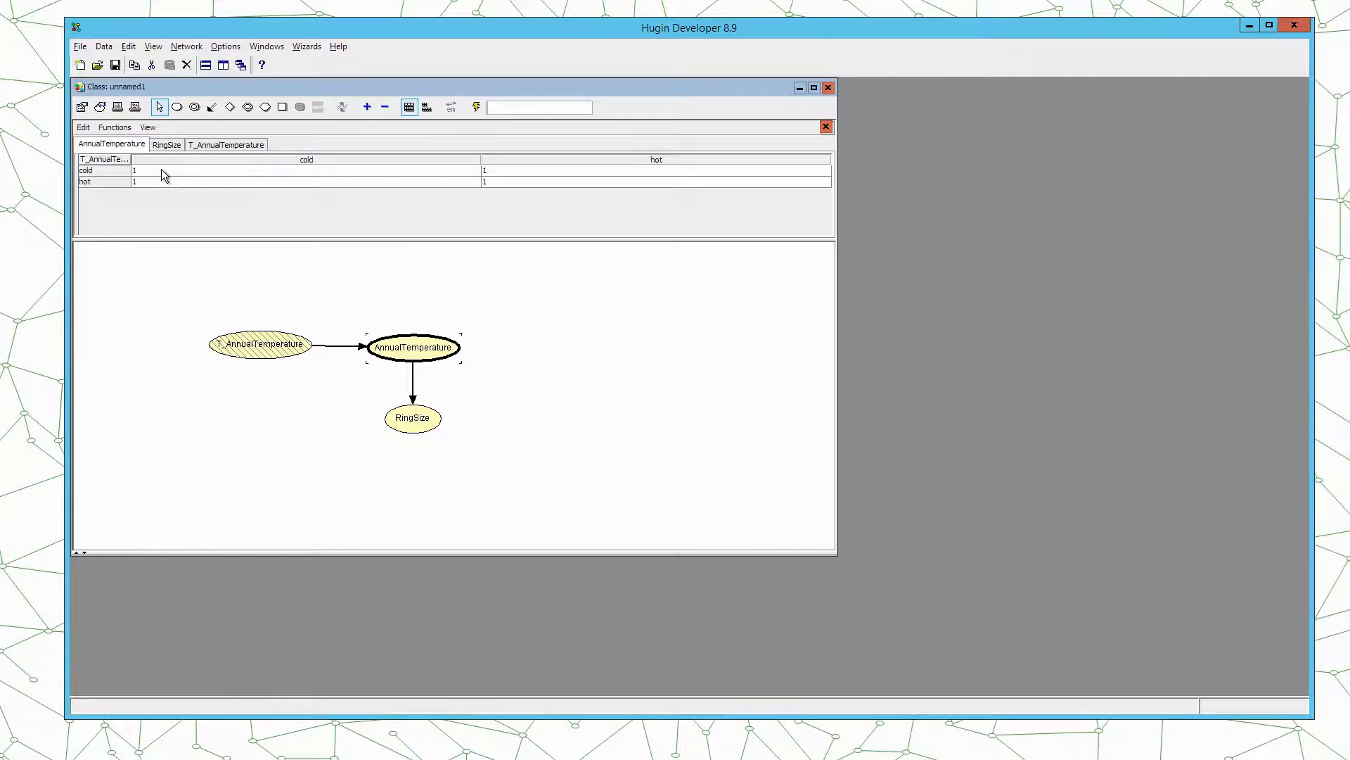
mouse_move(430, 389)
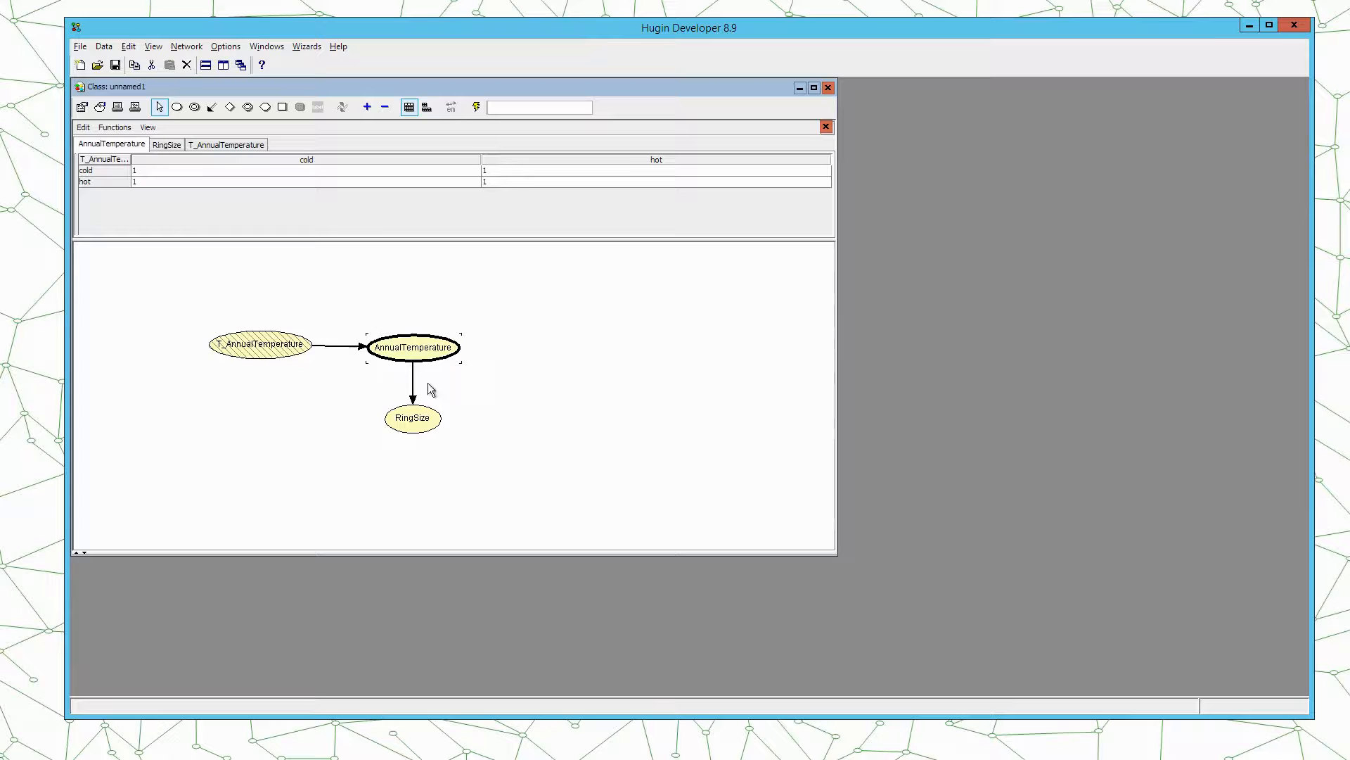
mouse_move(295, 371)
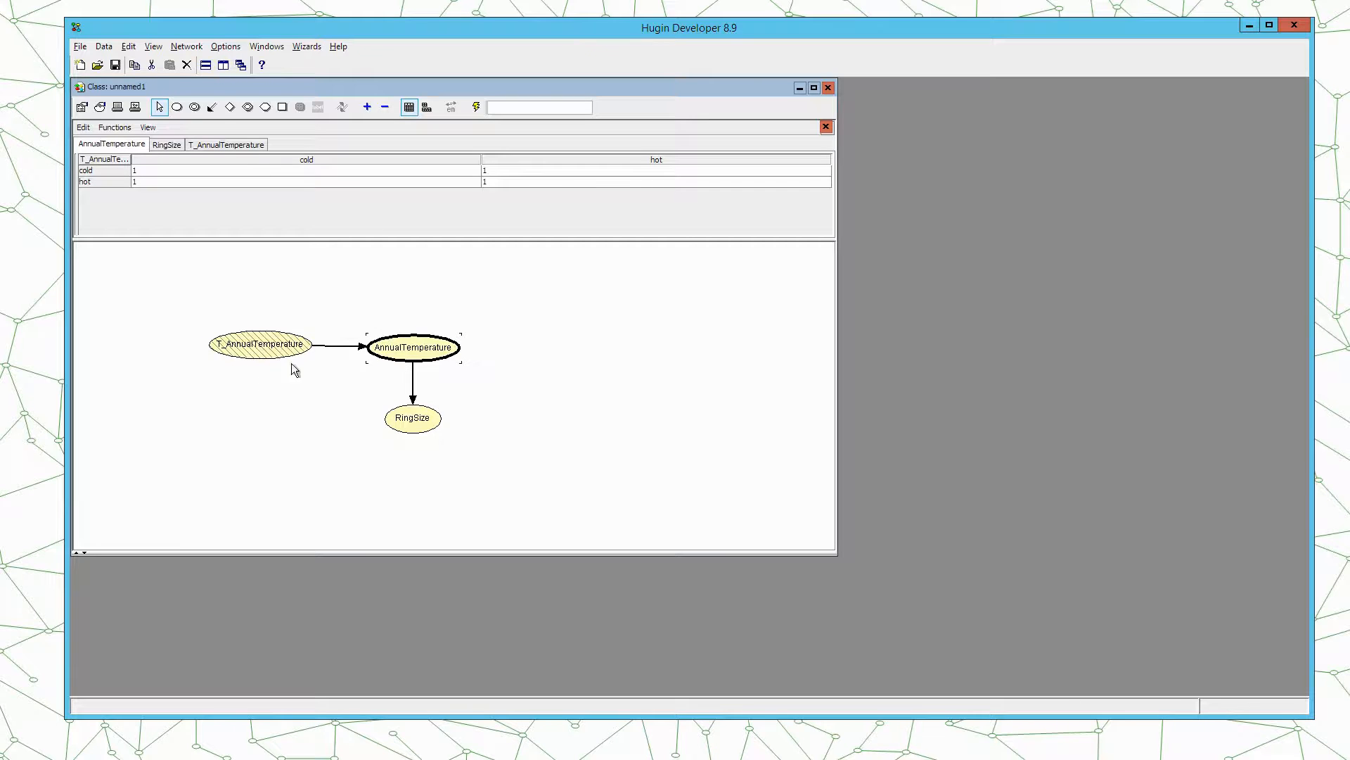
mouse_move(463, 328)
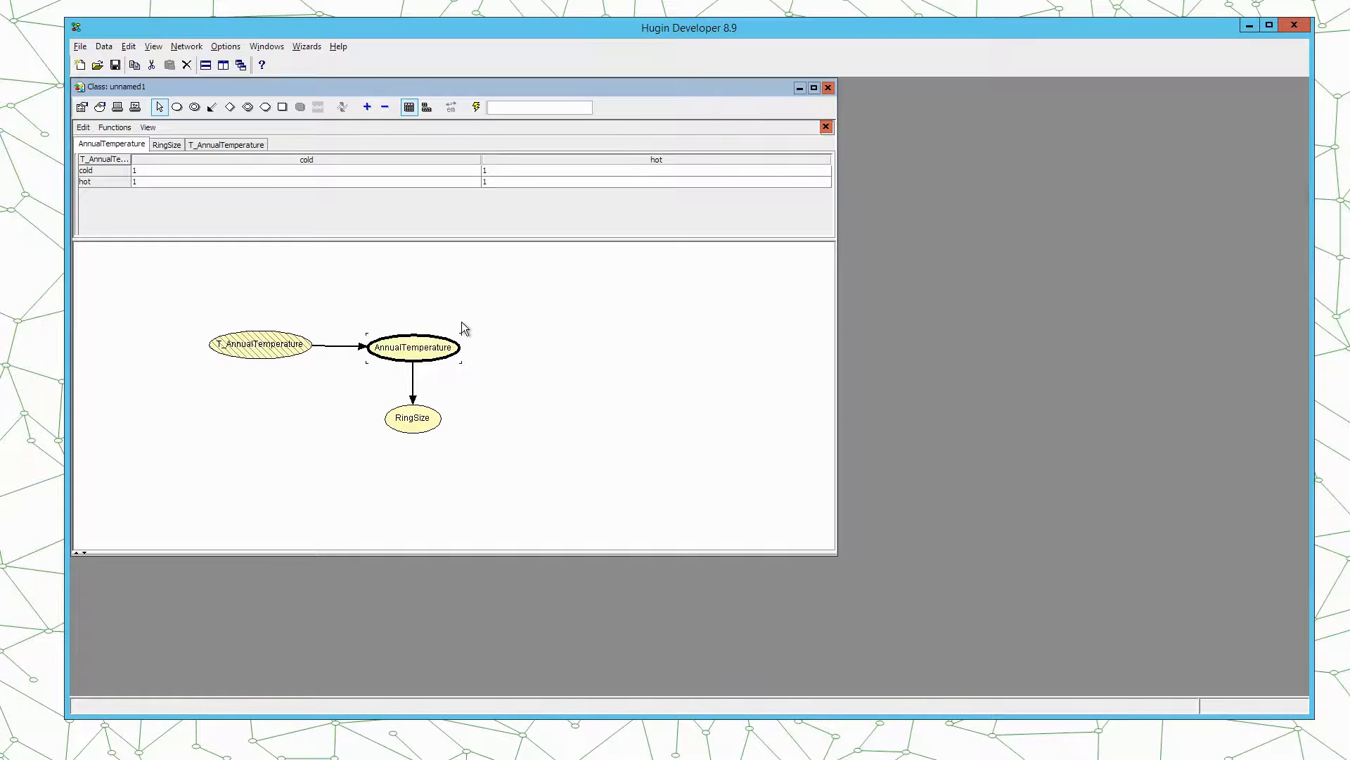
- Fill AnnualTemperature's table: 0.6/0.4 after cold, 0.3/0.7 after hot
left_click(292, 170)
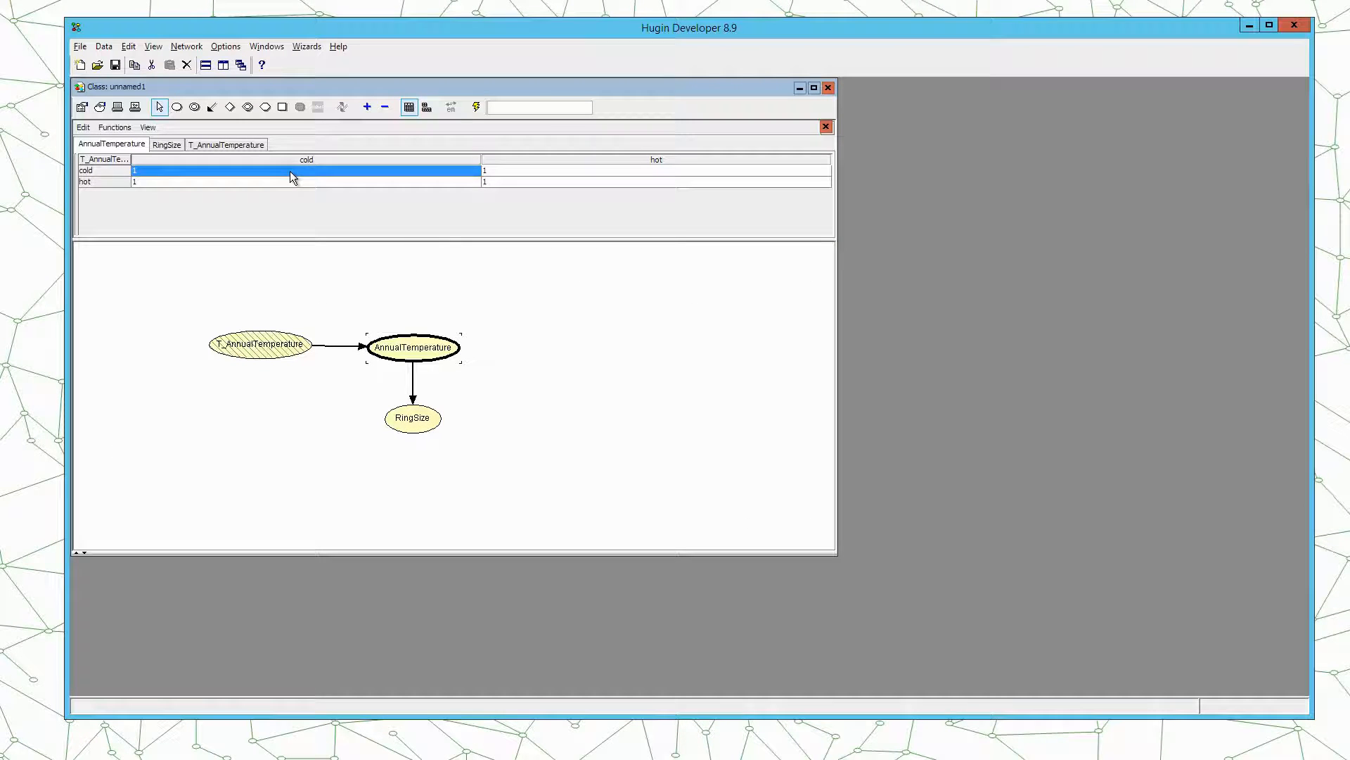
type("0.6")
left_click(656, 170)
type("0.3")
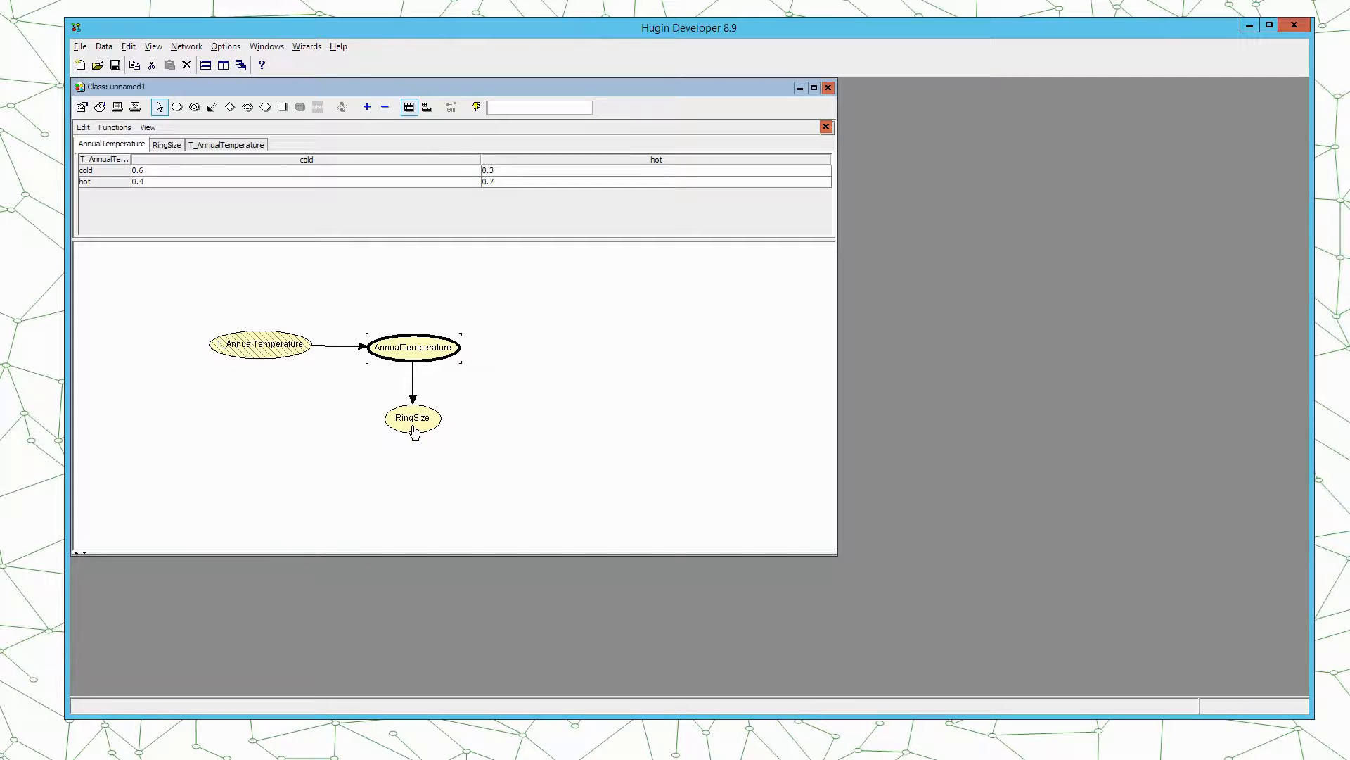
- Enter RingSize probabilities 0.7/0.2/0.1 under cold and 0.1/0.4/0.5 under hot
left_click(413, 418)
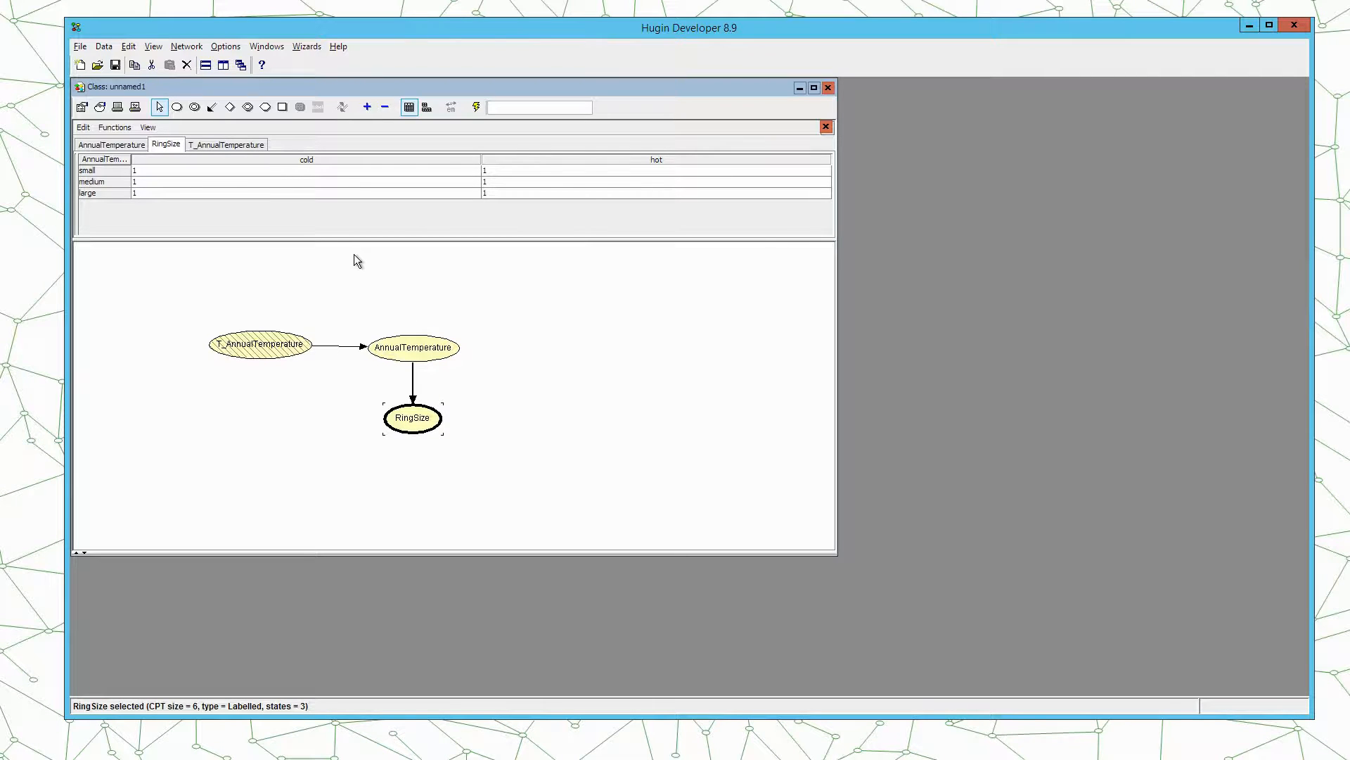
mouse_move(301, 156)
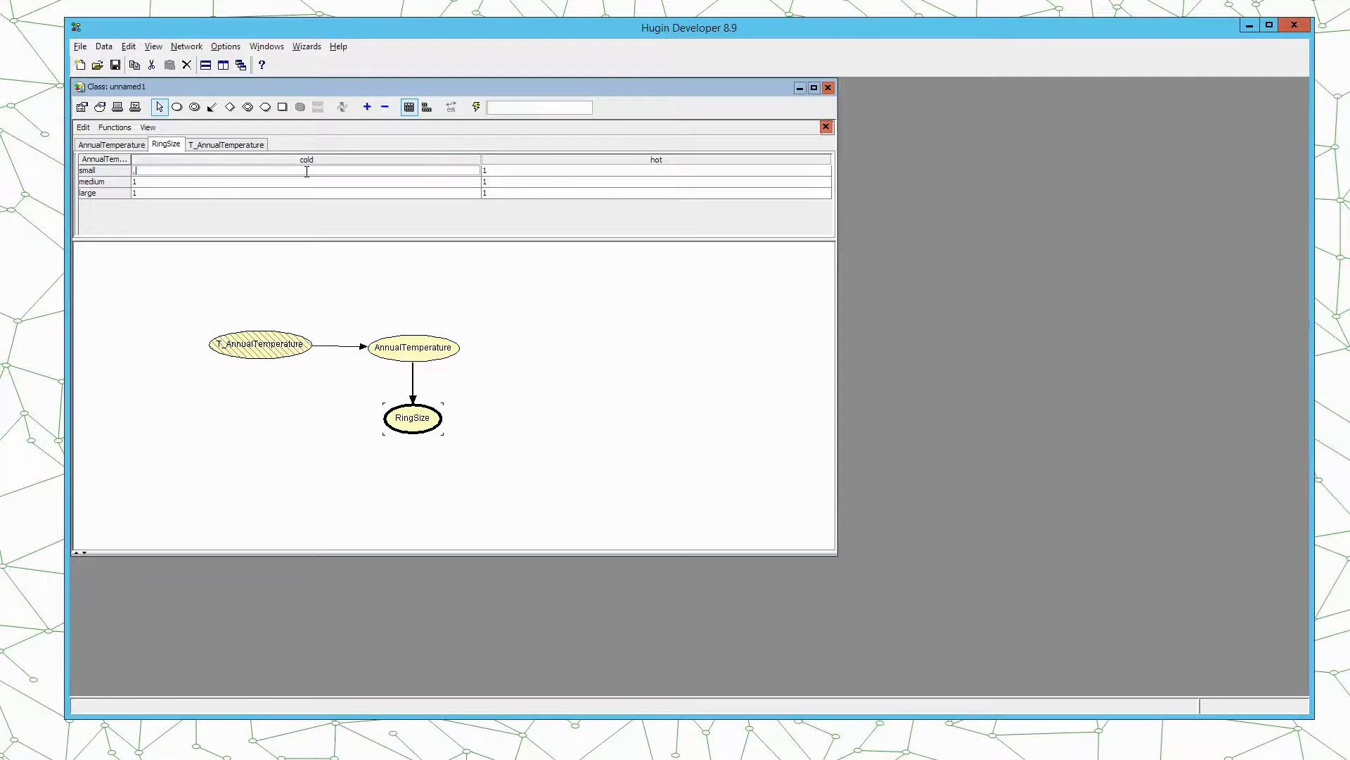
type("0.7")
left_click(656, 192)
type("0.5")
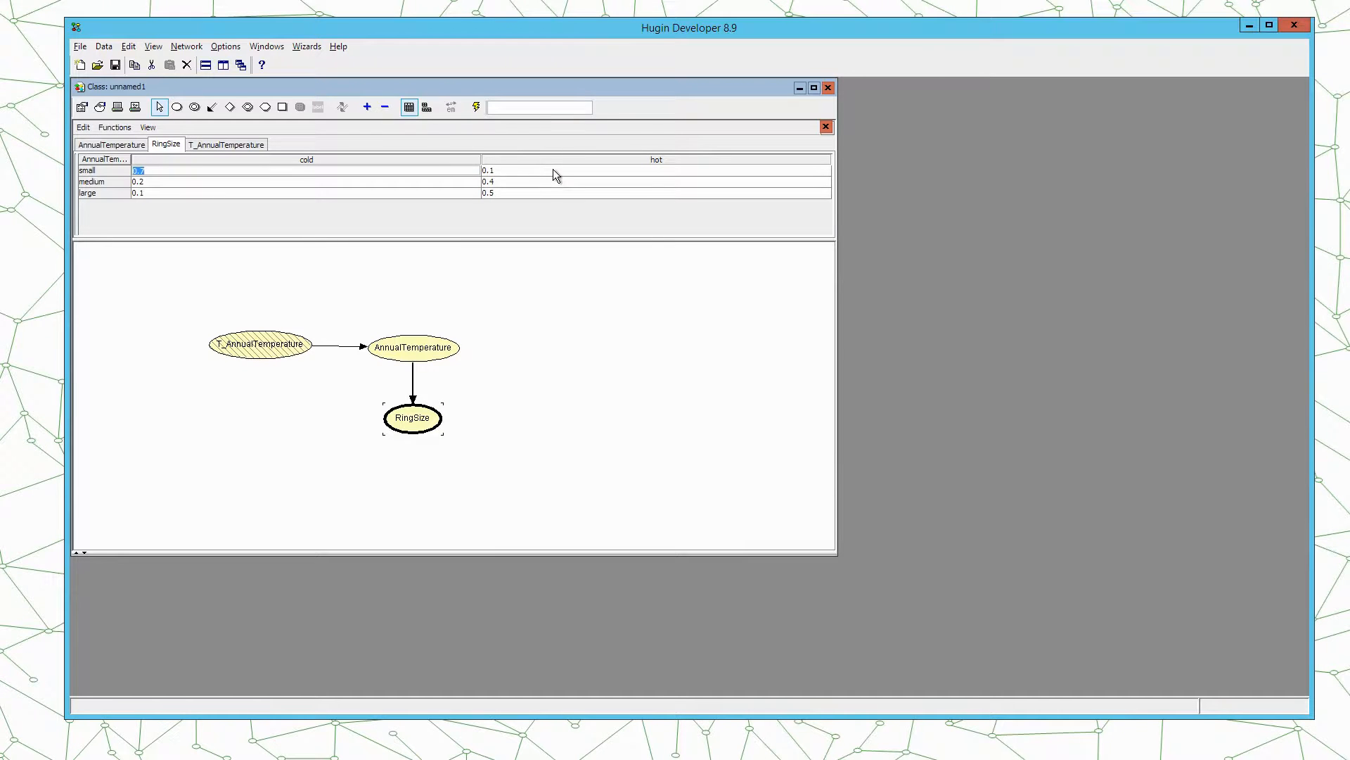
left_click(345, 488)
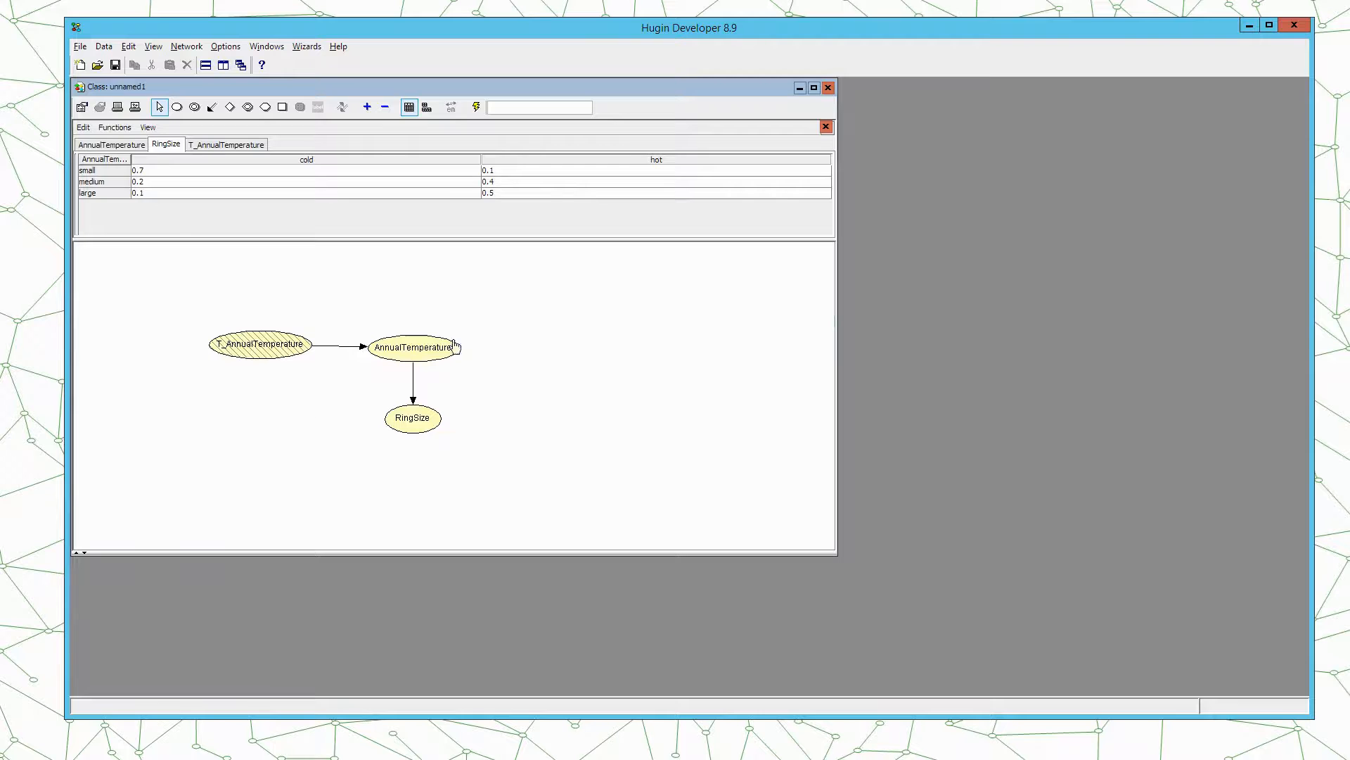
mouse_move(430, 282)
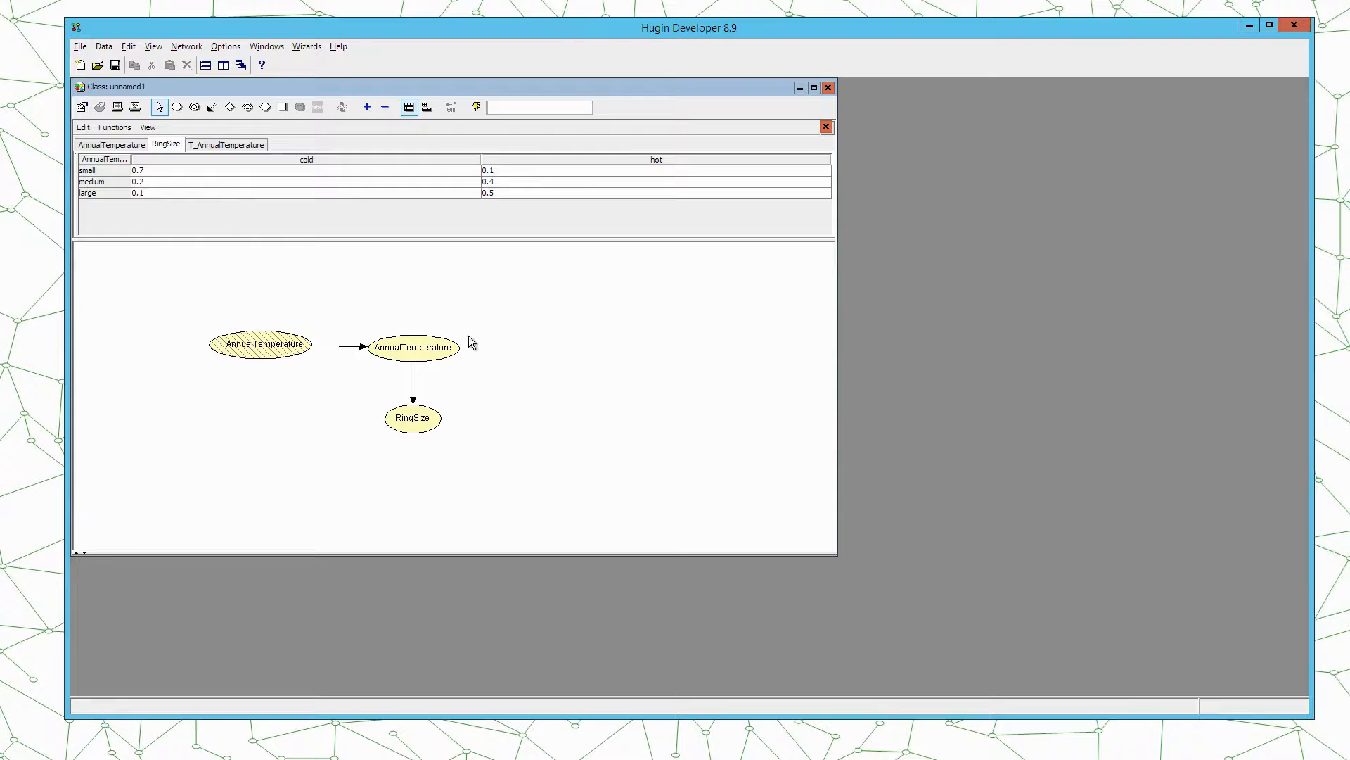
mouse_move(312, 298)
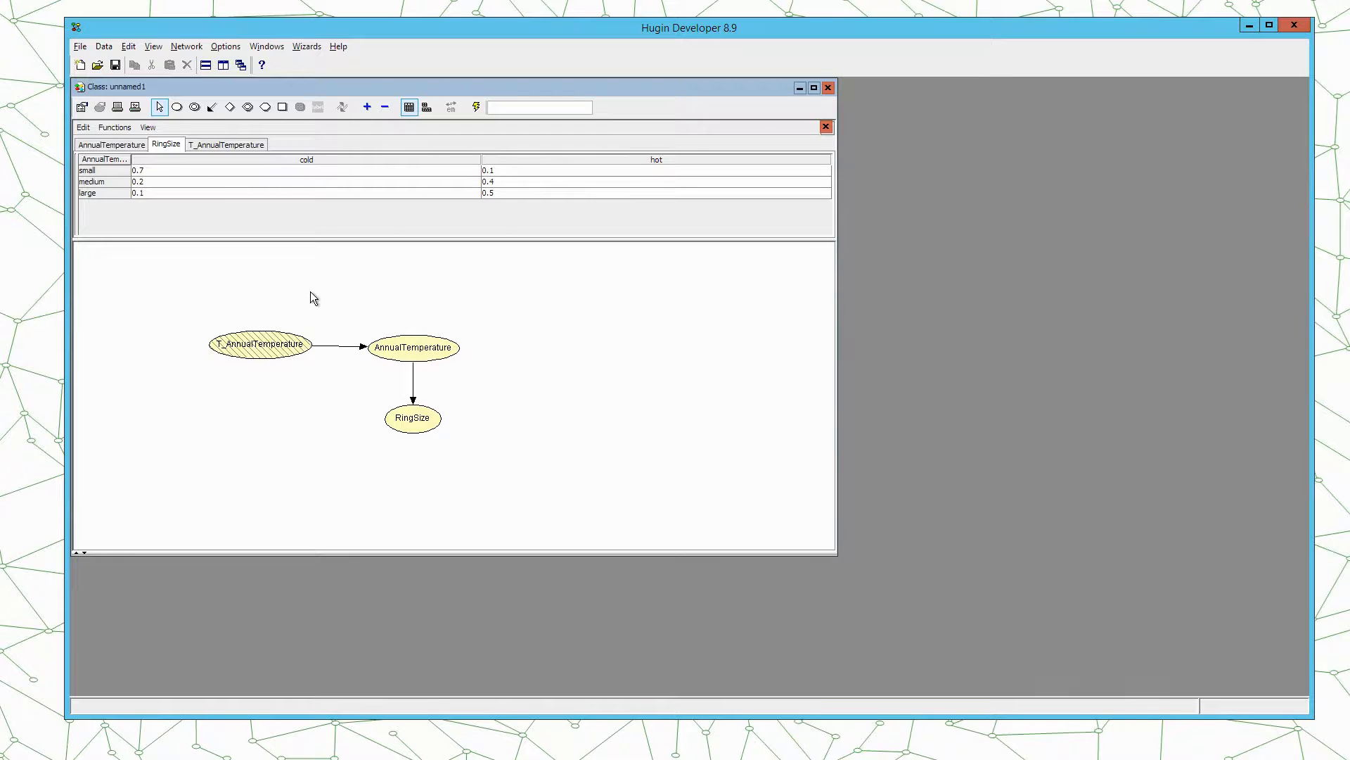
mouse_move(582, 291)
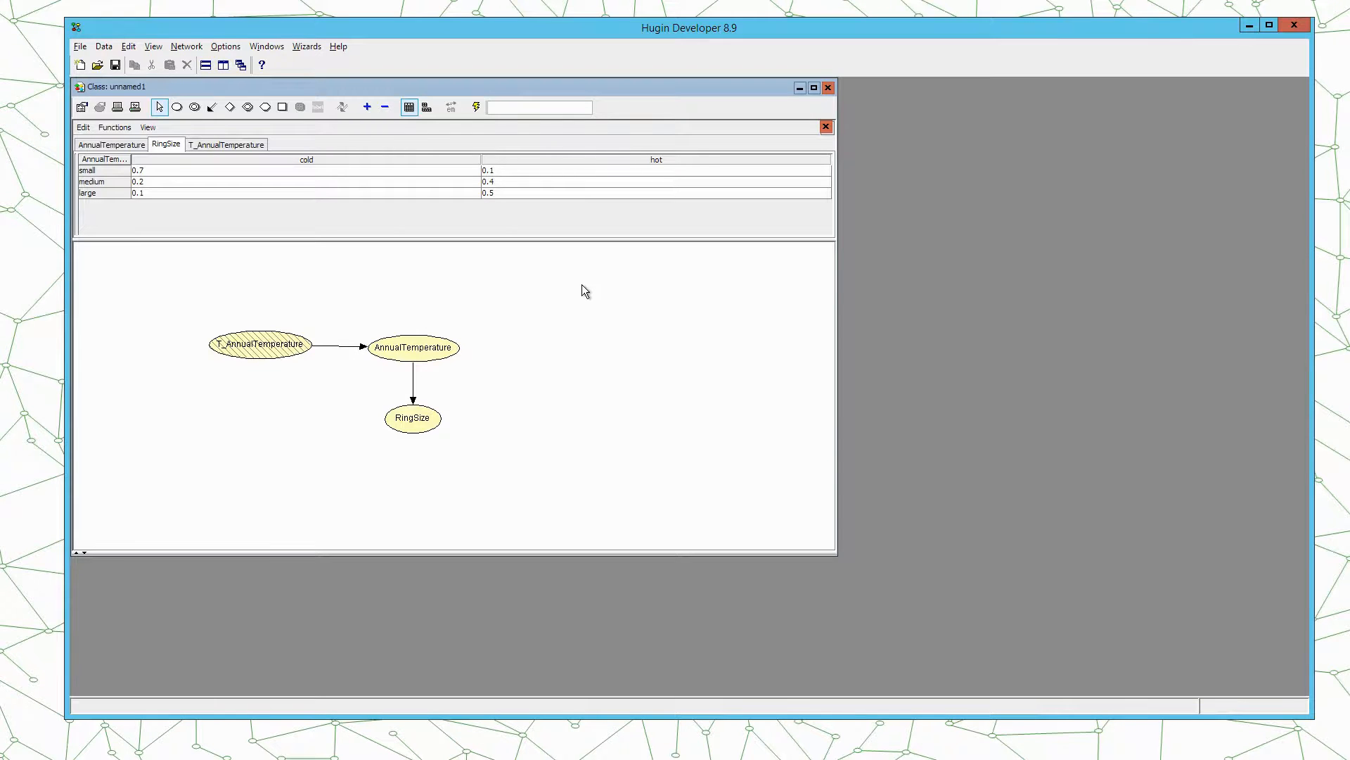
- Confirm 5 time slices on the DBN tab of Network Properties
right_click(616, 308)
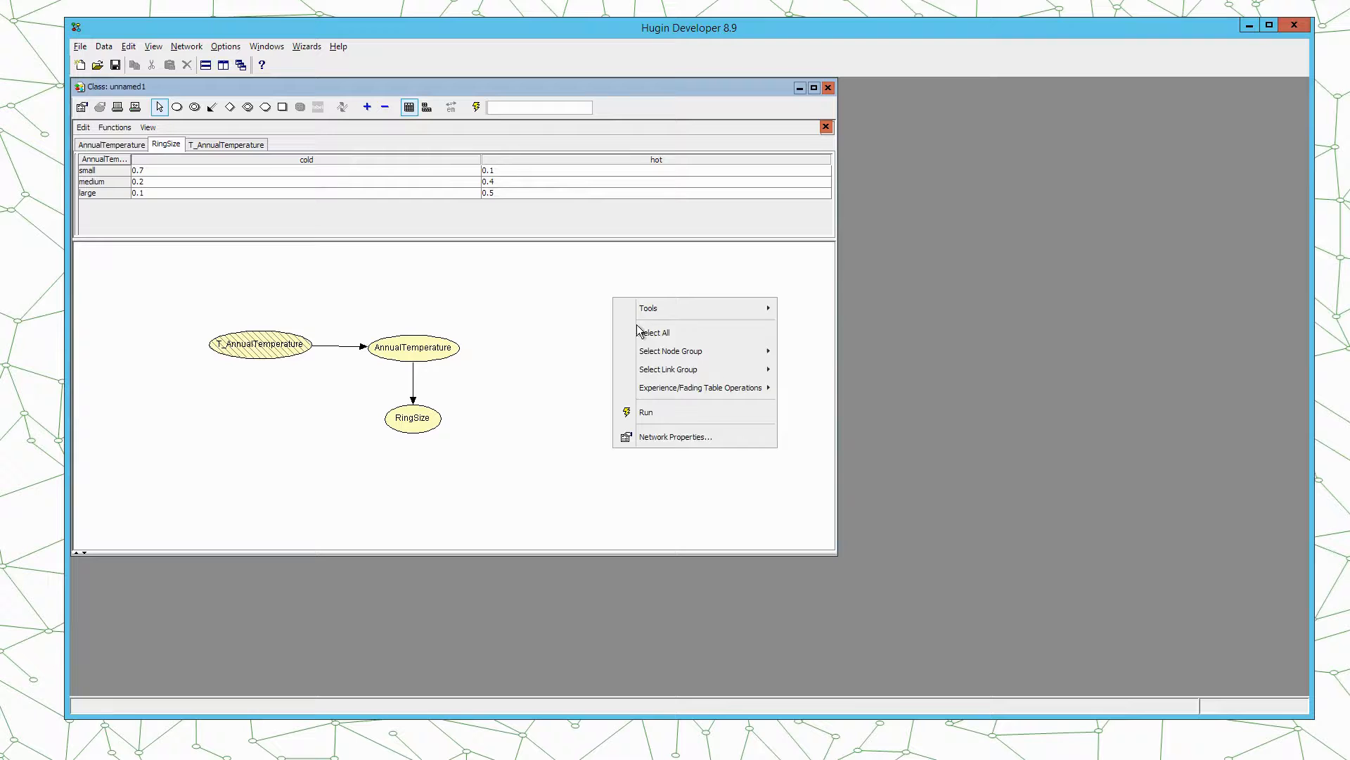
mouse_move(676, 436)
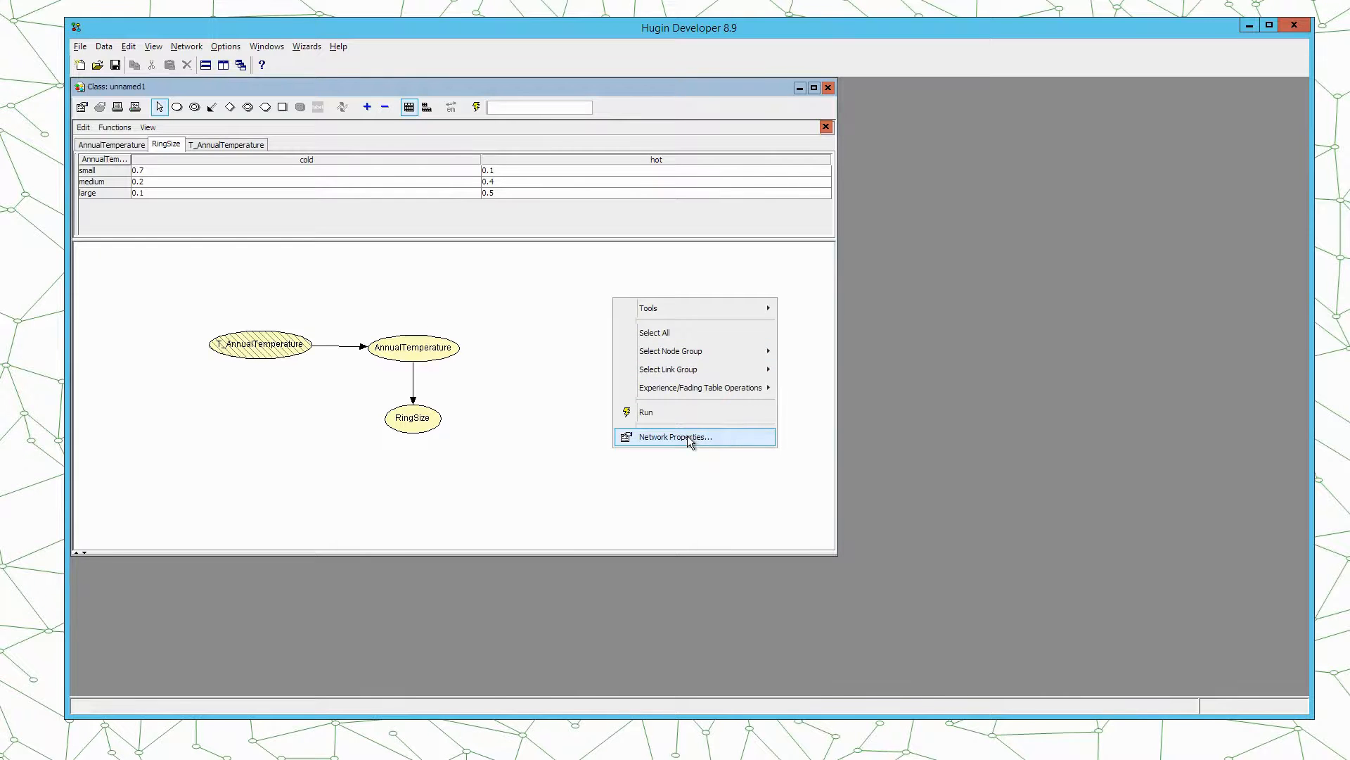
left_click(675, 437)
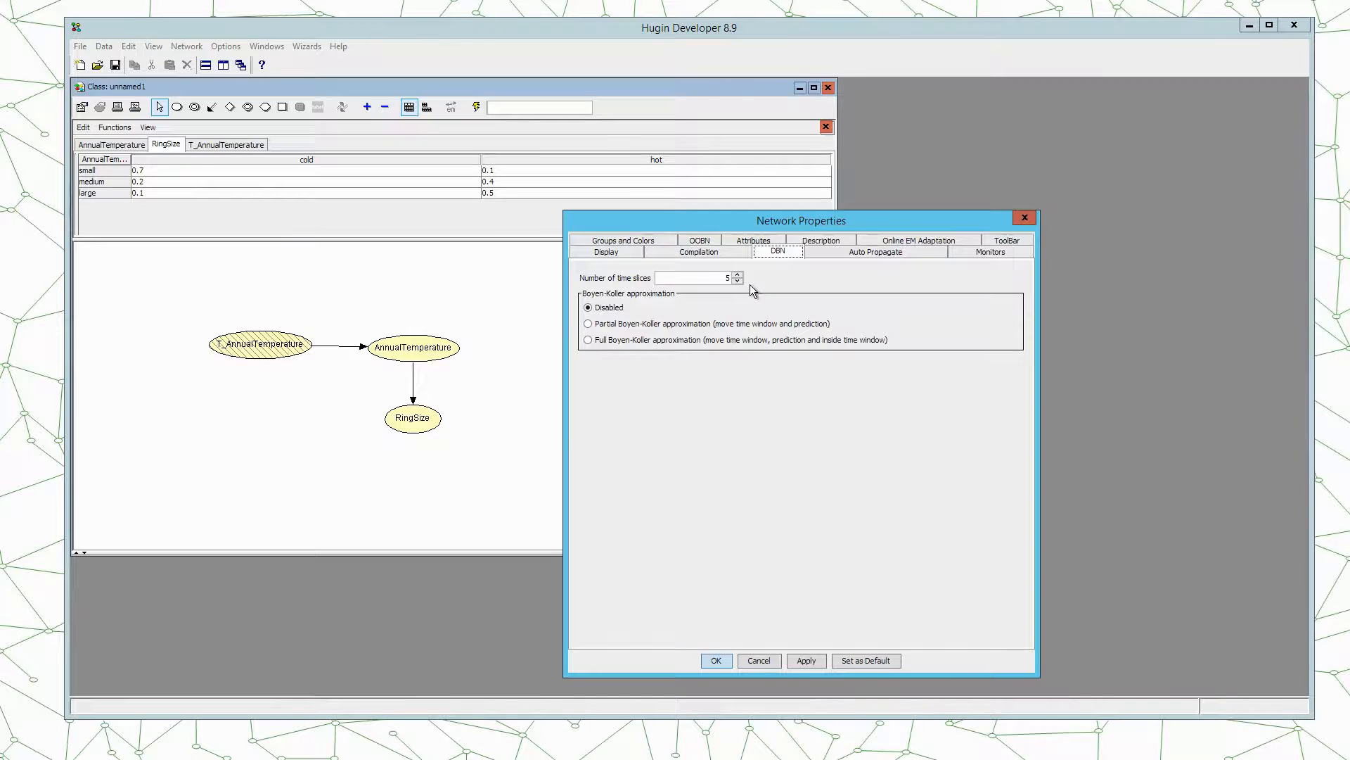
mouse_move(766, 582)
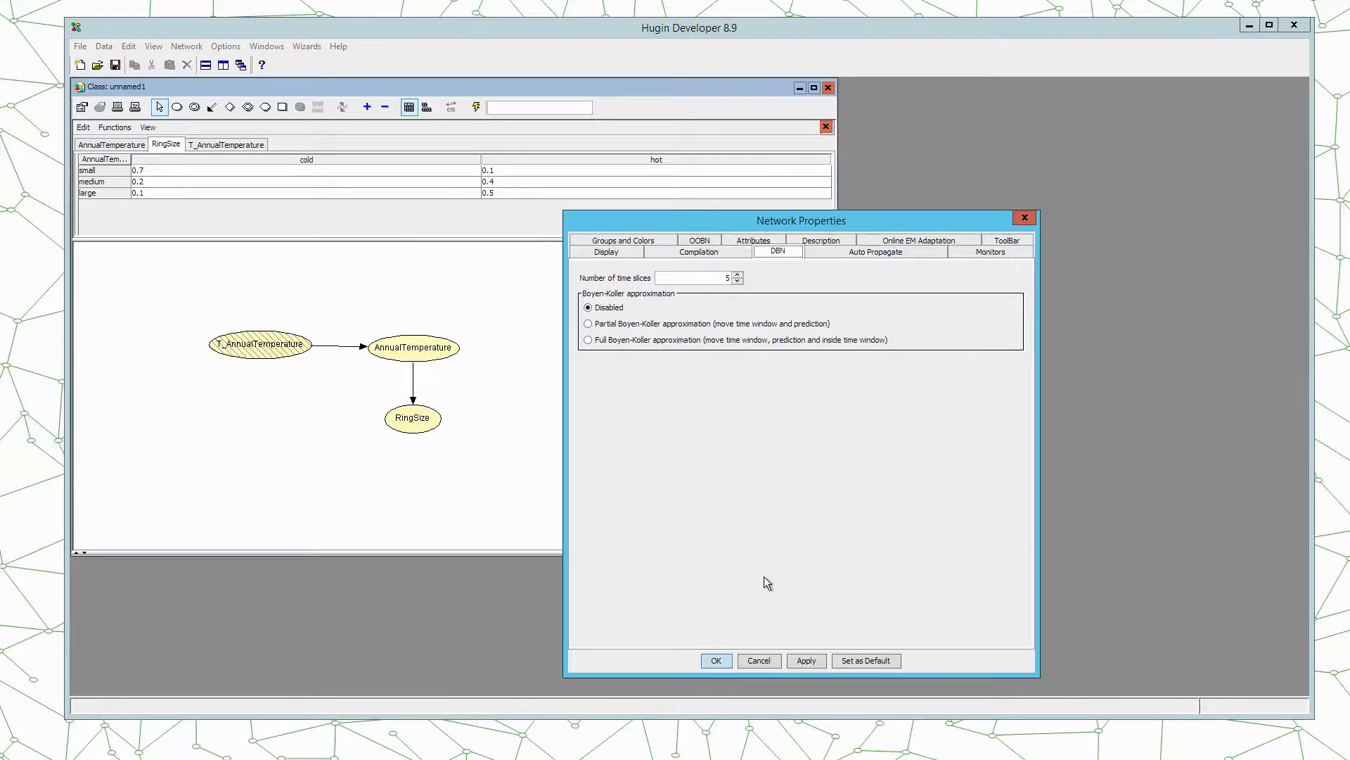
mouse_move(719, 276)
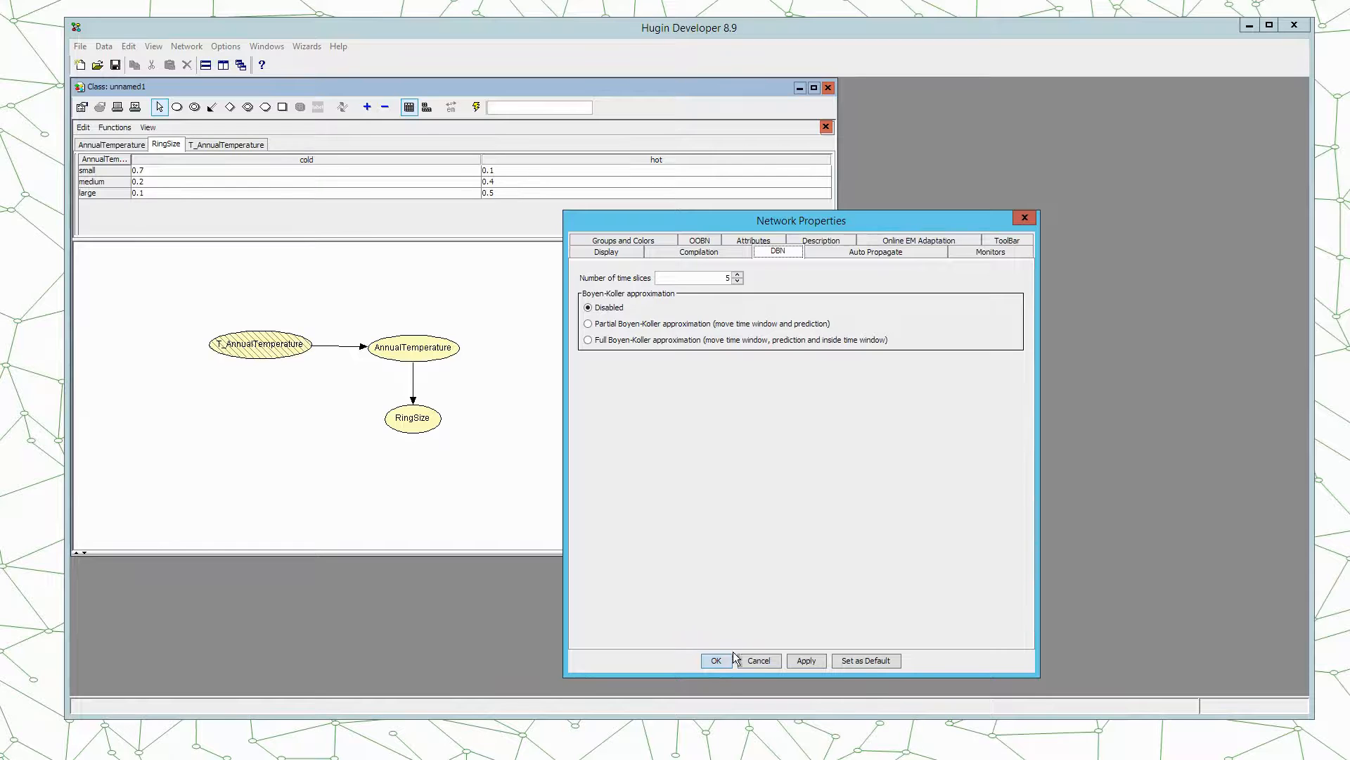
left_click(715, 661)
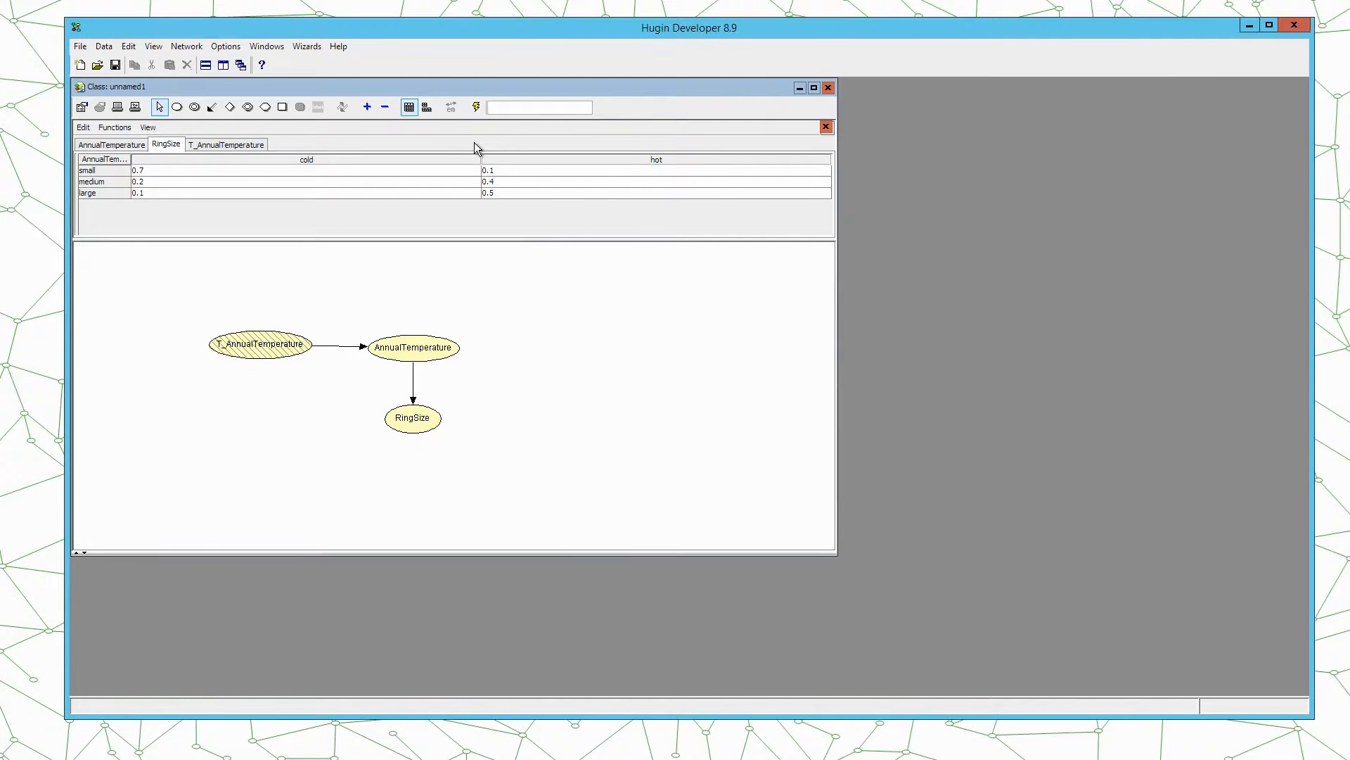
mouse_move(475, 107)
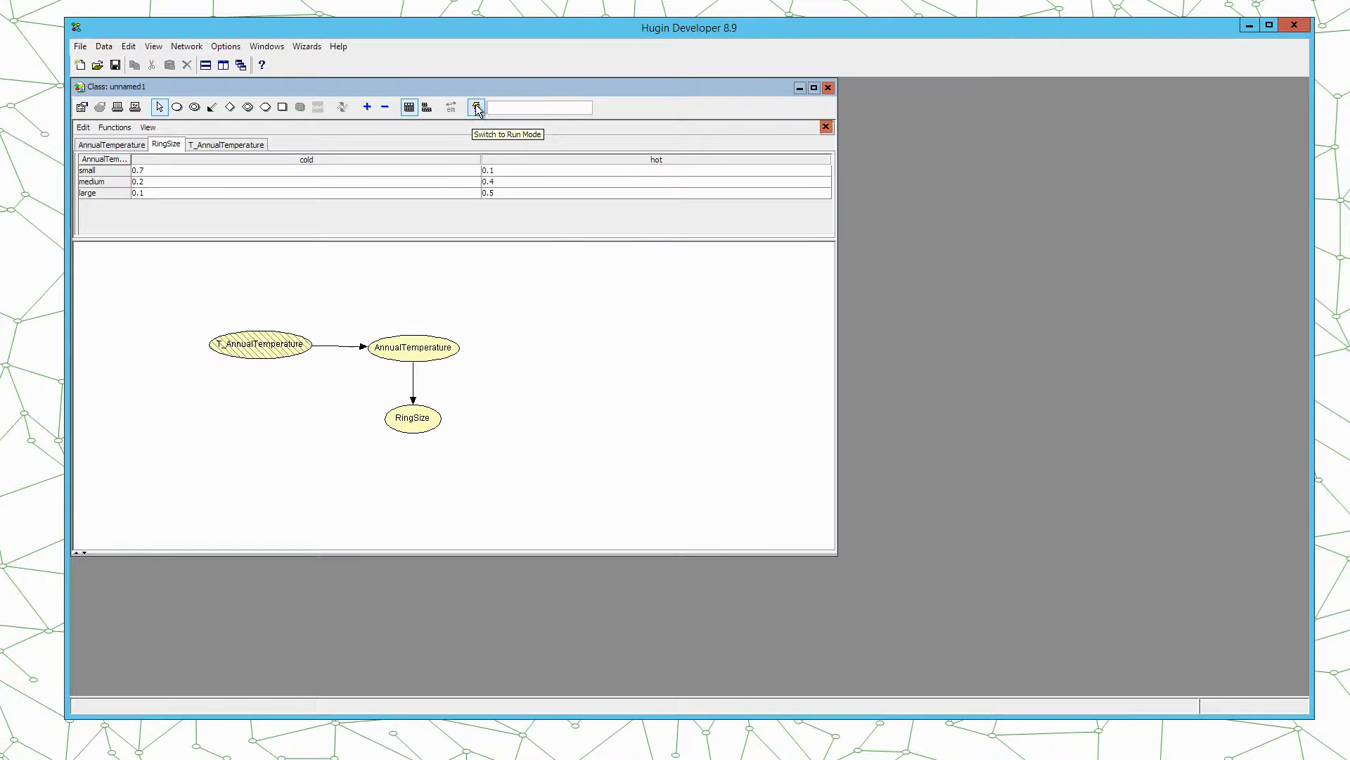
- Compile into run mode and expand time slice T0 to reveal AnnualTemperature
left_click(475, 107)
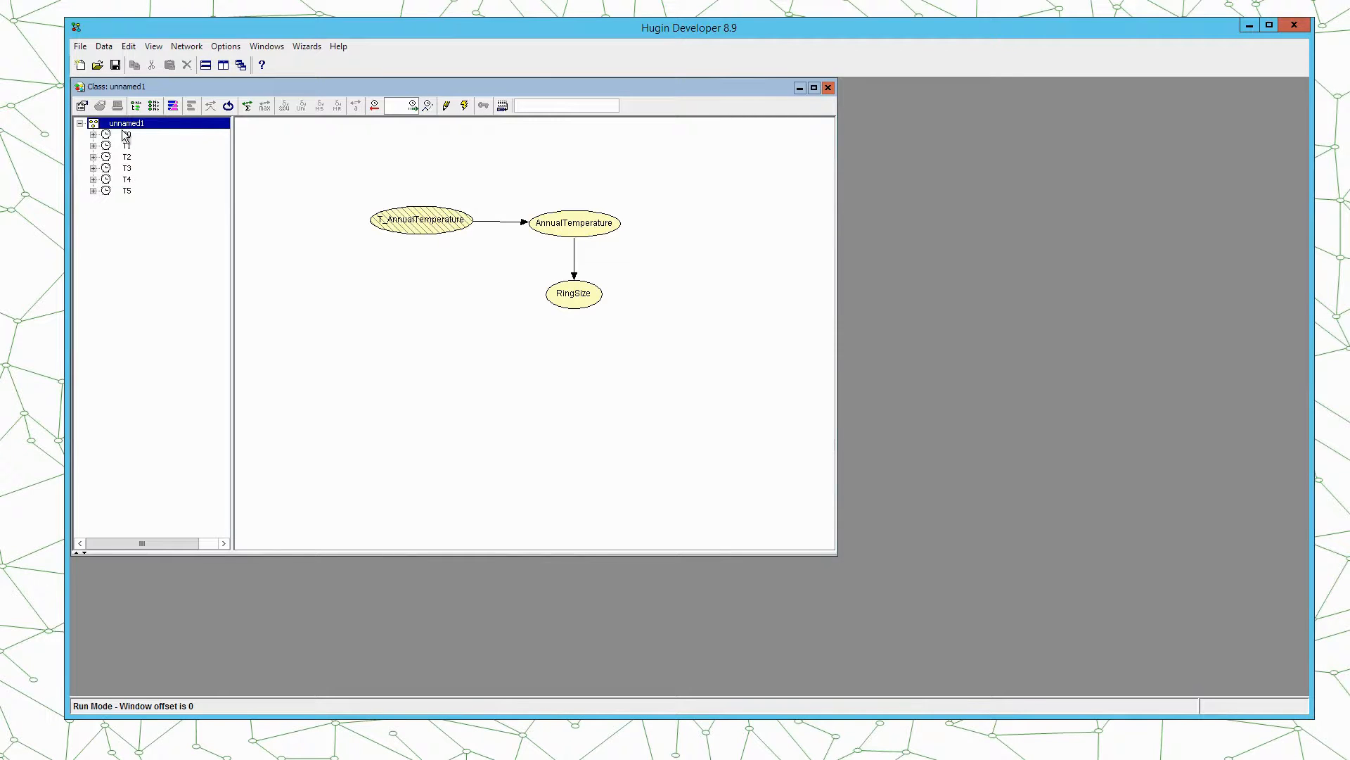
left_click(93, 138)
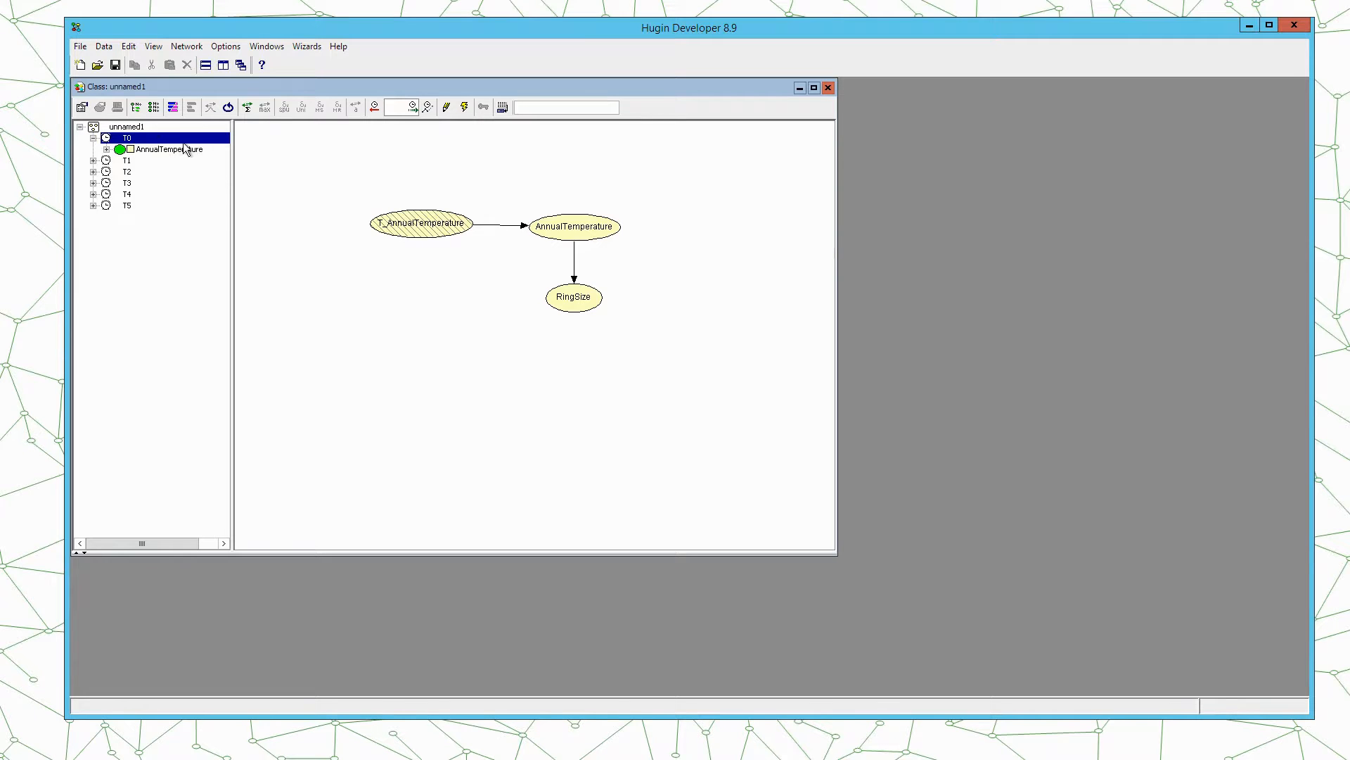
mouse_move(422, 237)
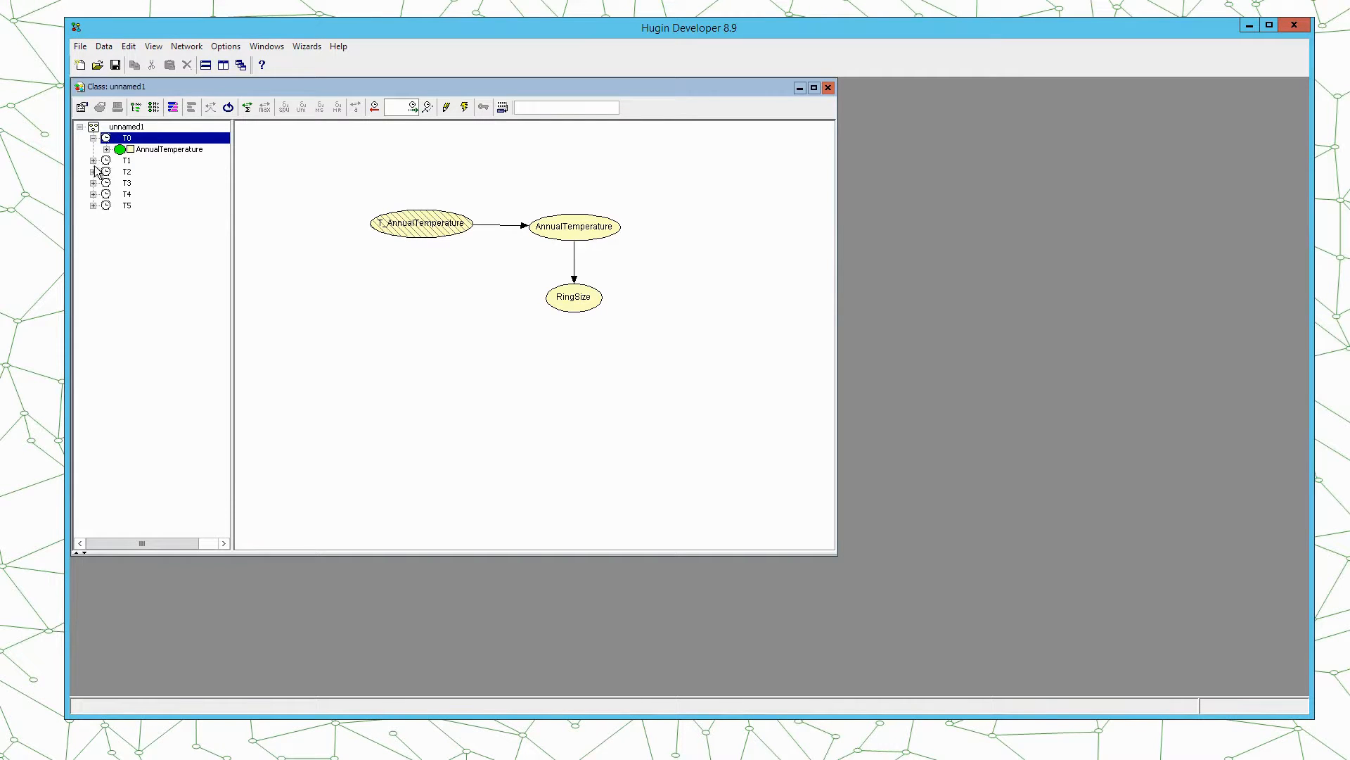
- Expand slices T1 and T2 and set T1 RingSize evidence to medium
left_click(93, 164)
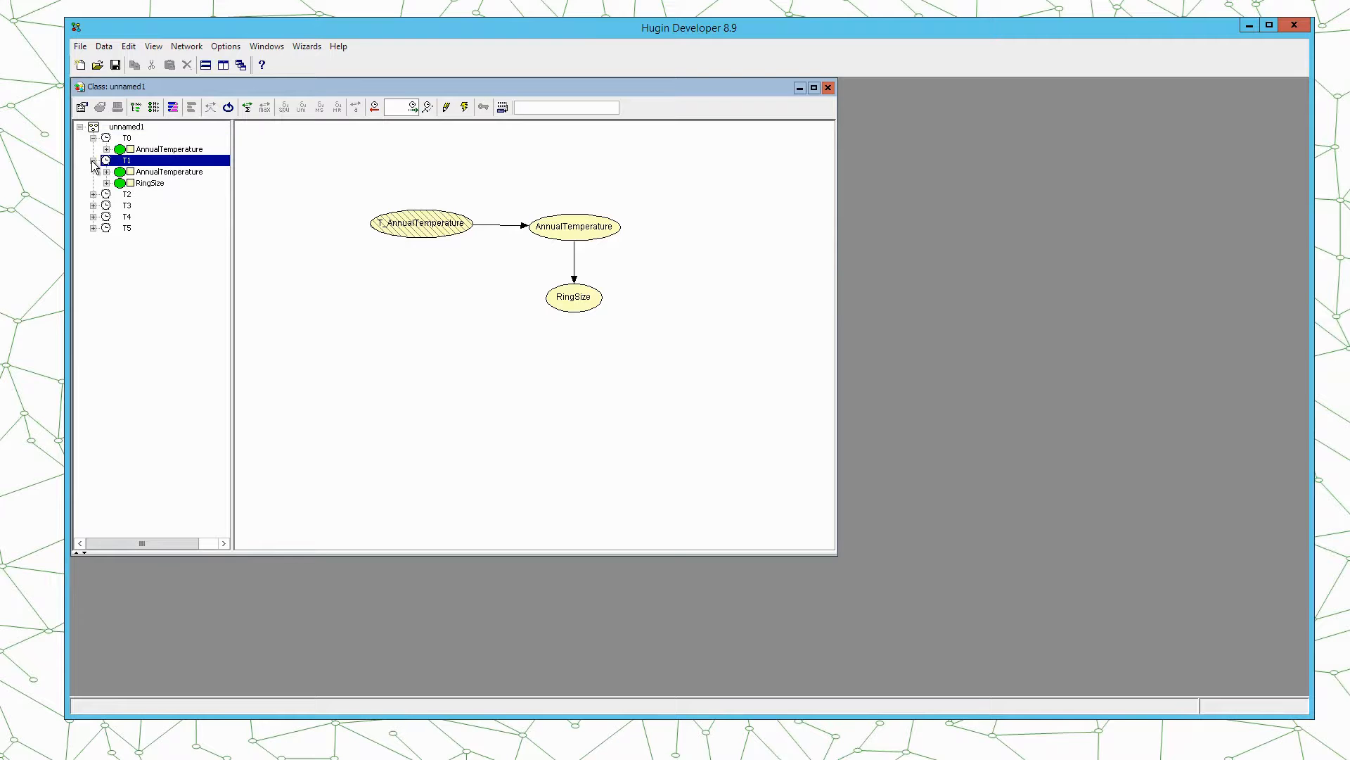
left_click(93, 194)
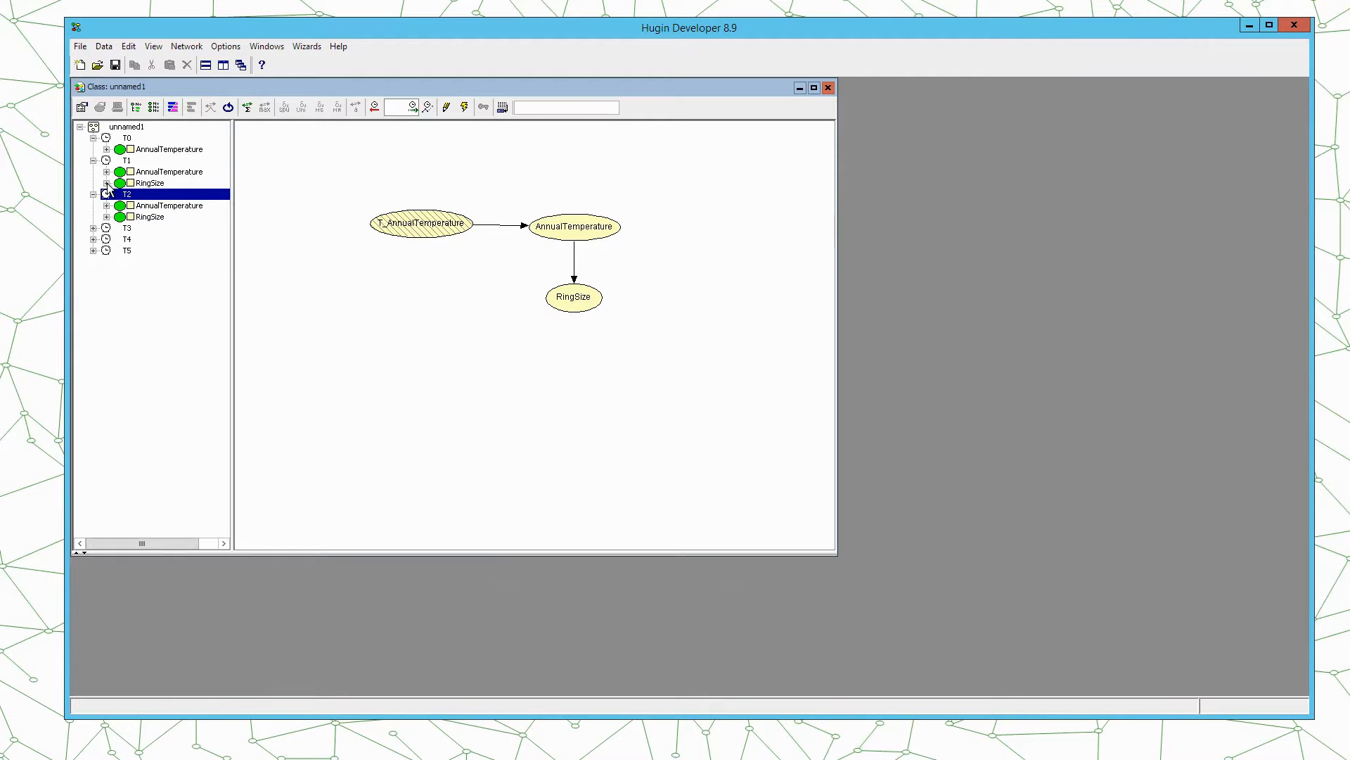
left_click(107, 183)
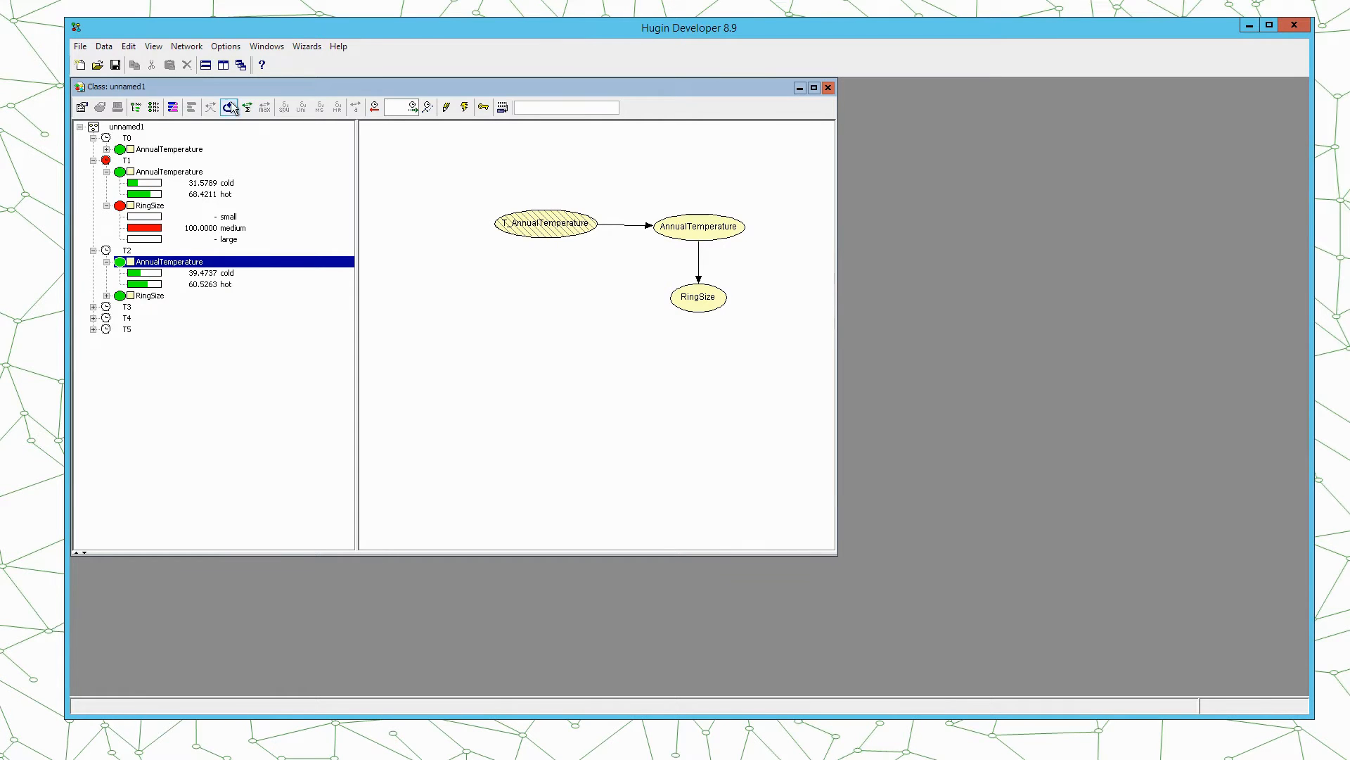
- Retract the T1 medium evidence by initializing, then switch back to edit mode
left_click(227, 107)
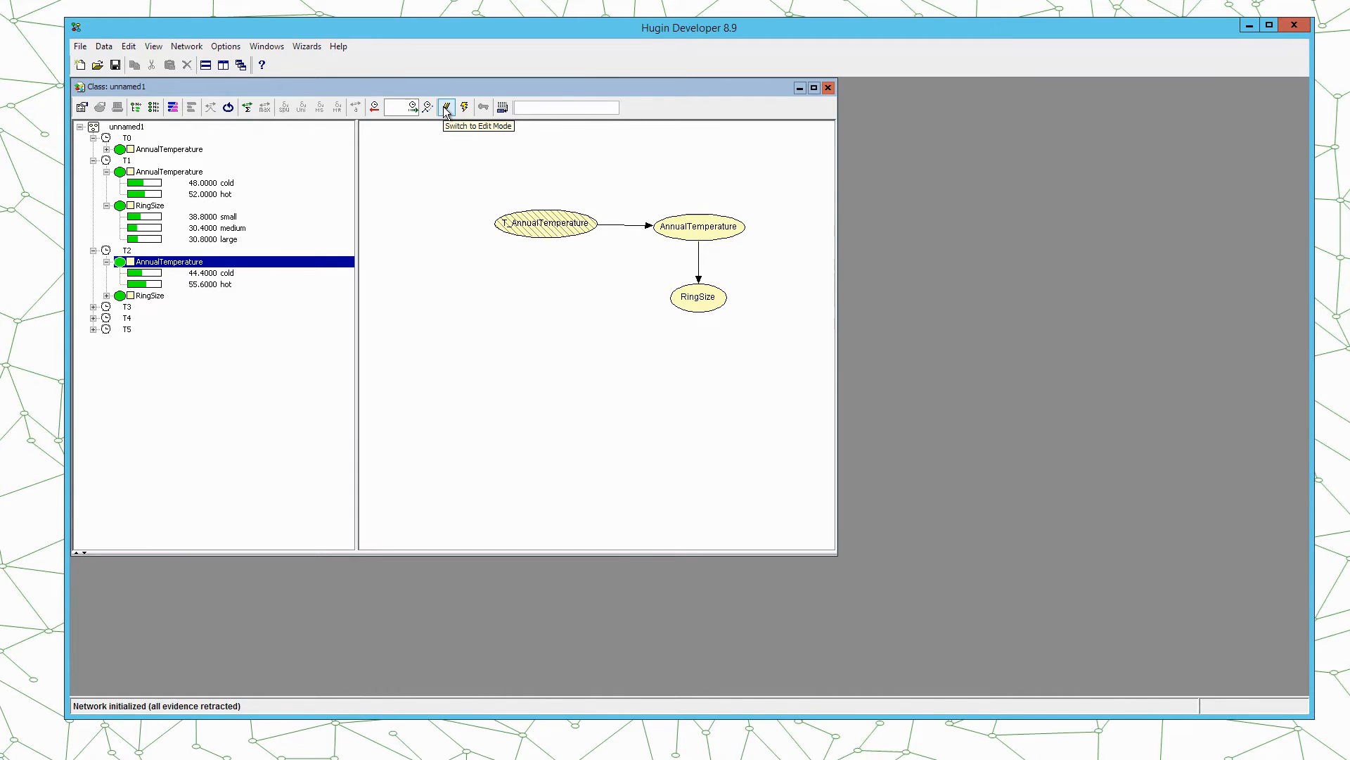
left_click(447, 106)
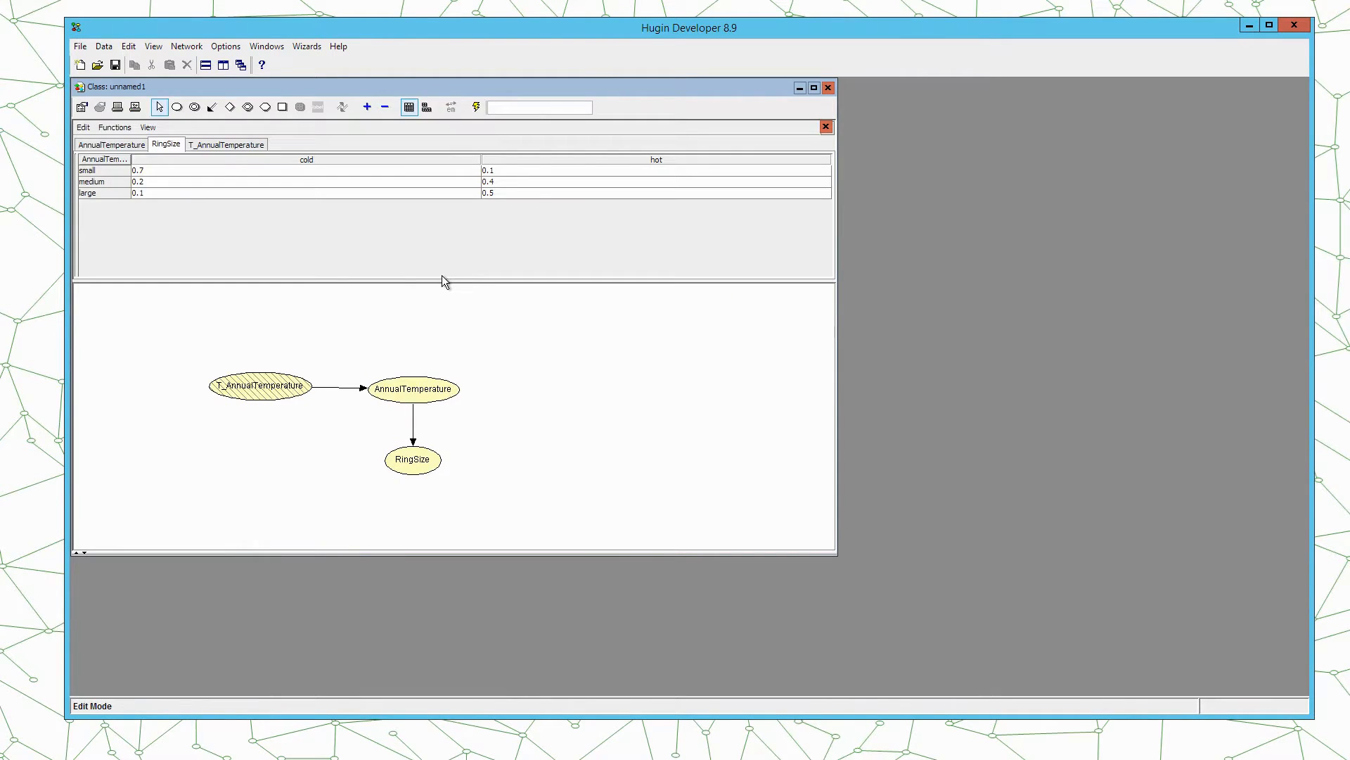